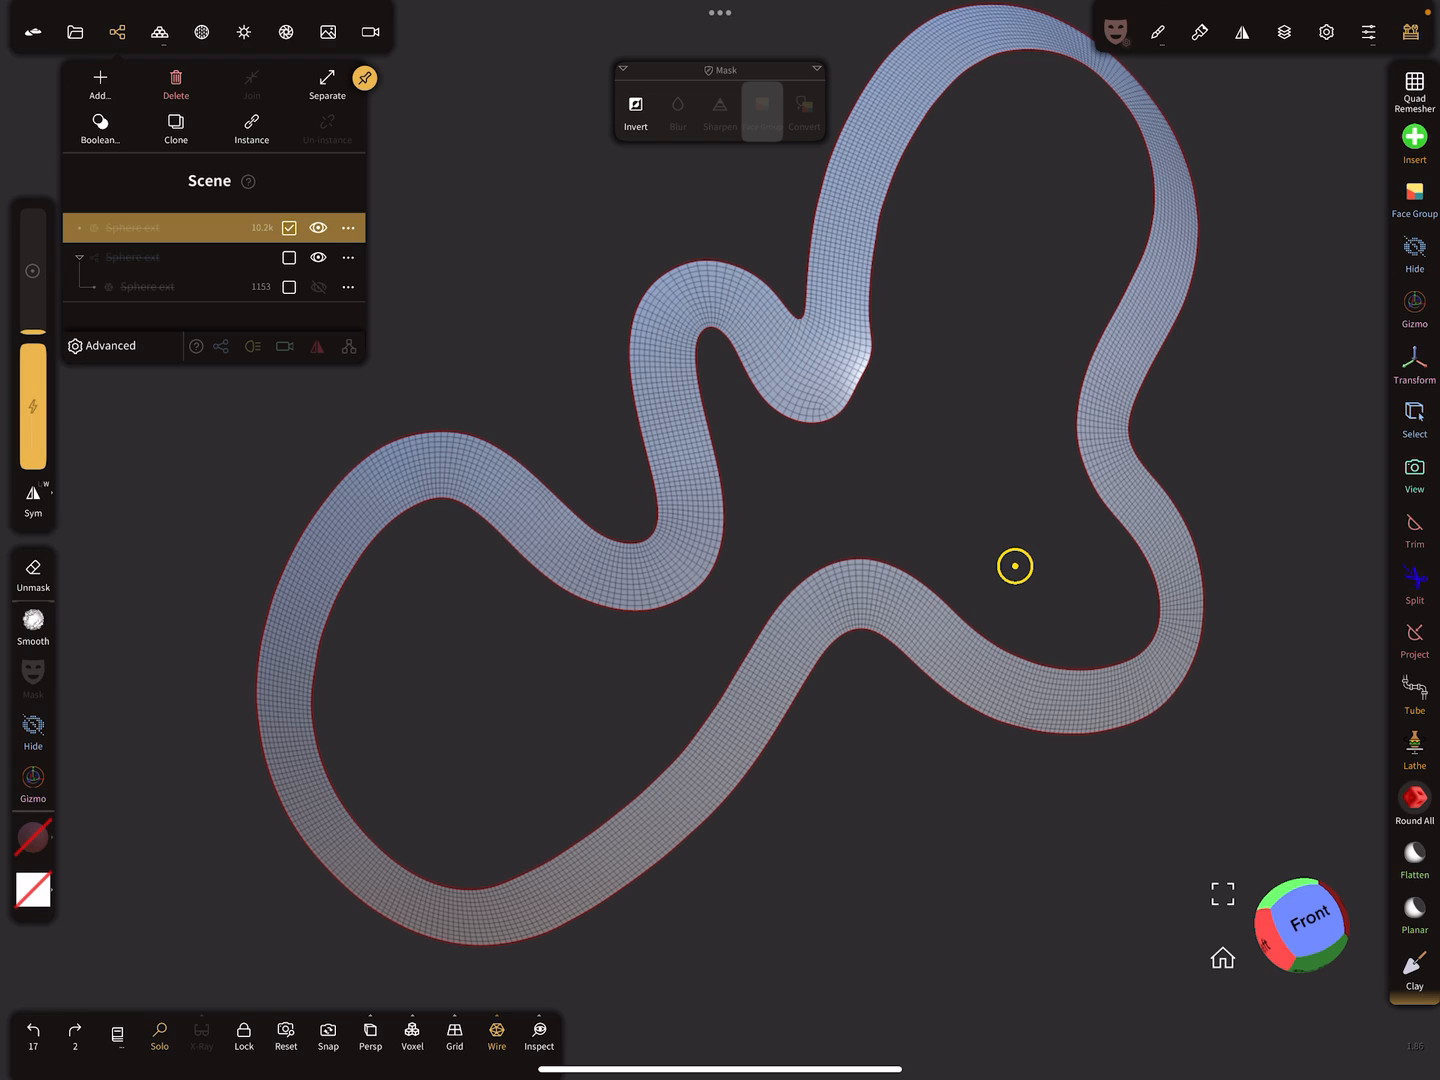
mouse_move(540, 493)
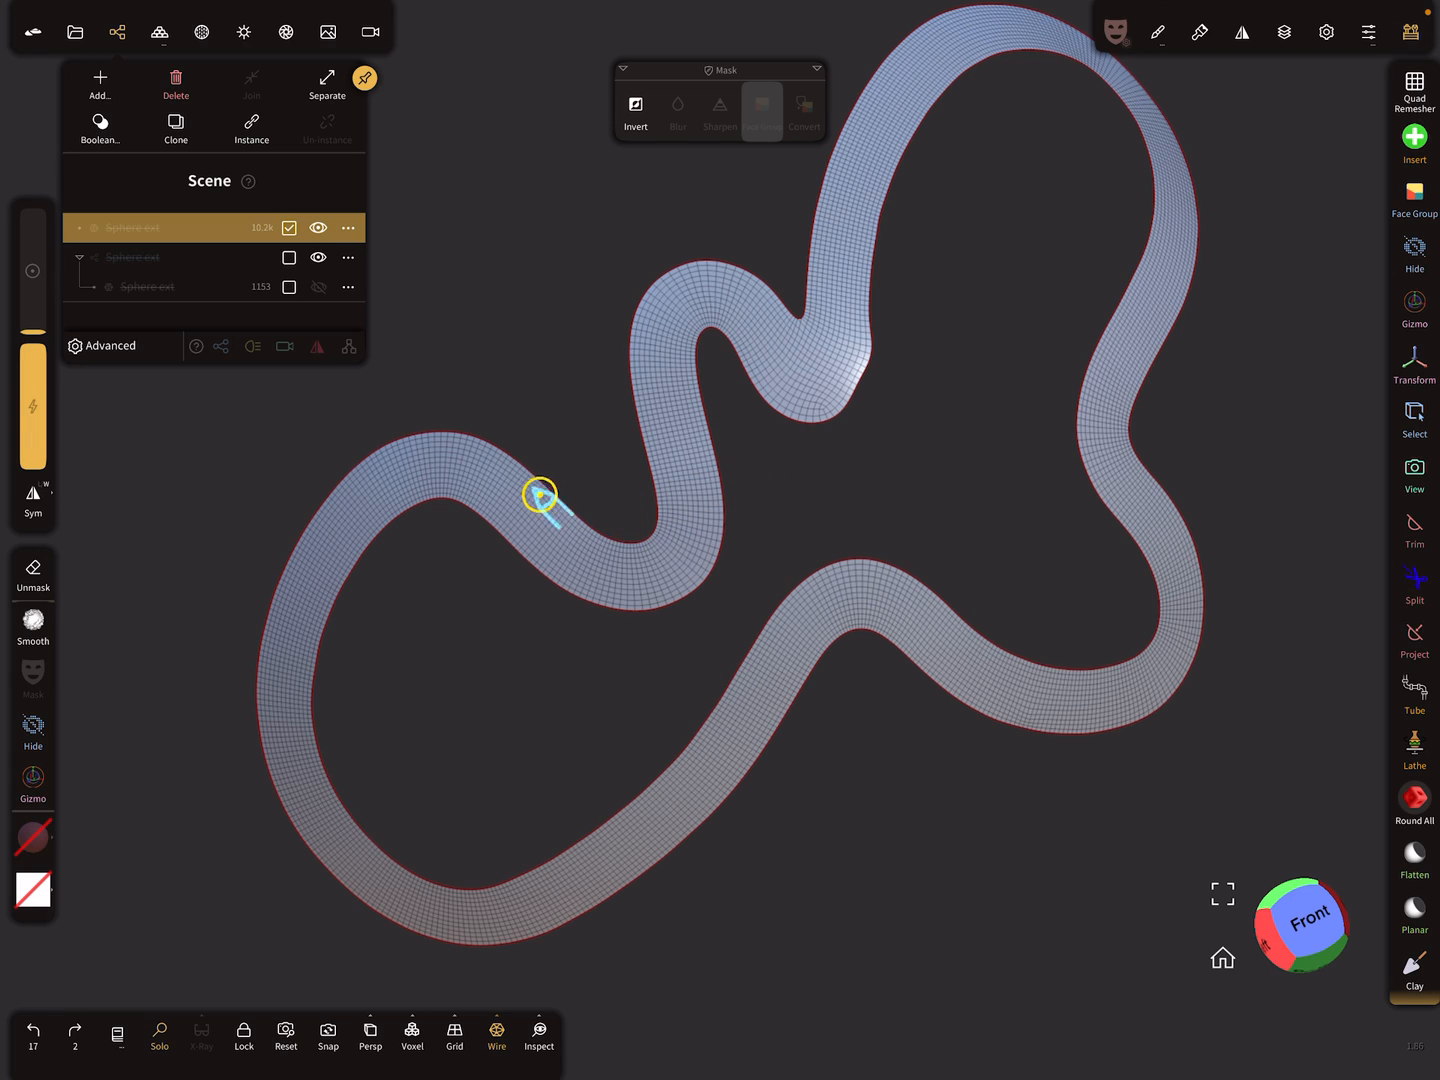
mouse_move(728, 820)
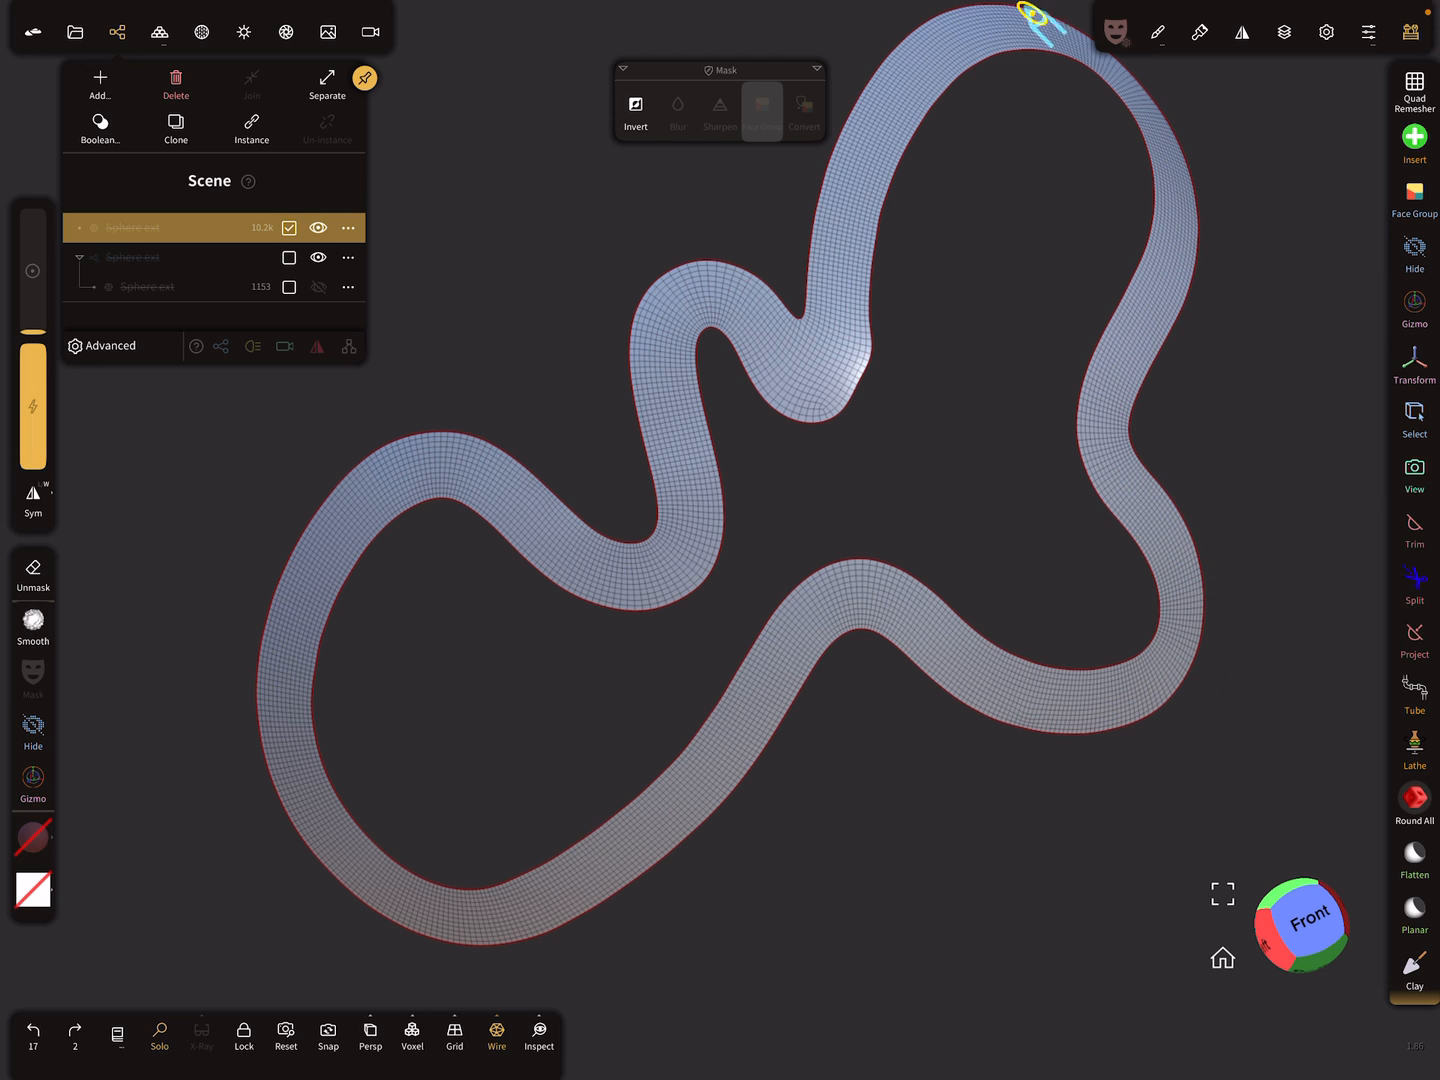
mouse_move(578, 570)
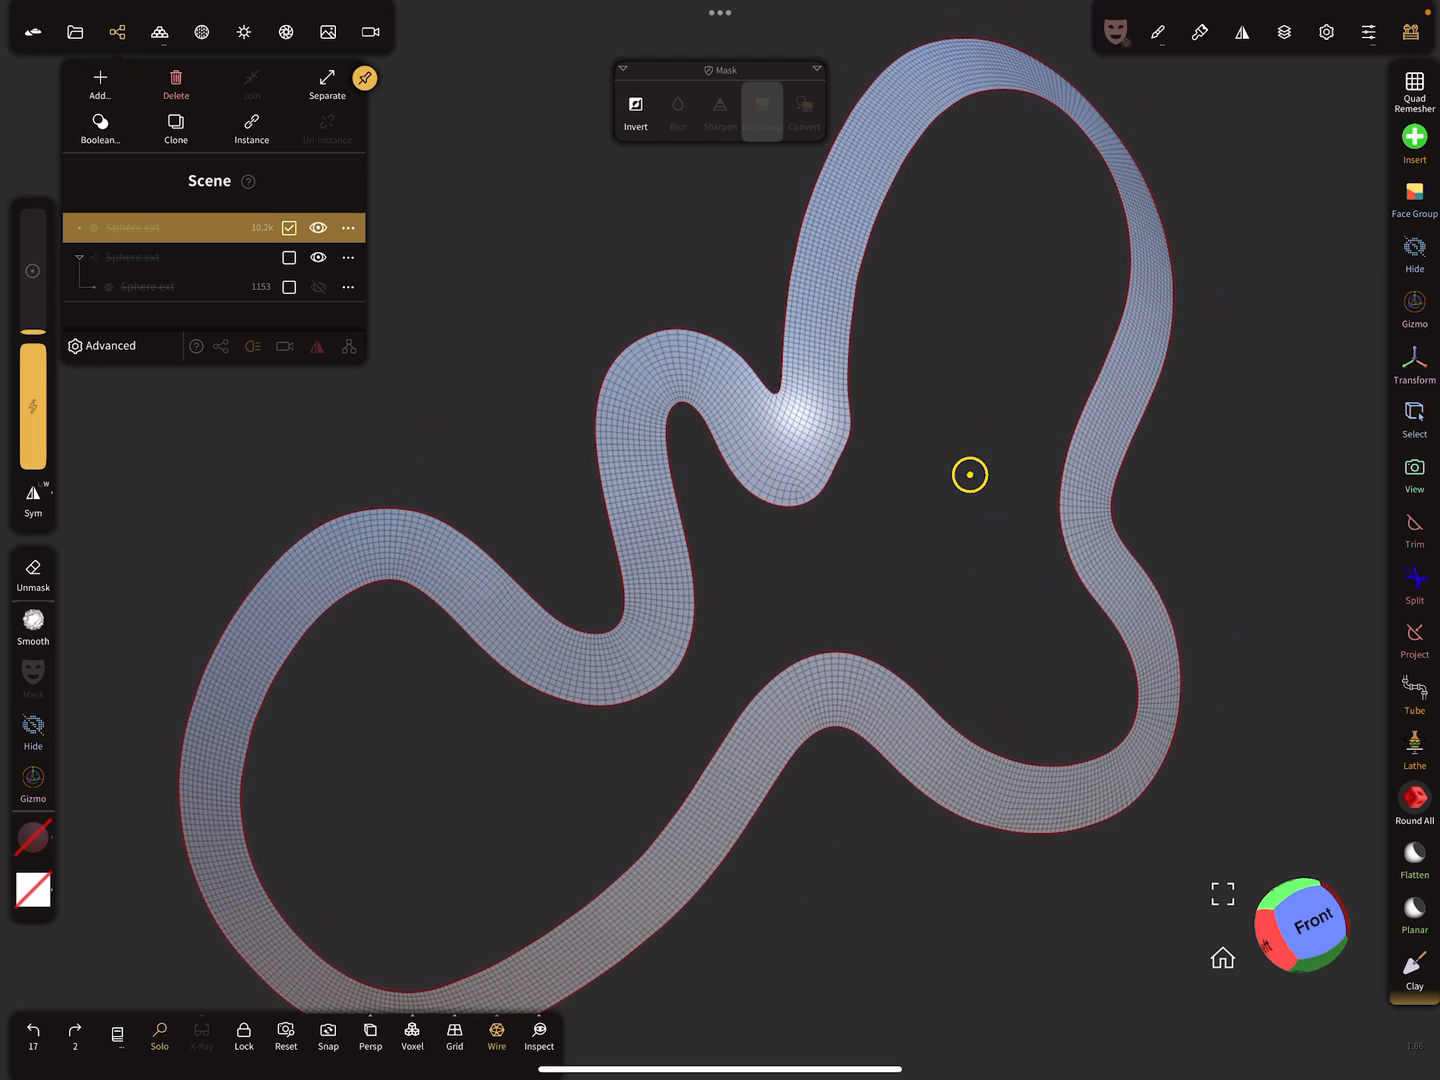
- Invert the mask on the wavy ribbon from the Mask toolbar
left_click(133, 257)
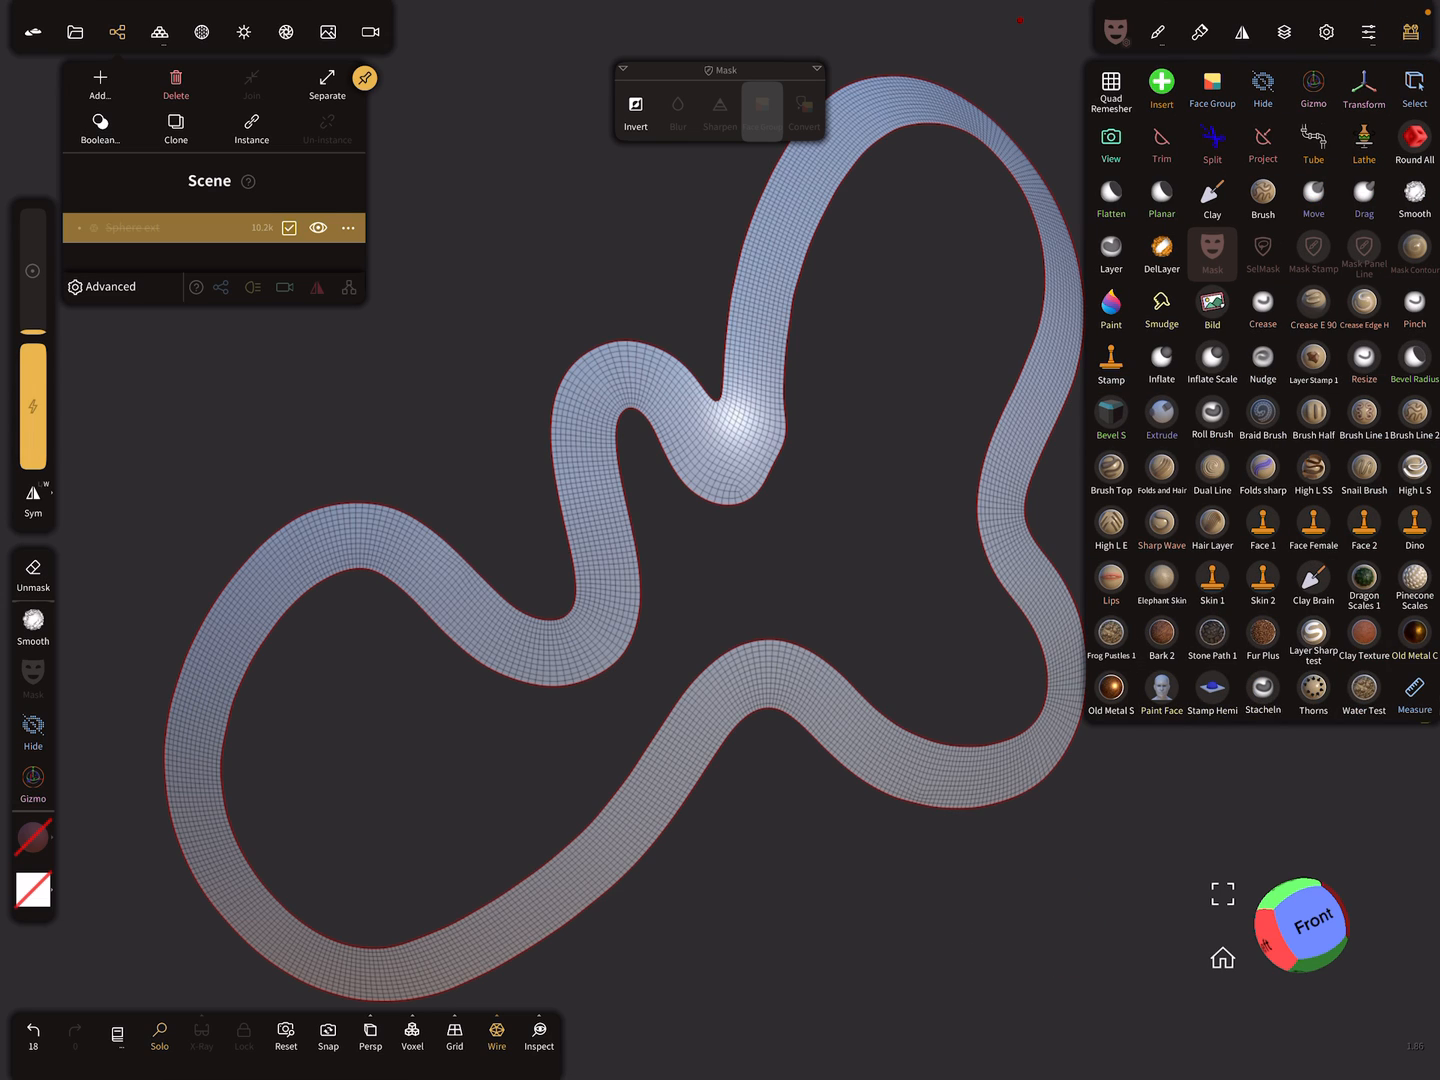
- Undo the mask inversion and mask the entire wavy ribbon for extraction
left_click(1211, 254)
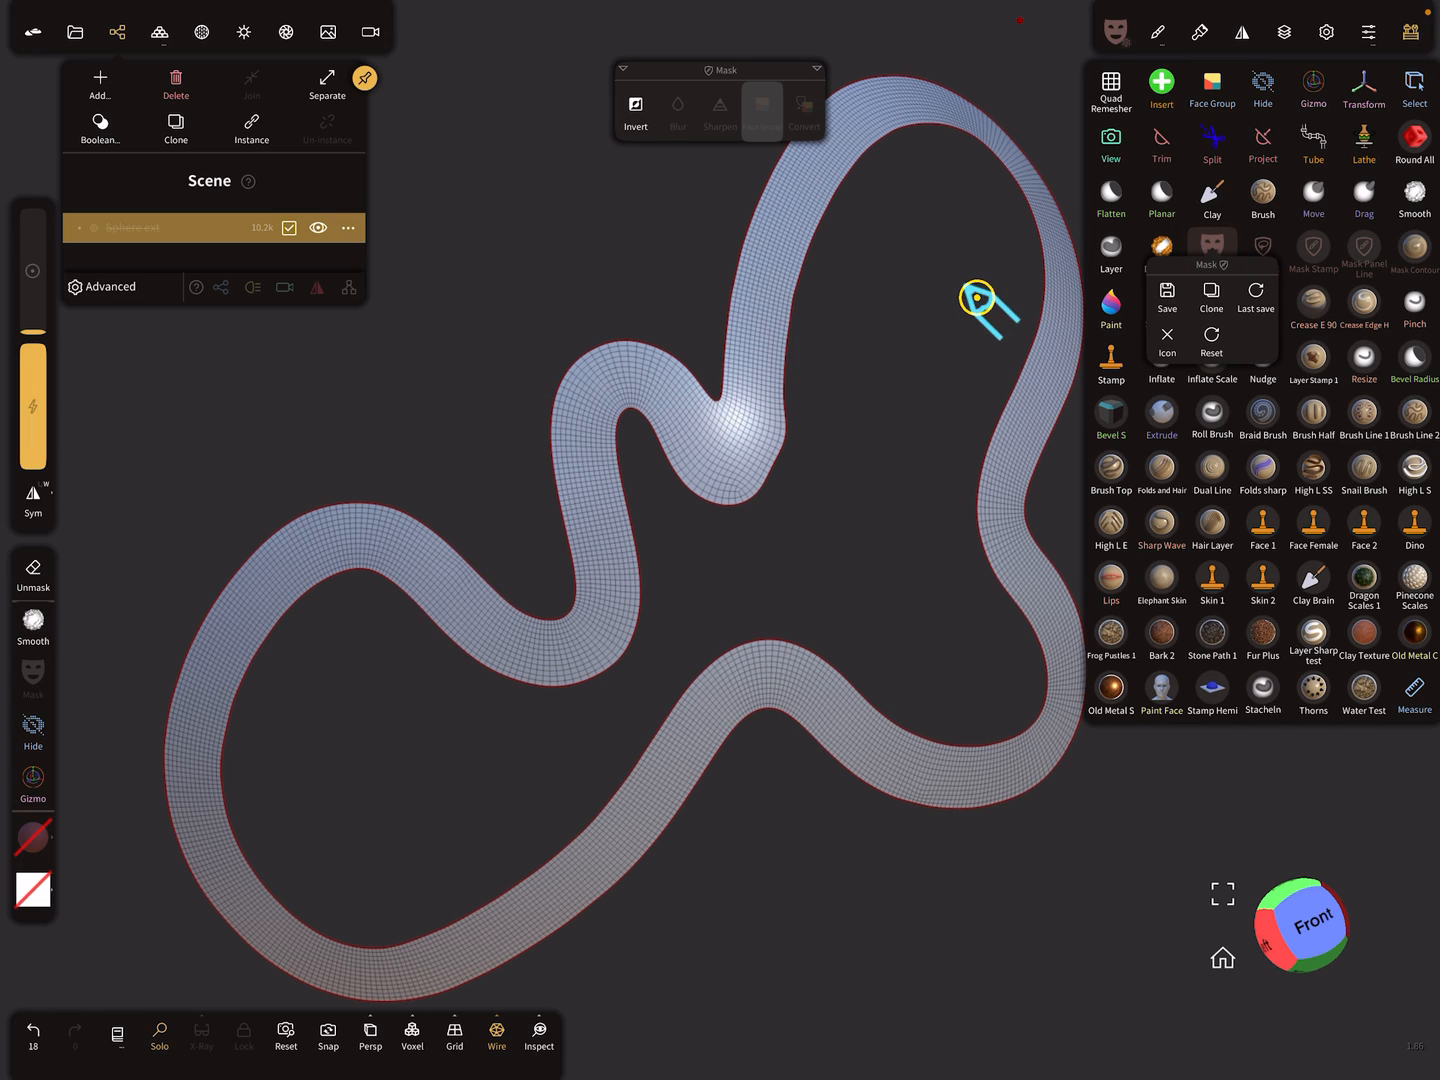
left_click(33, 1030)
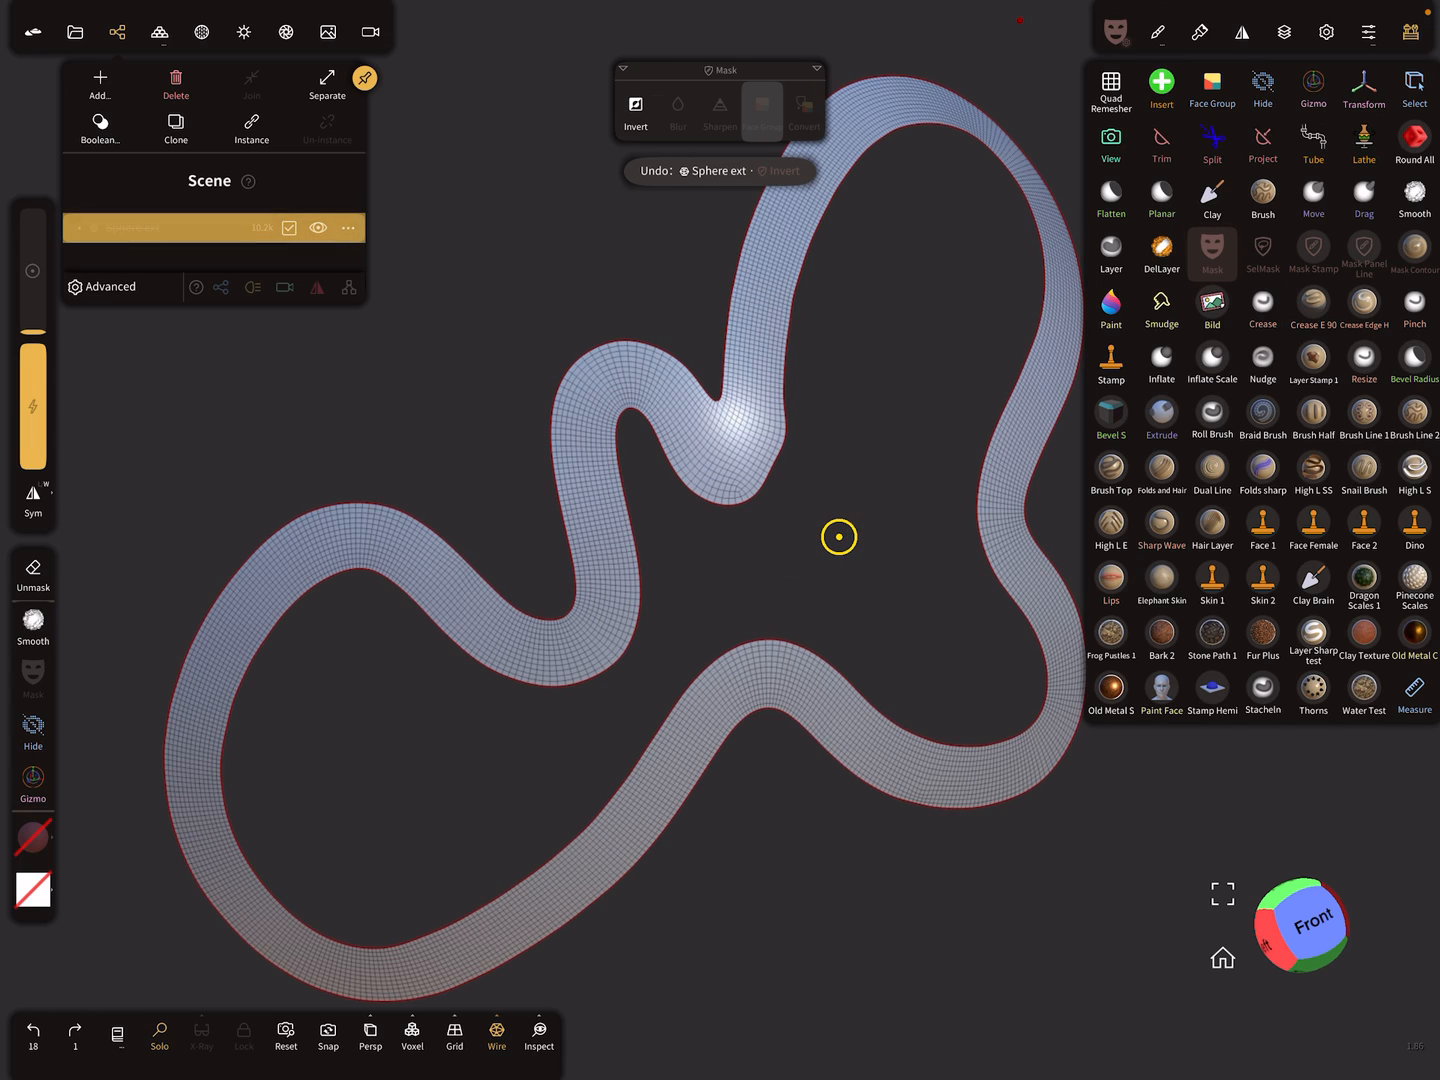
left_click(636, 110)
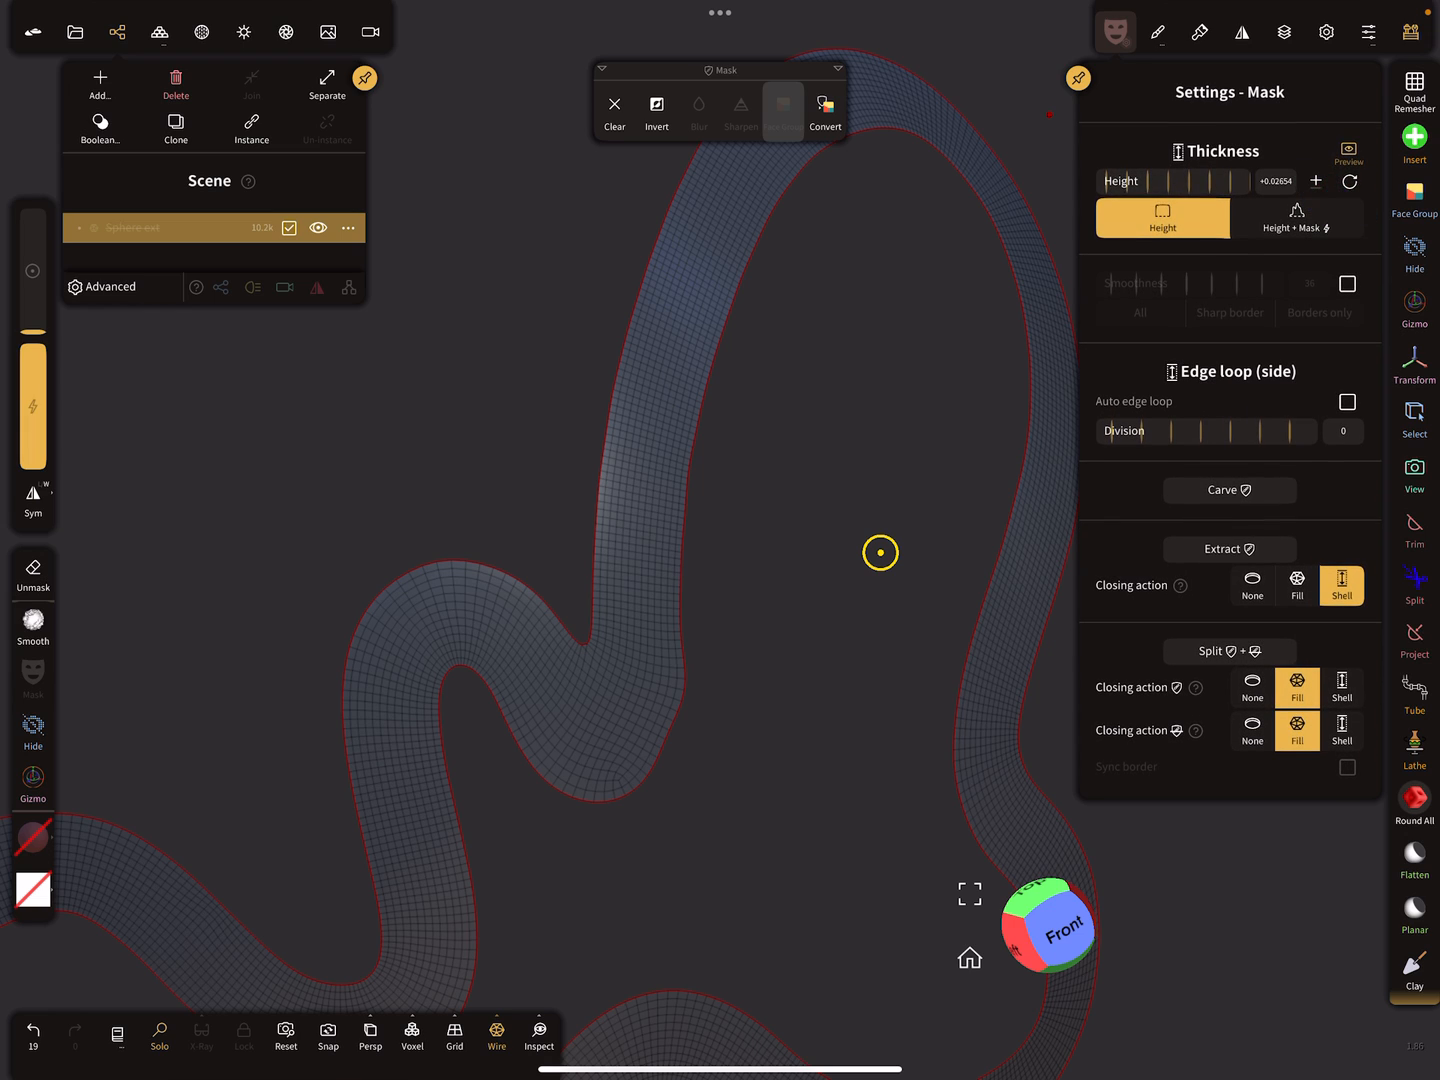
mouse_move(1330, 150)
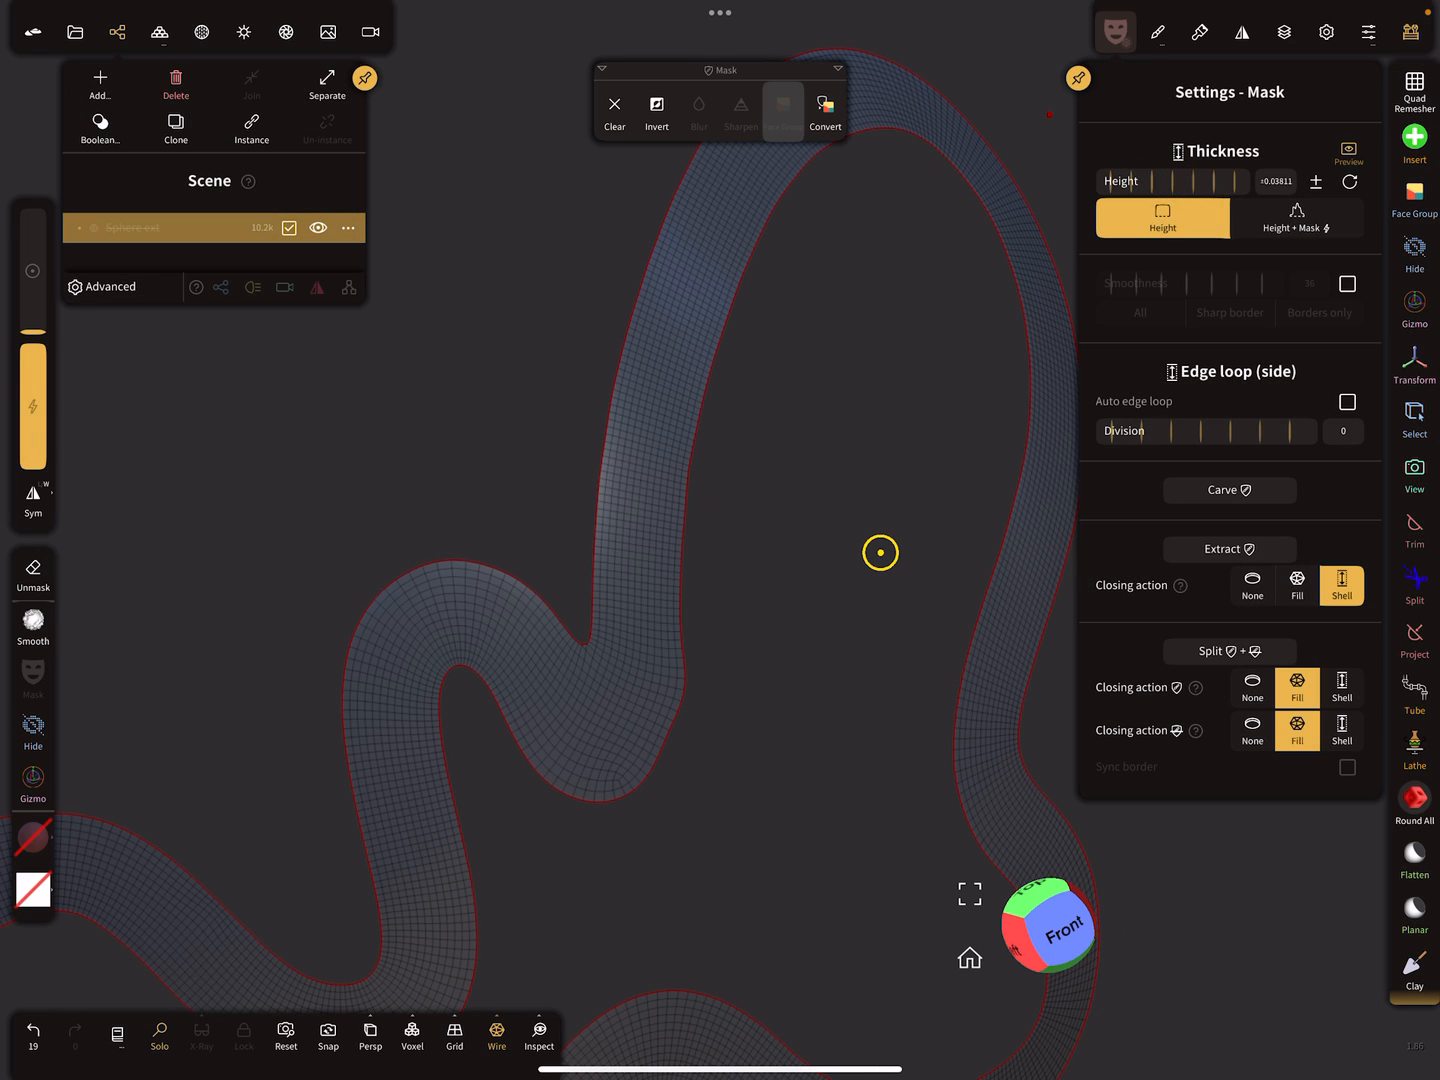
- Extract the masked ribbon as a thickened Shell object with side walls
left_click(783, 110)
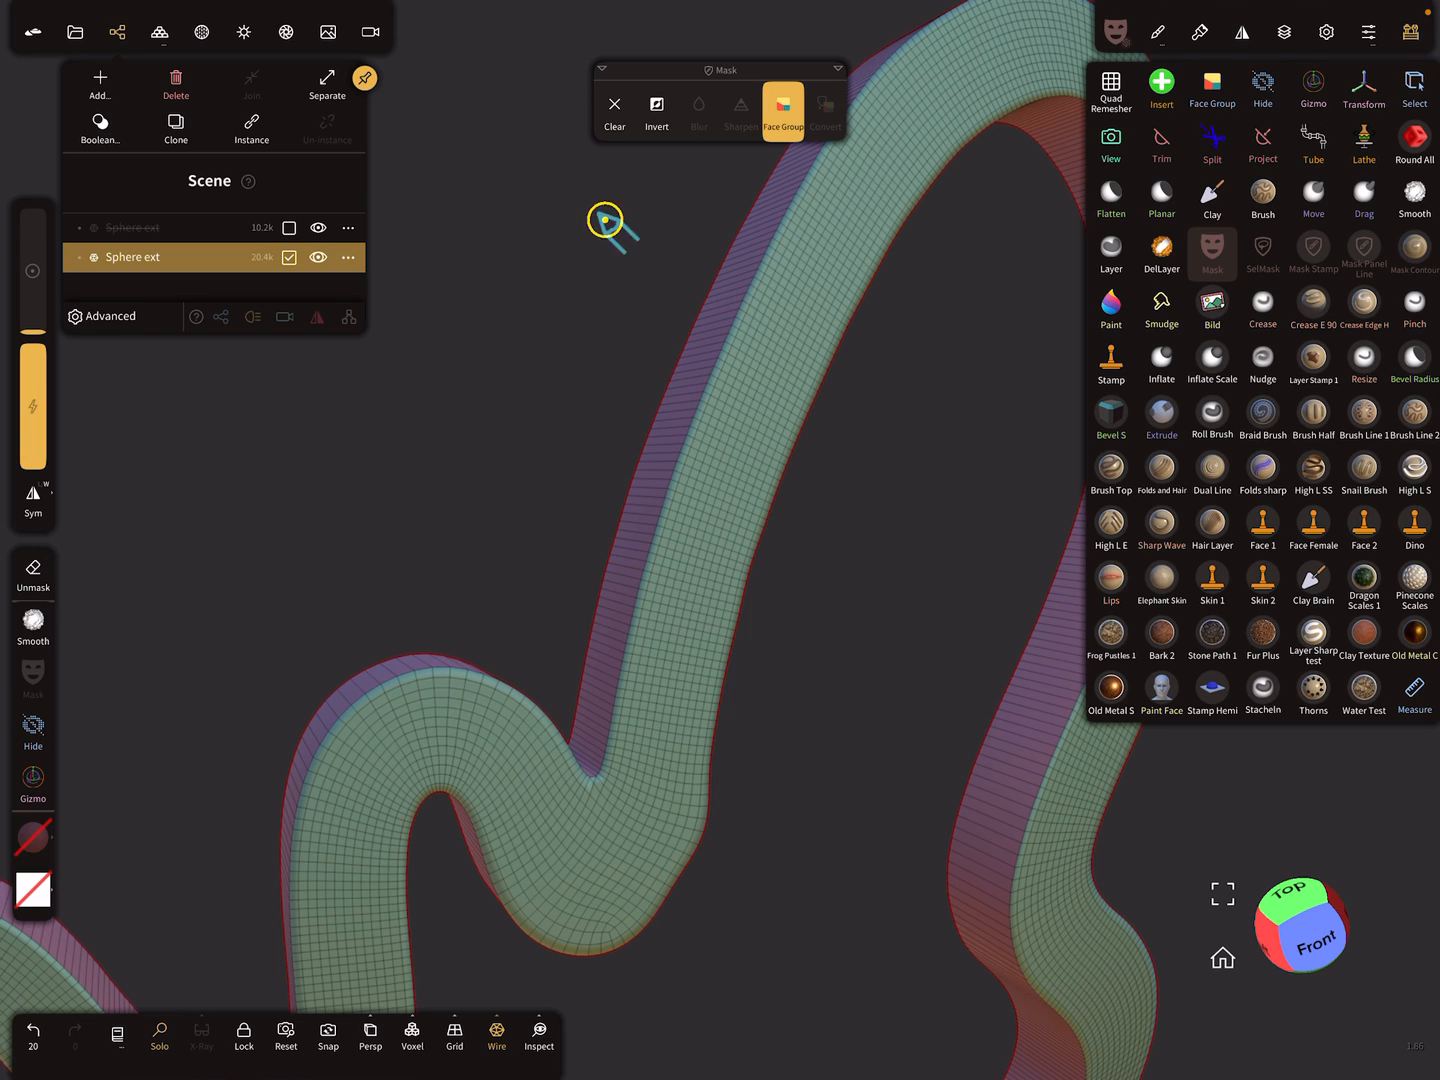
mouse_move(725, 175)
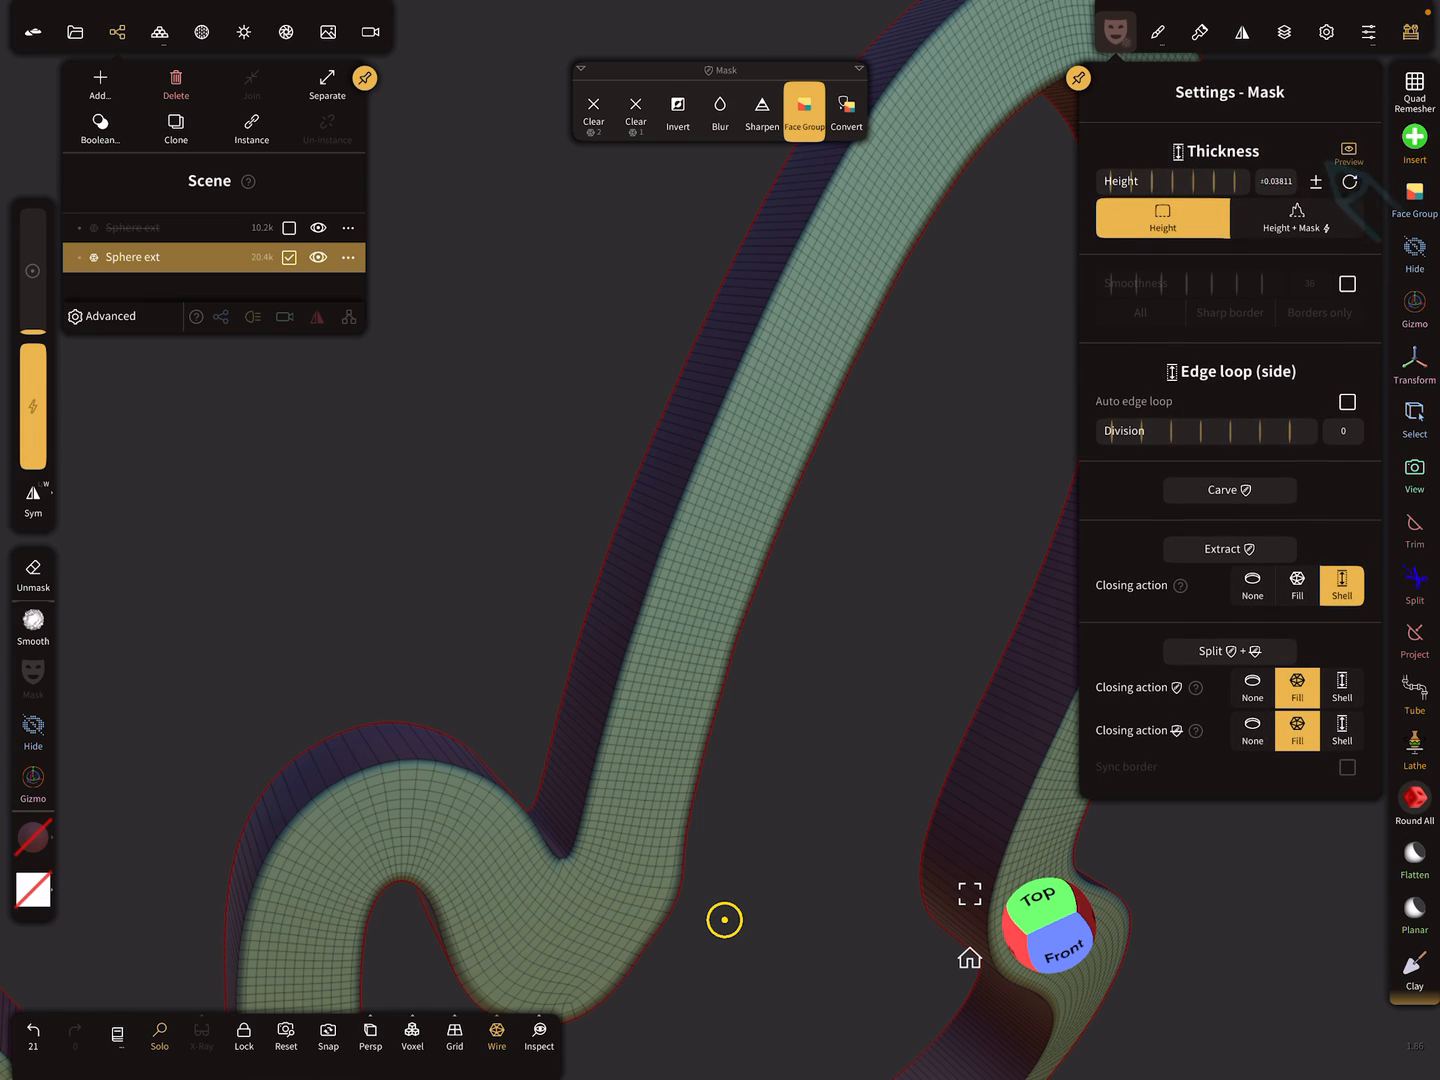
- Extract a zero-height ribbon, separate it, and delete Sphere ext 2
left_click(1349, 181)
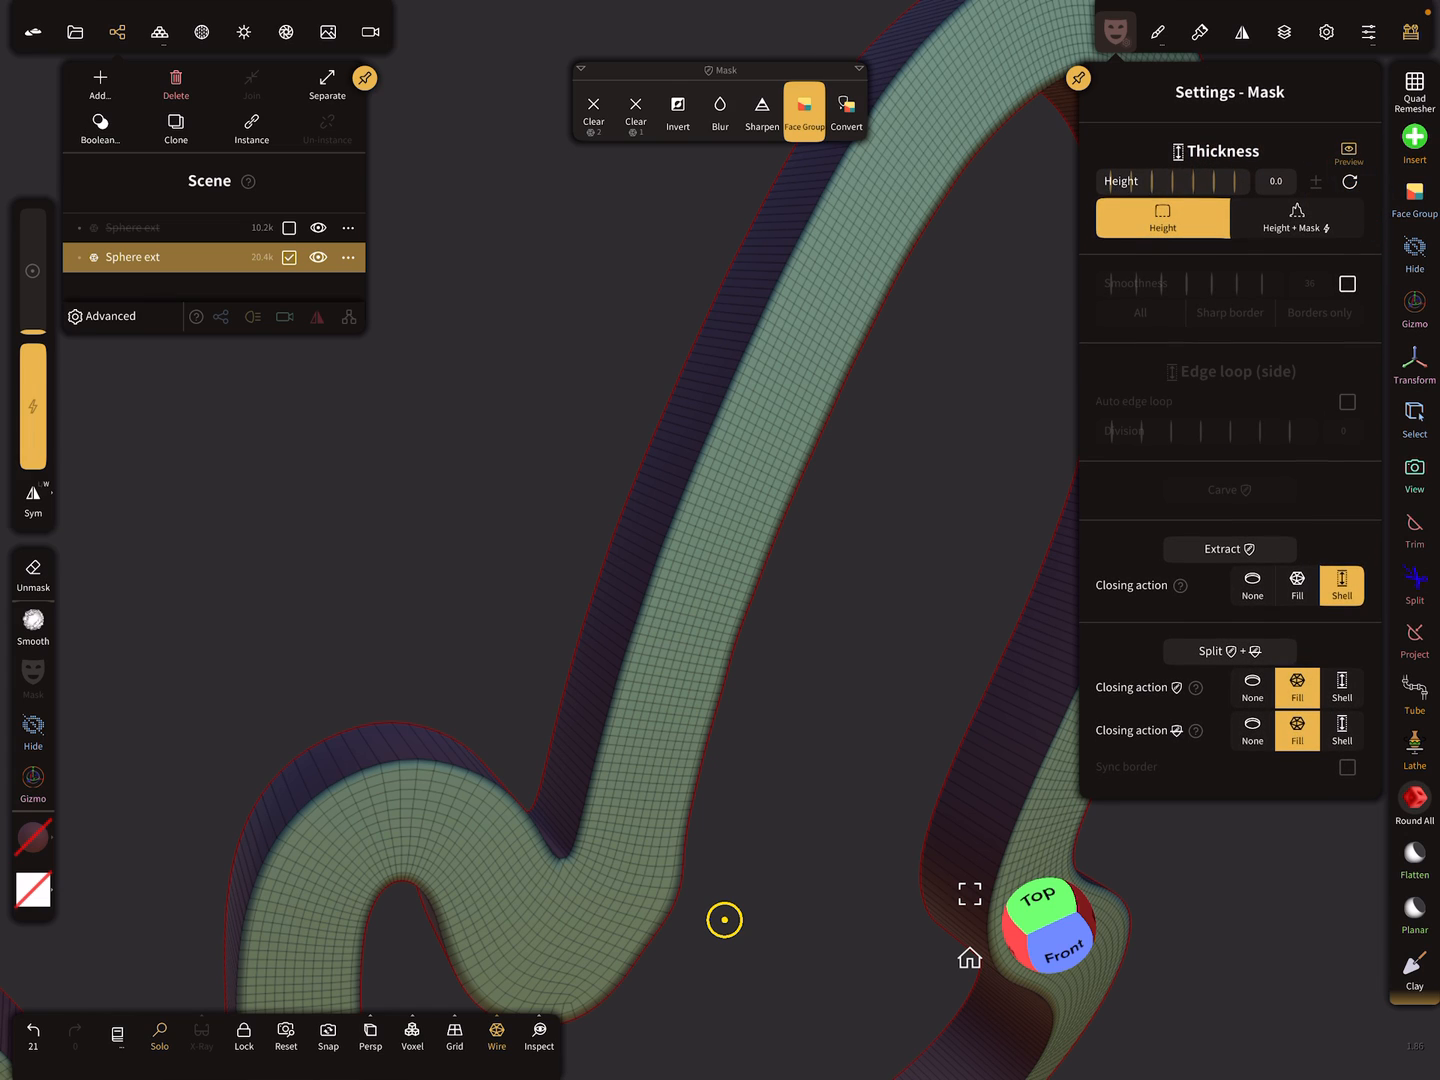
left_click(846, 110)
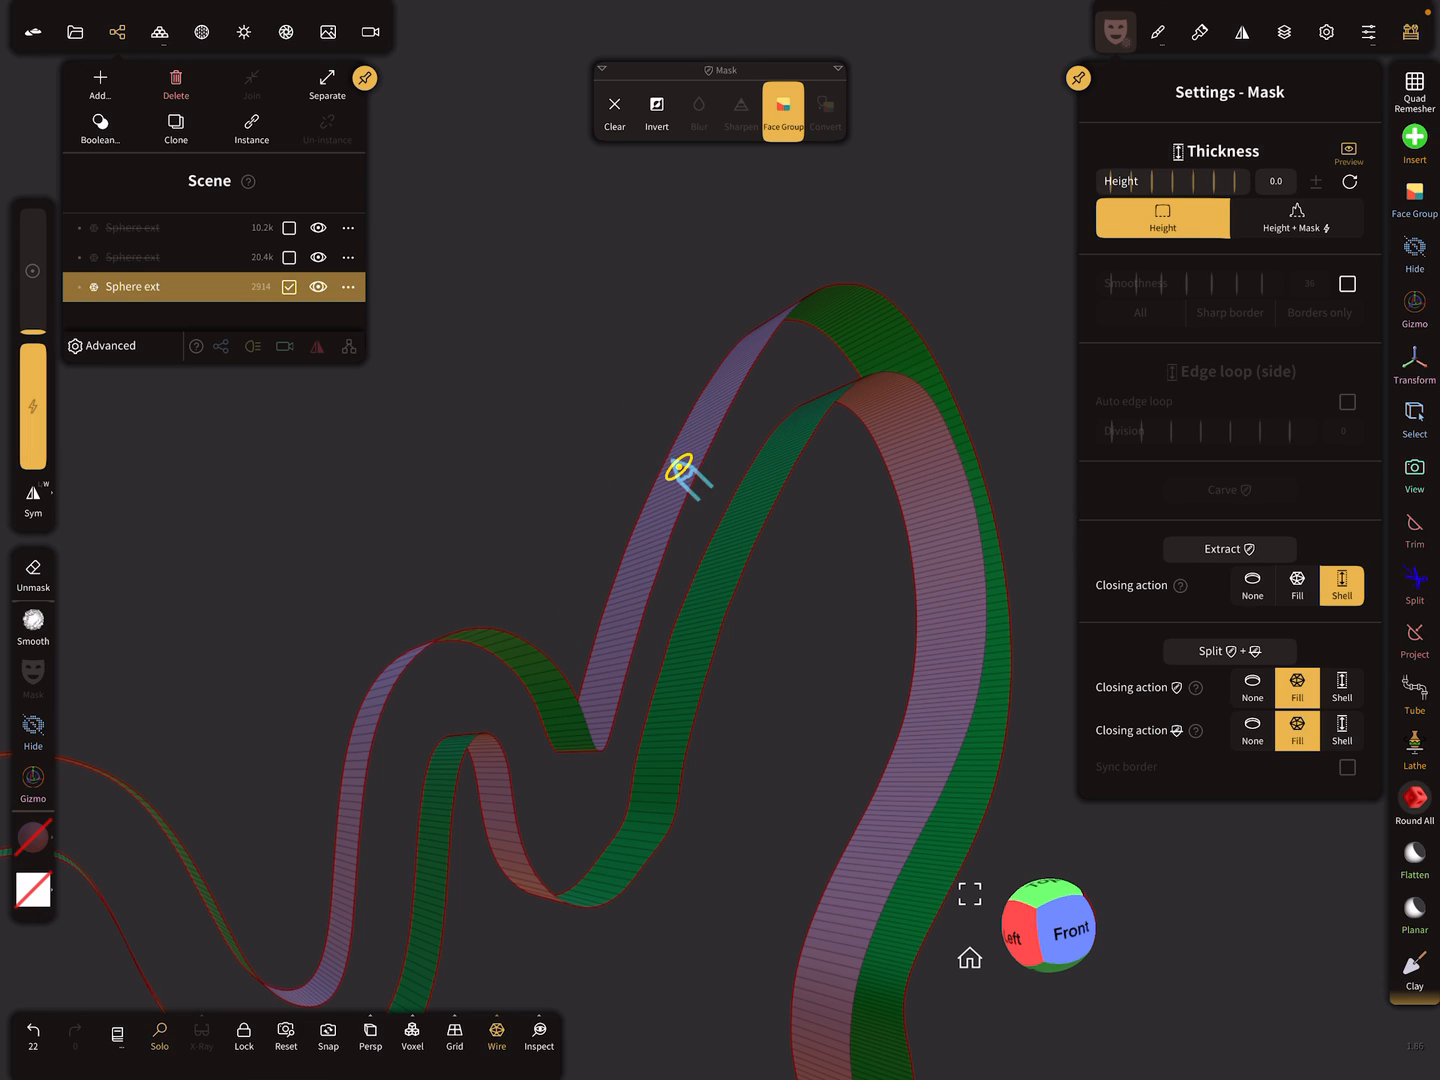
mouse_move(712, 588)
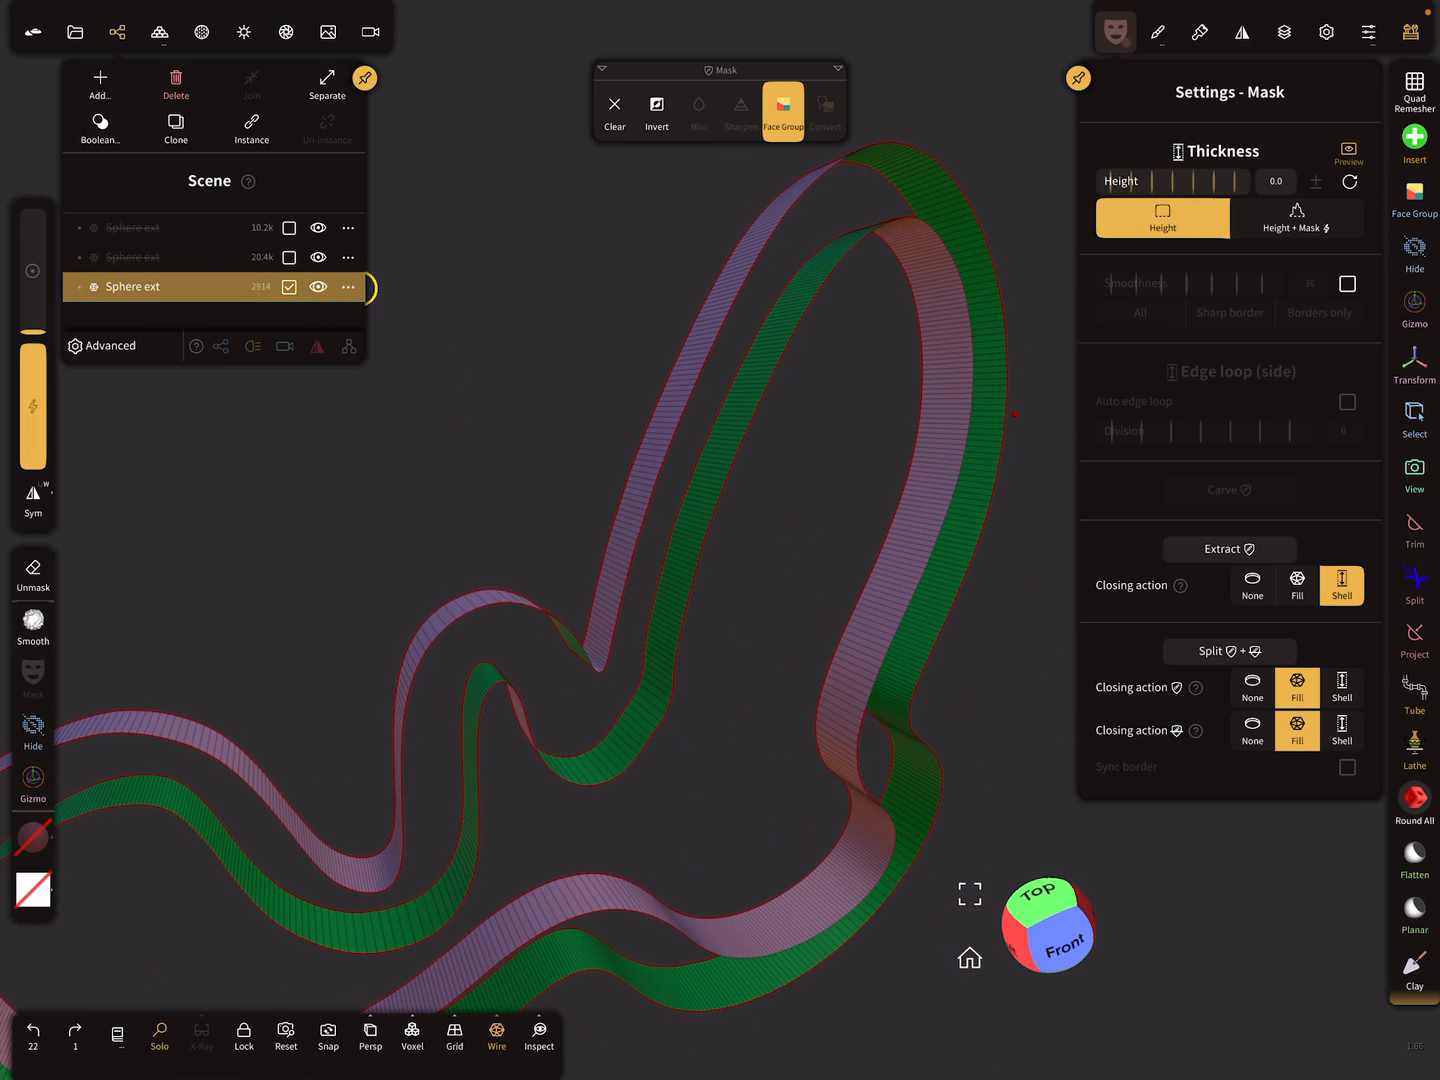
left_click(348, 287)
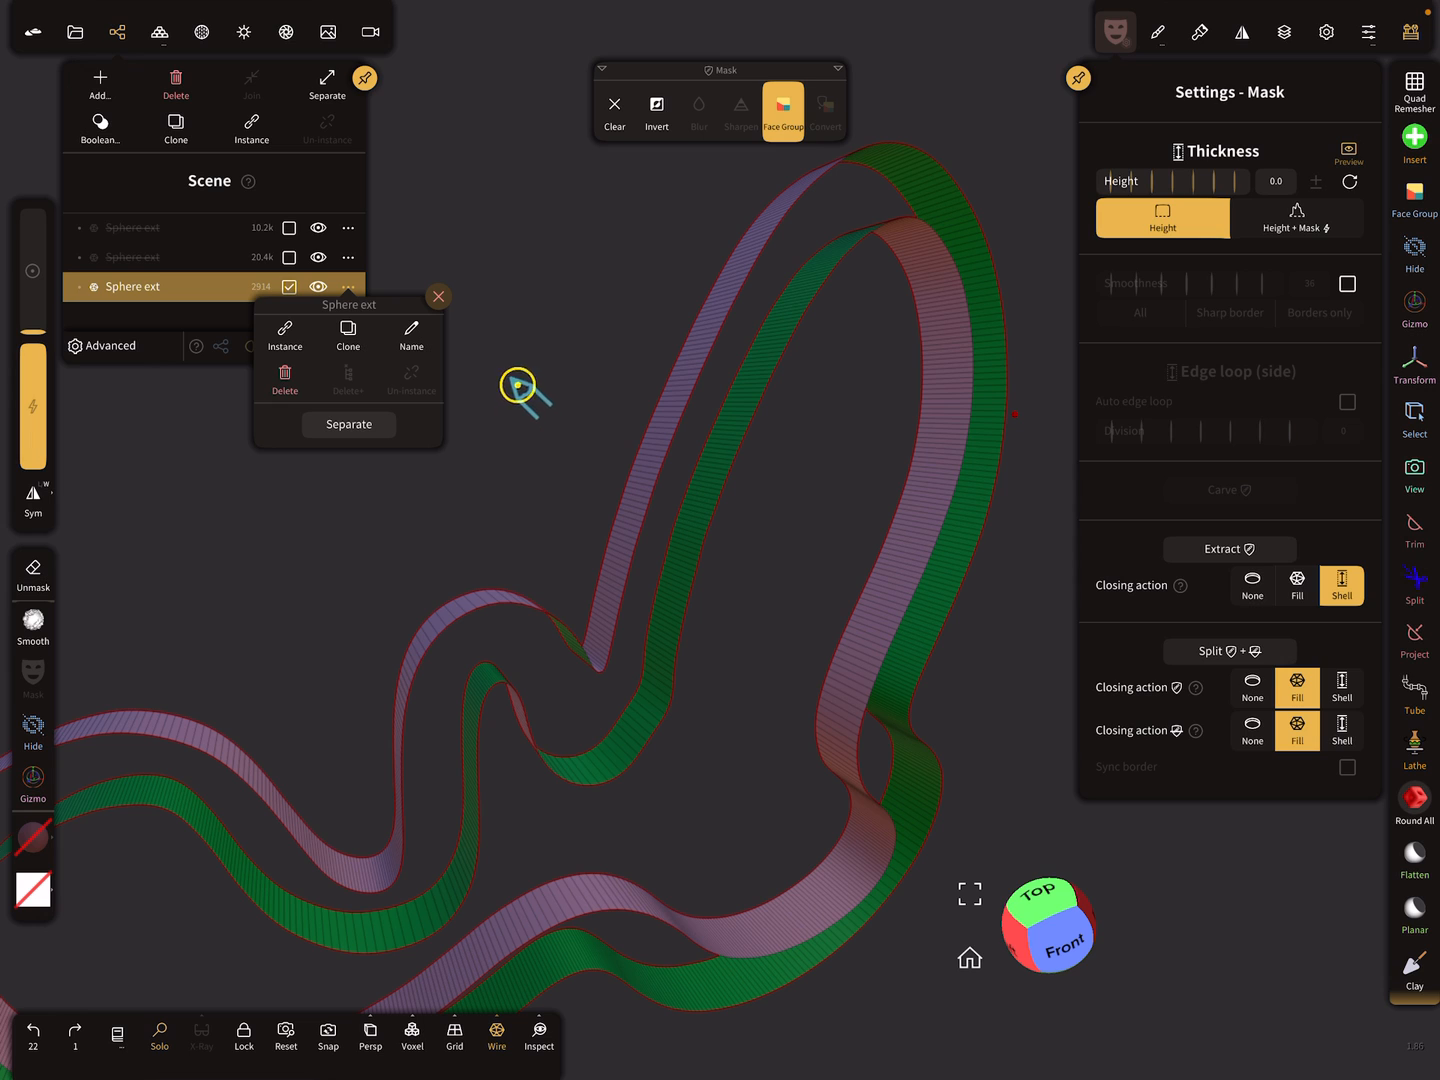
mouse_move(520, 388)
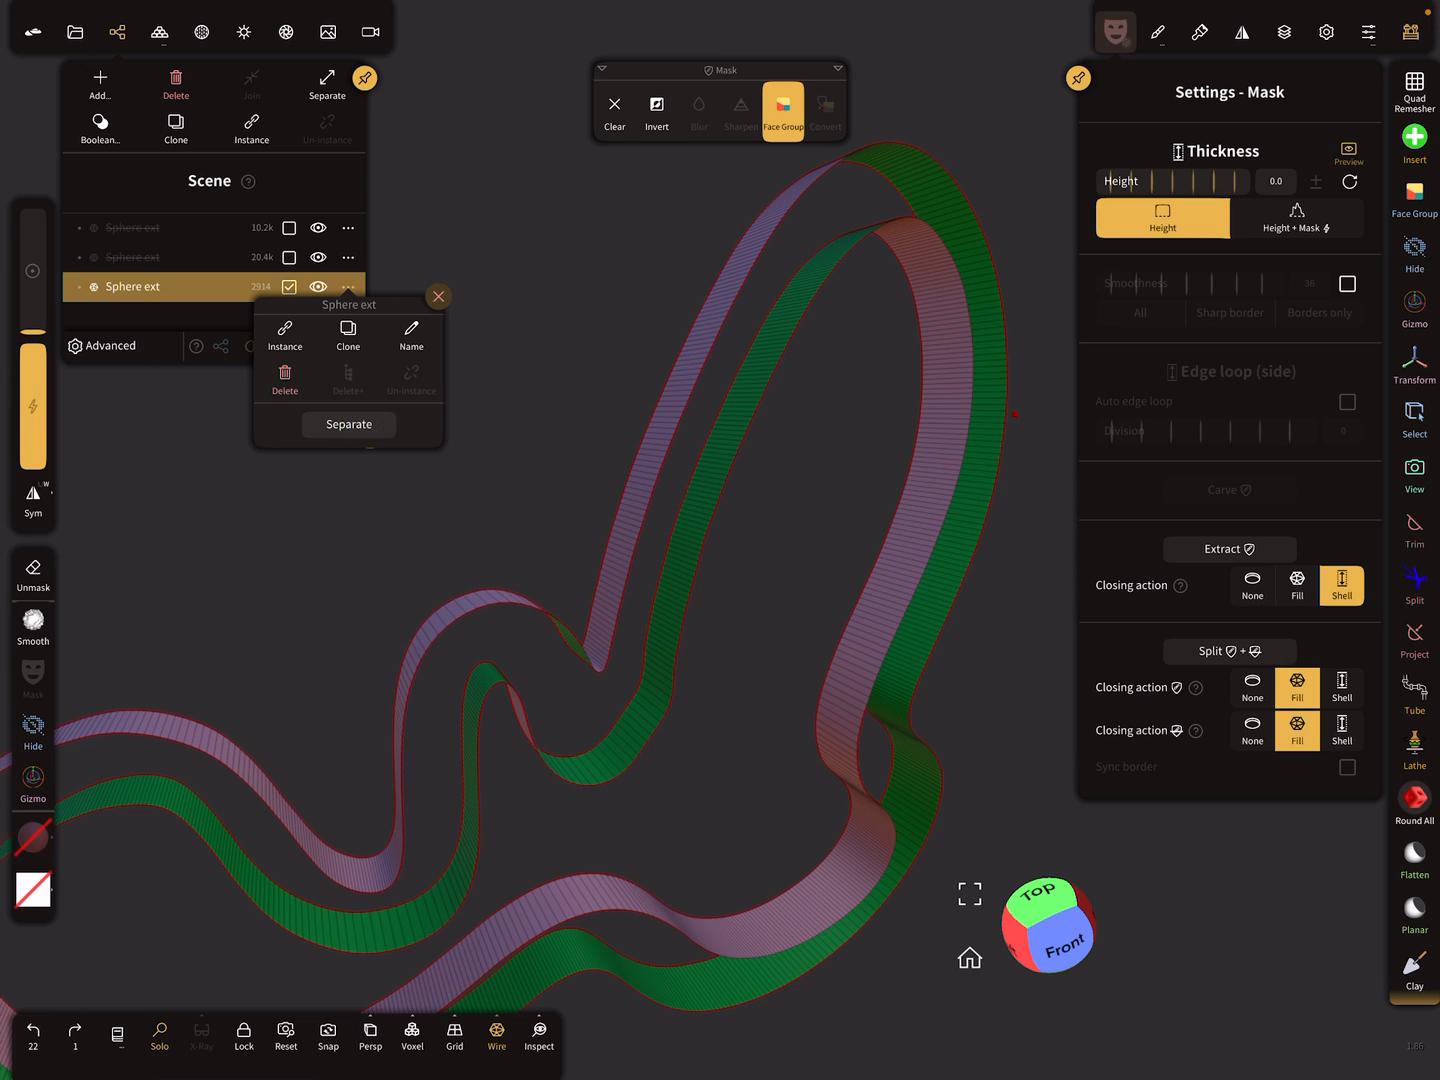
left_click(348, 424)
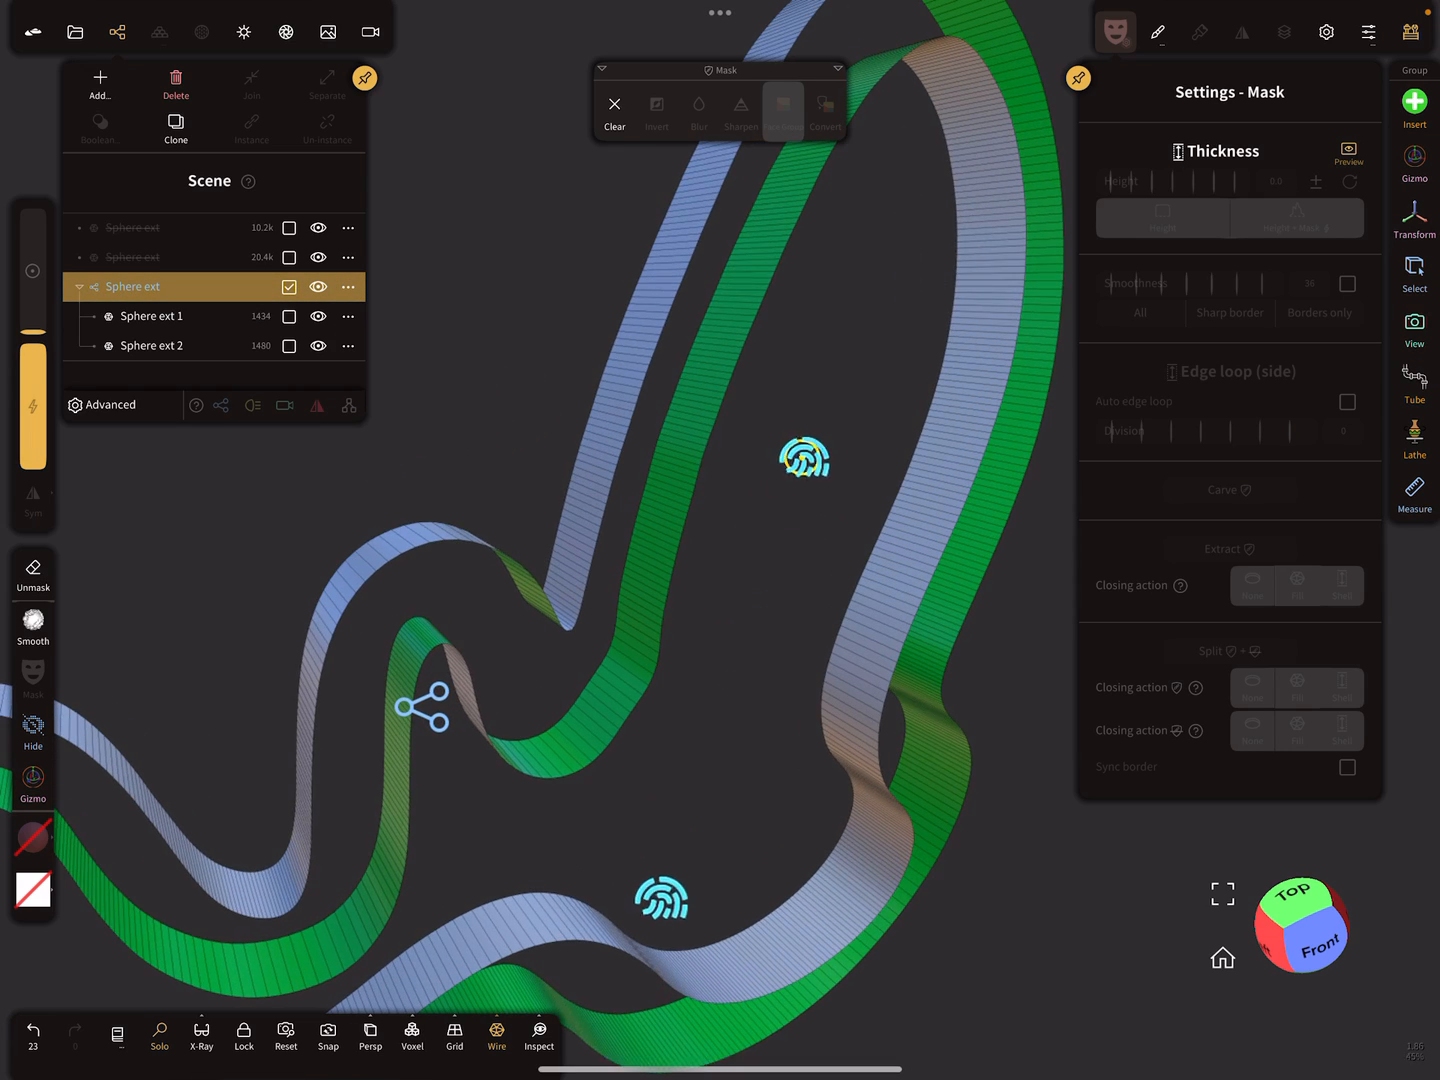
left_click(783, 110)
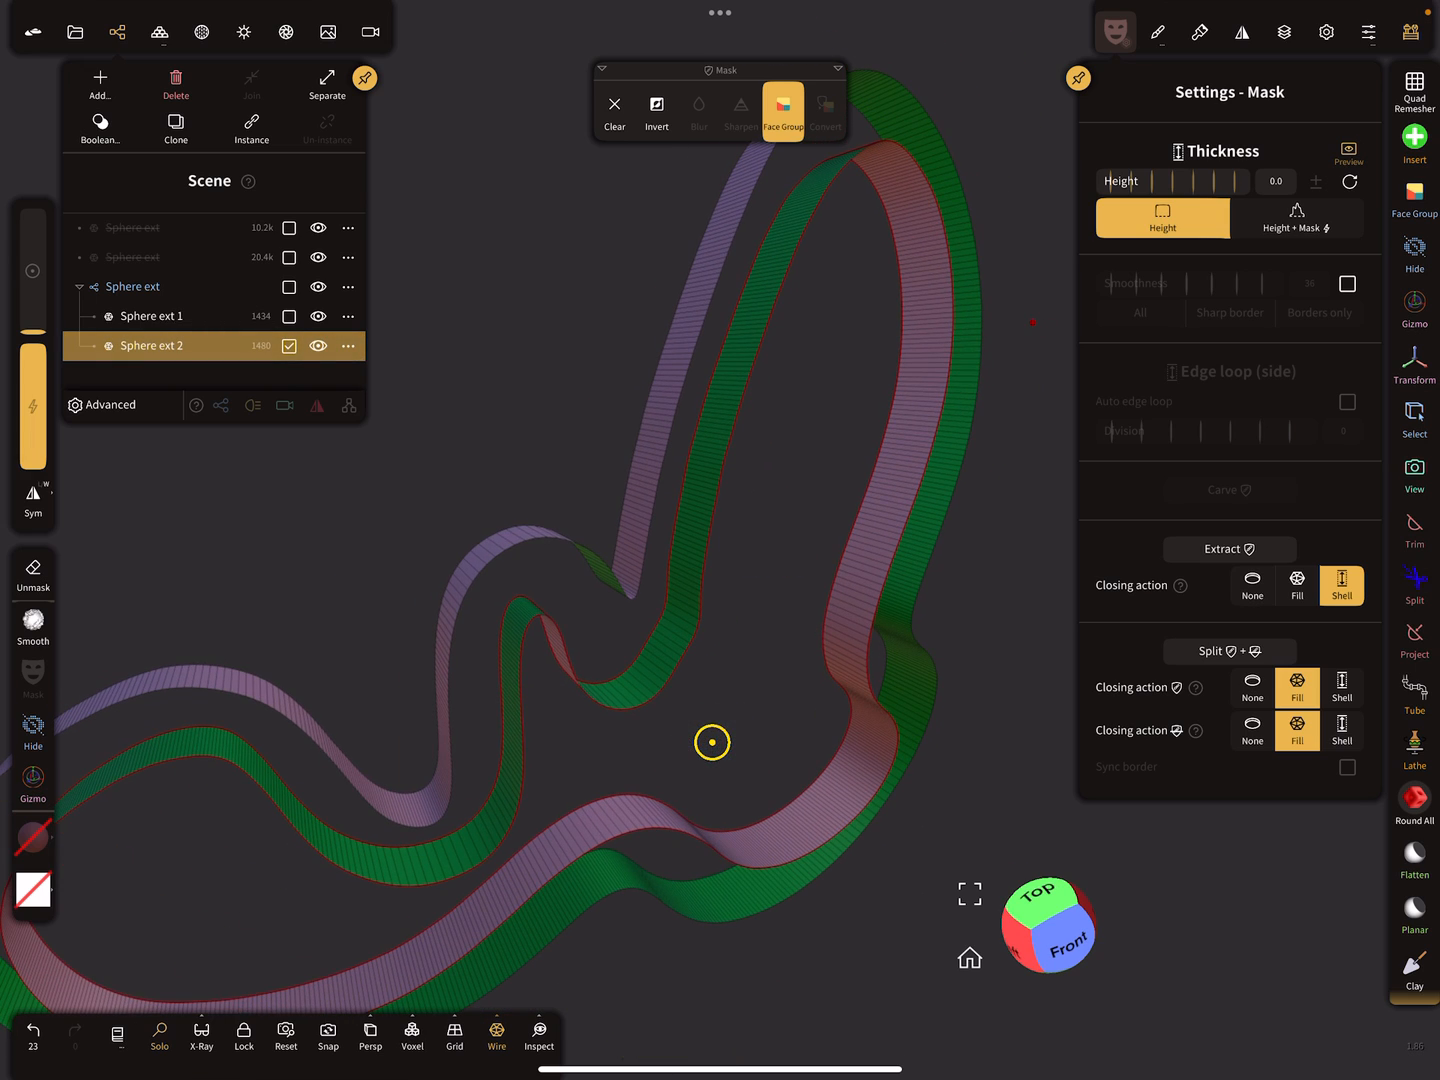
left_click(175, 85)
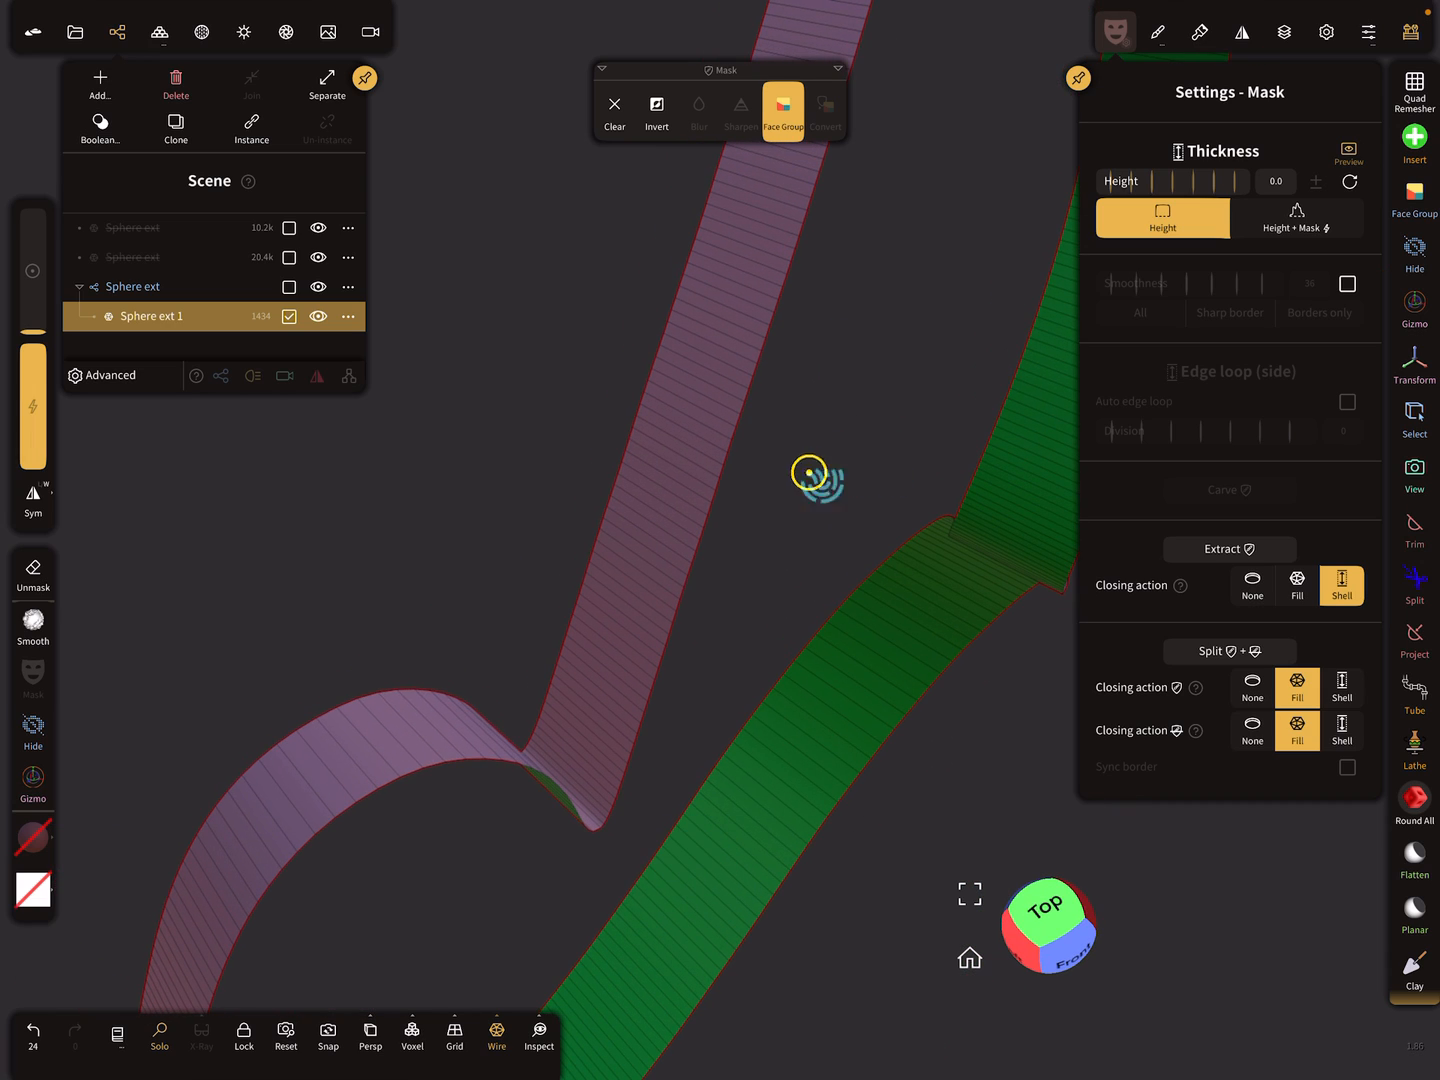
mouse_move(375, 748)
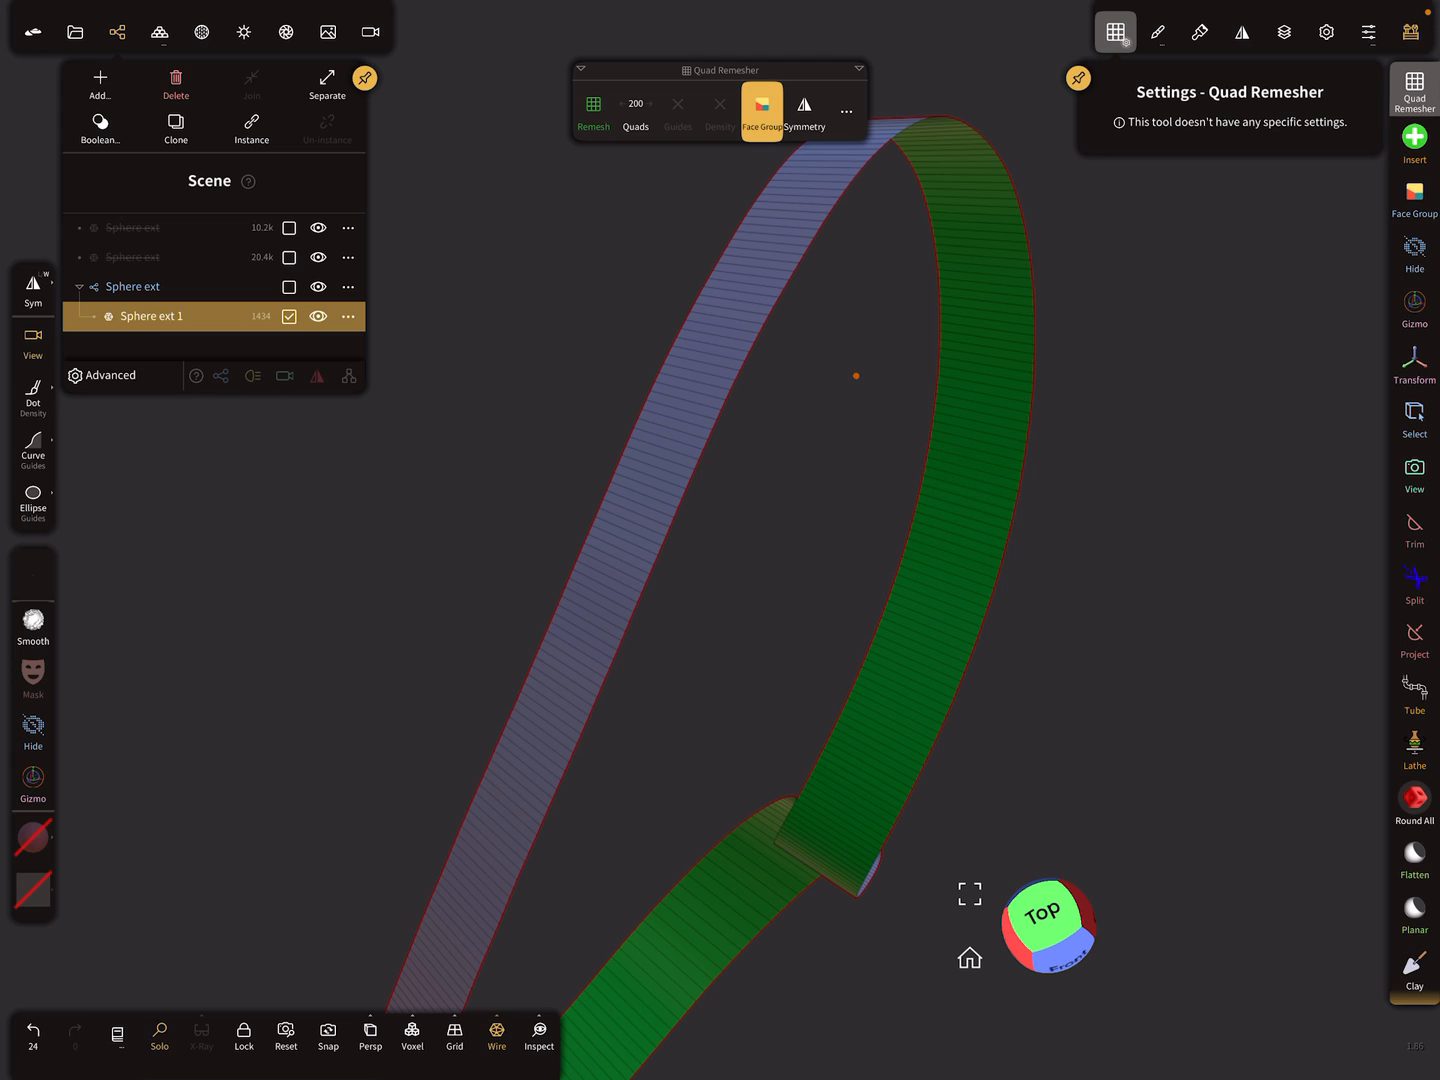
- Quad-remesh the Sphere ext 1 ribbon with a 200-quad target
left_click(635, 110)
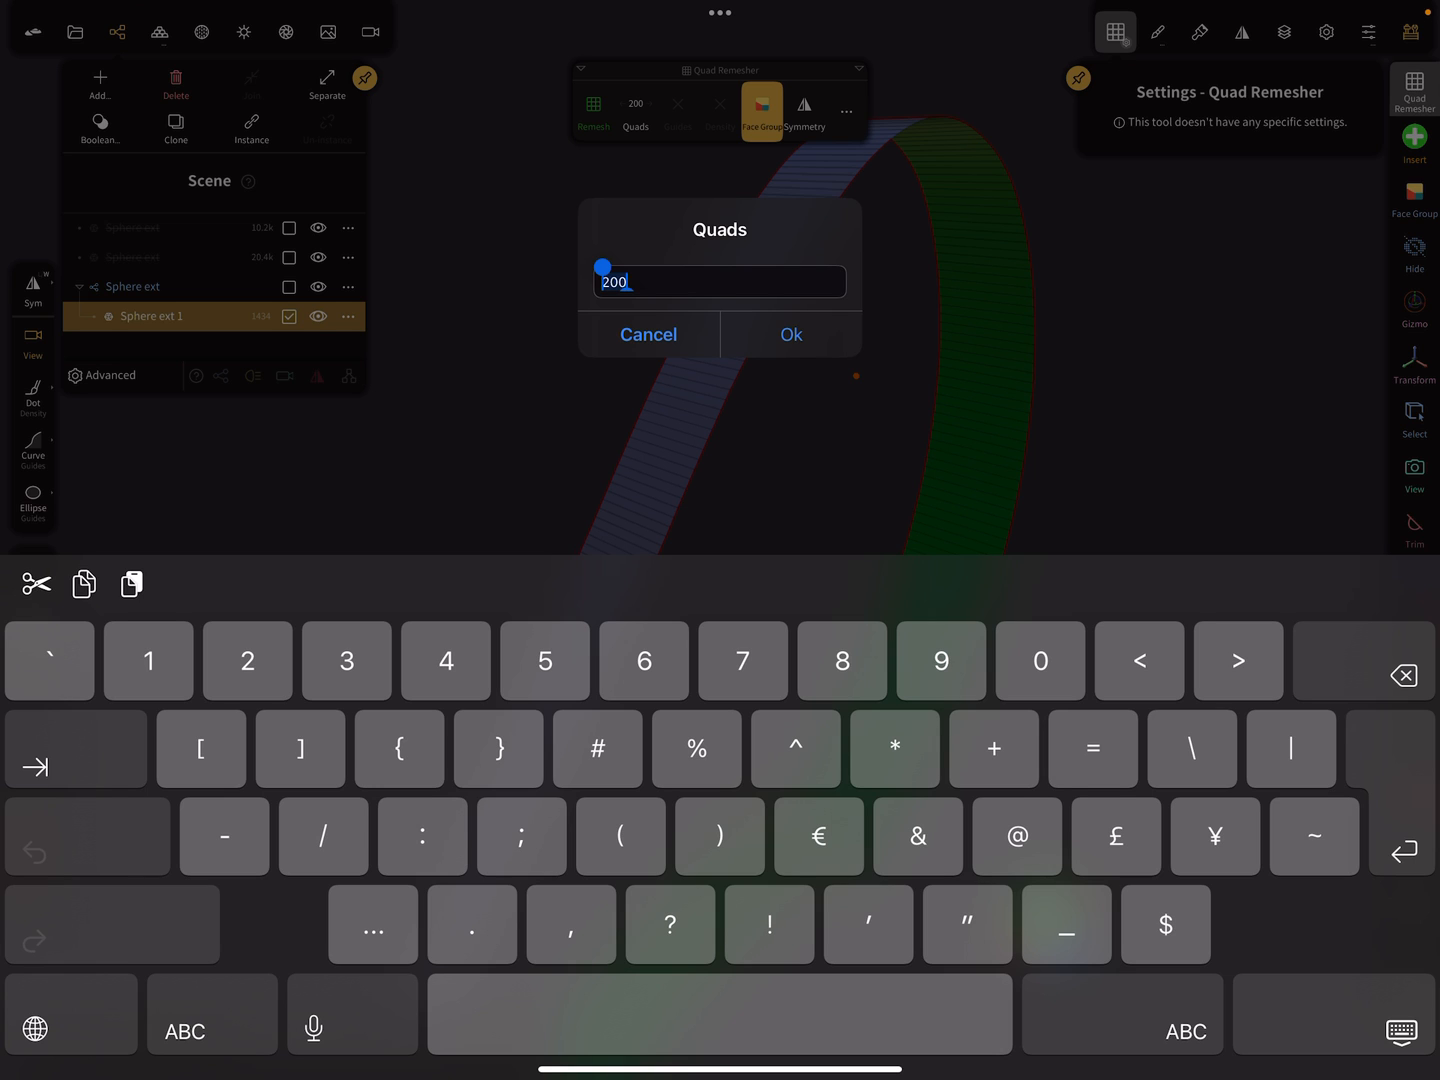
left_click(790, 334)
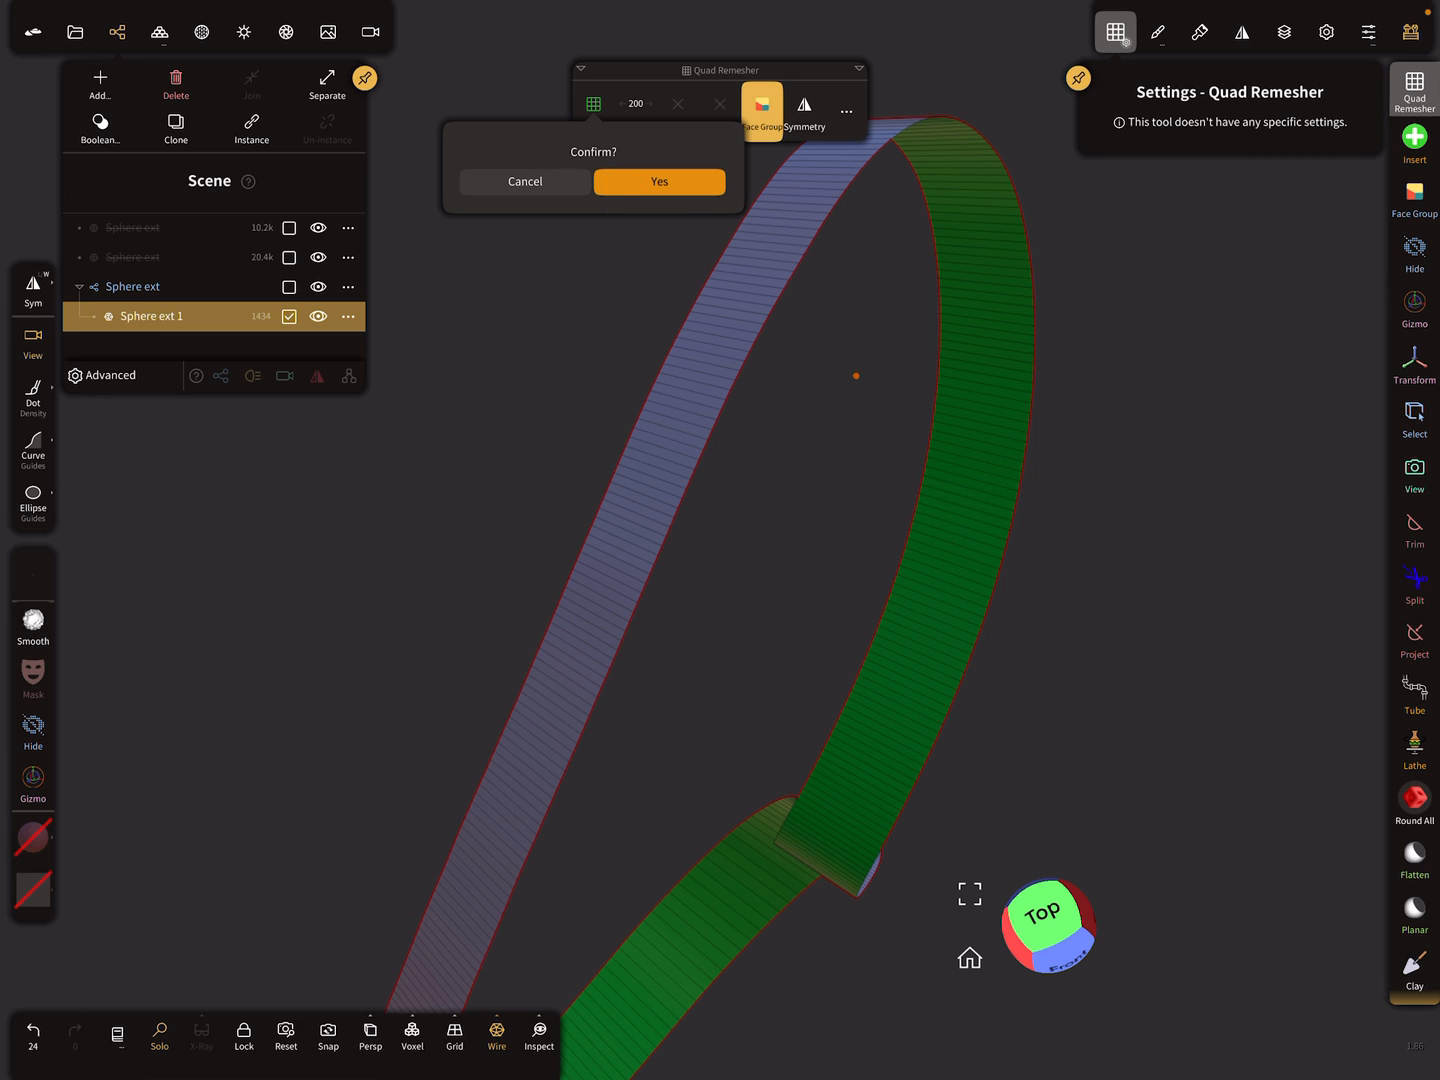
left_click(658, 181)
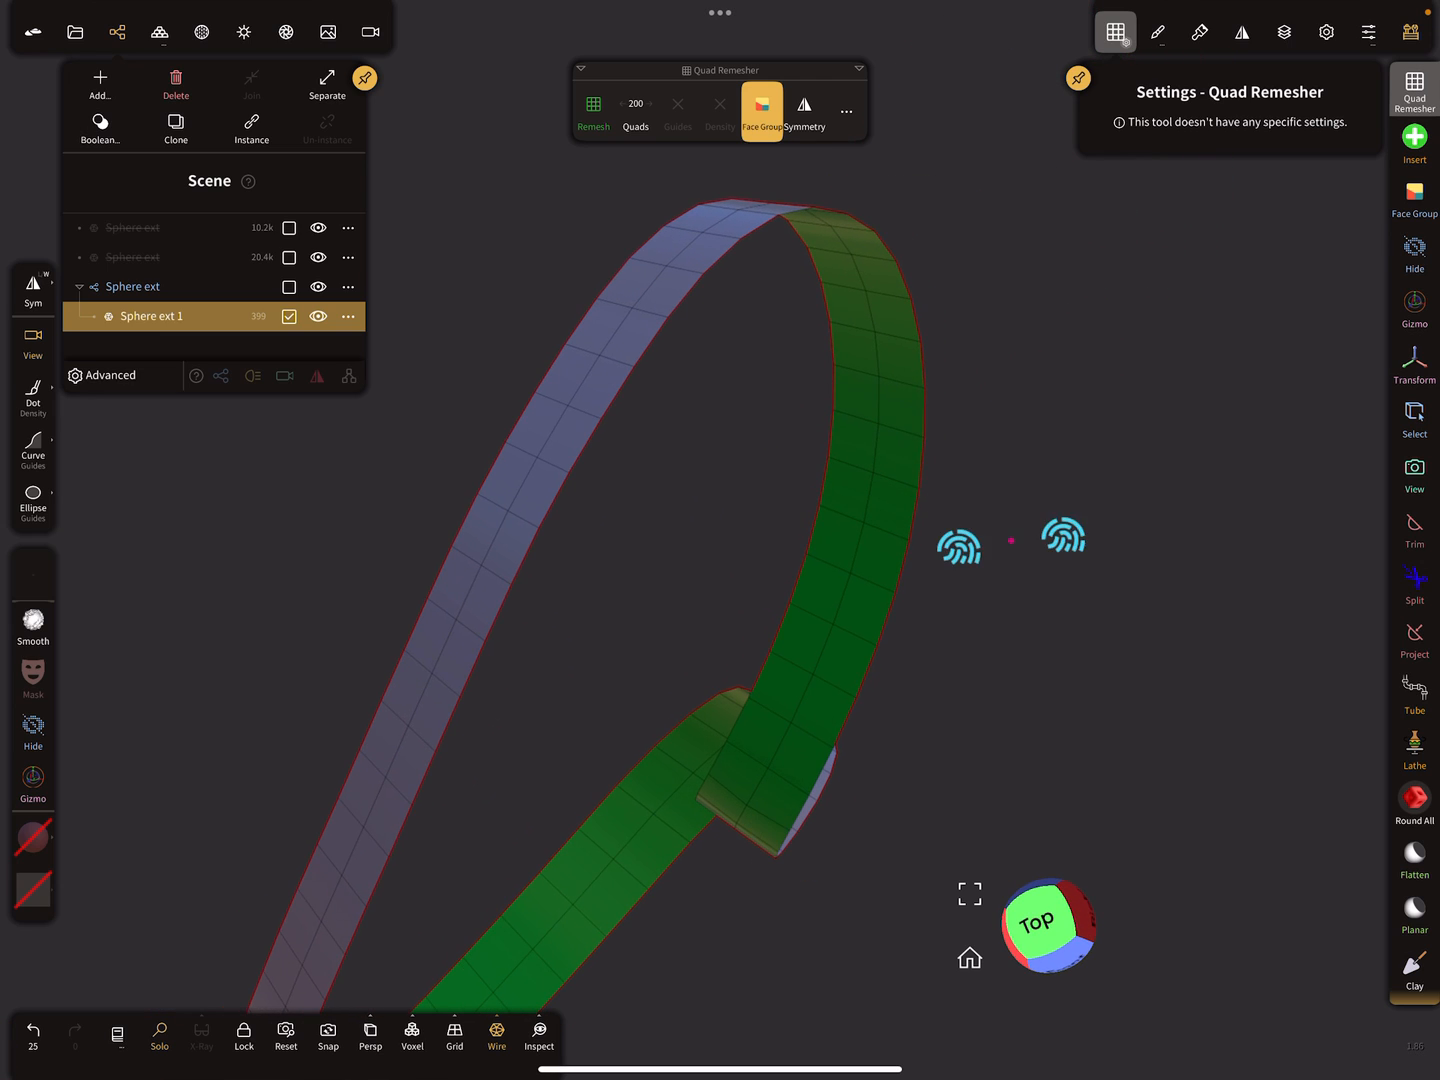
- Remesh the ribbon again with a 100-quad target for larger faces
left_click(635, 112)
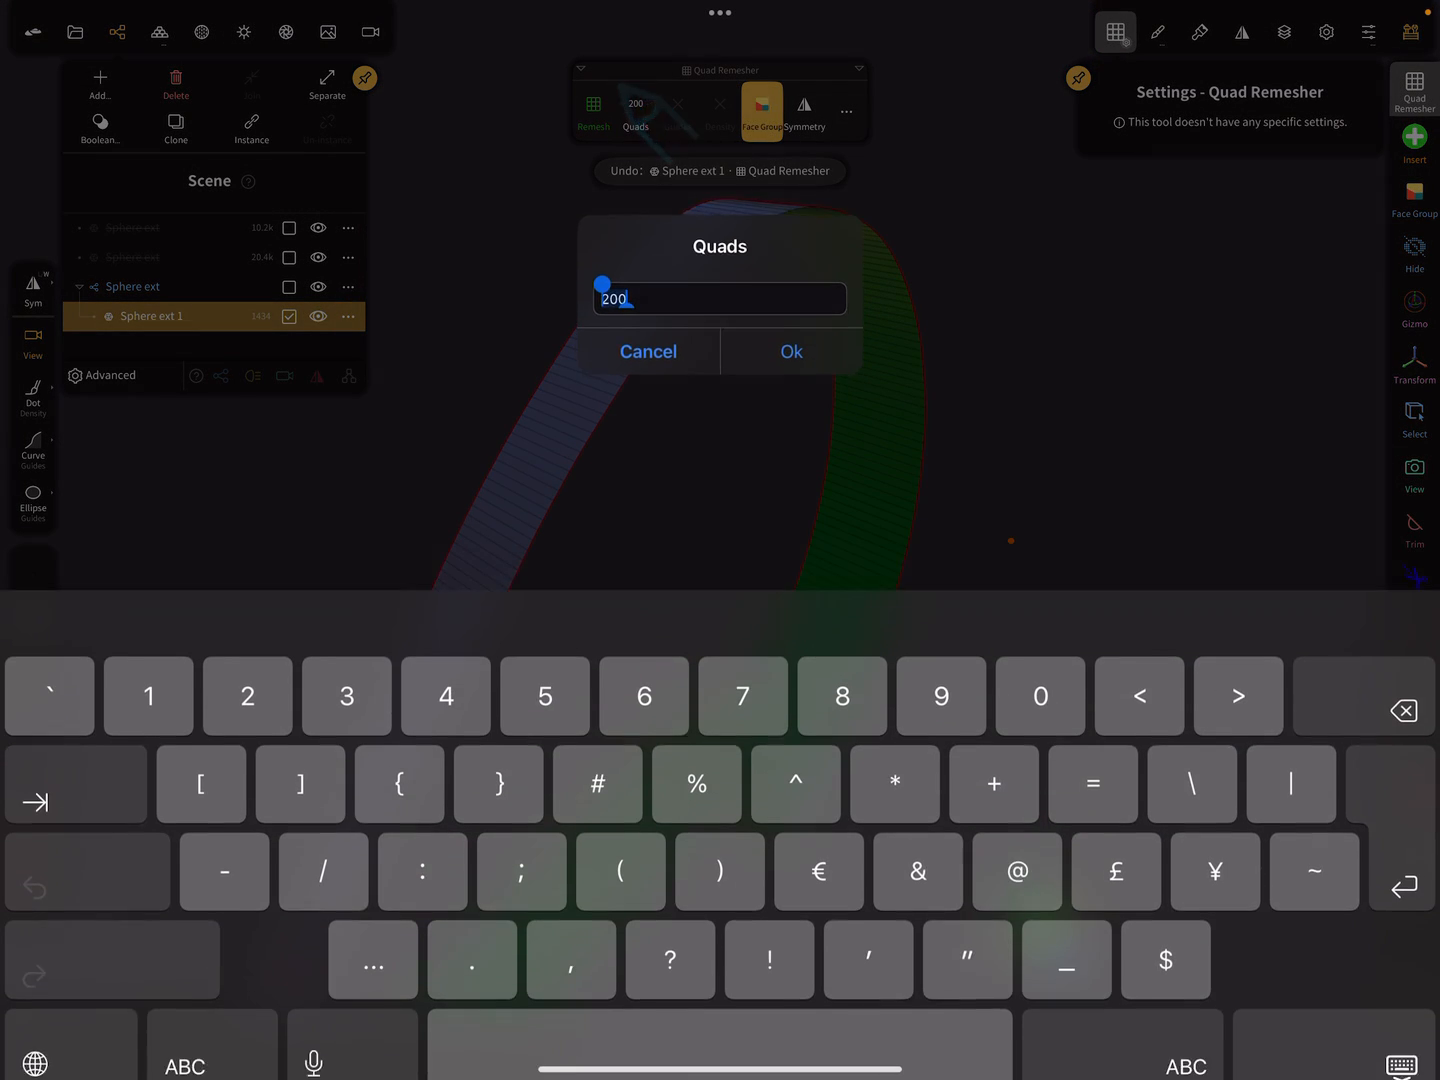
type("10")
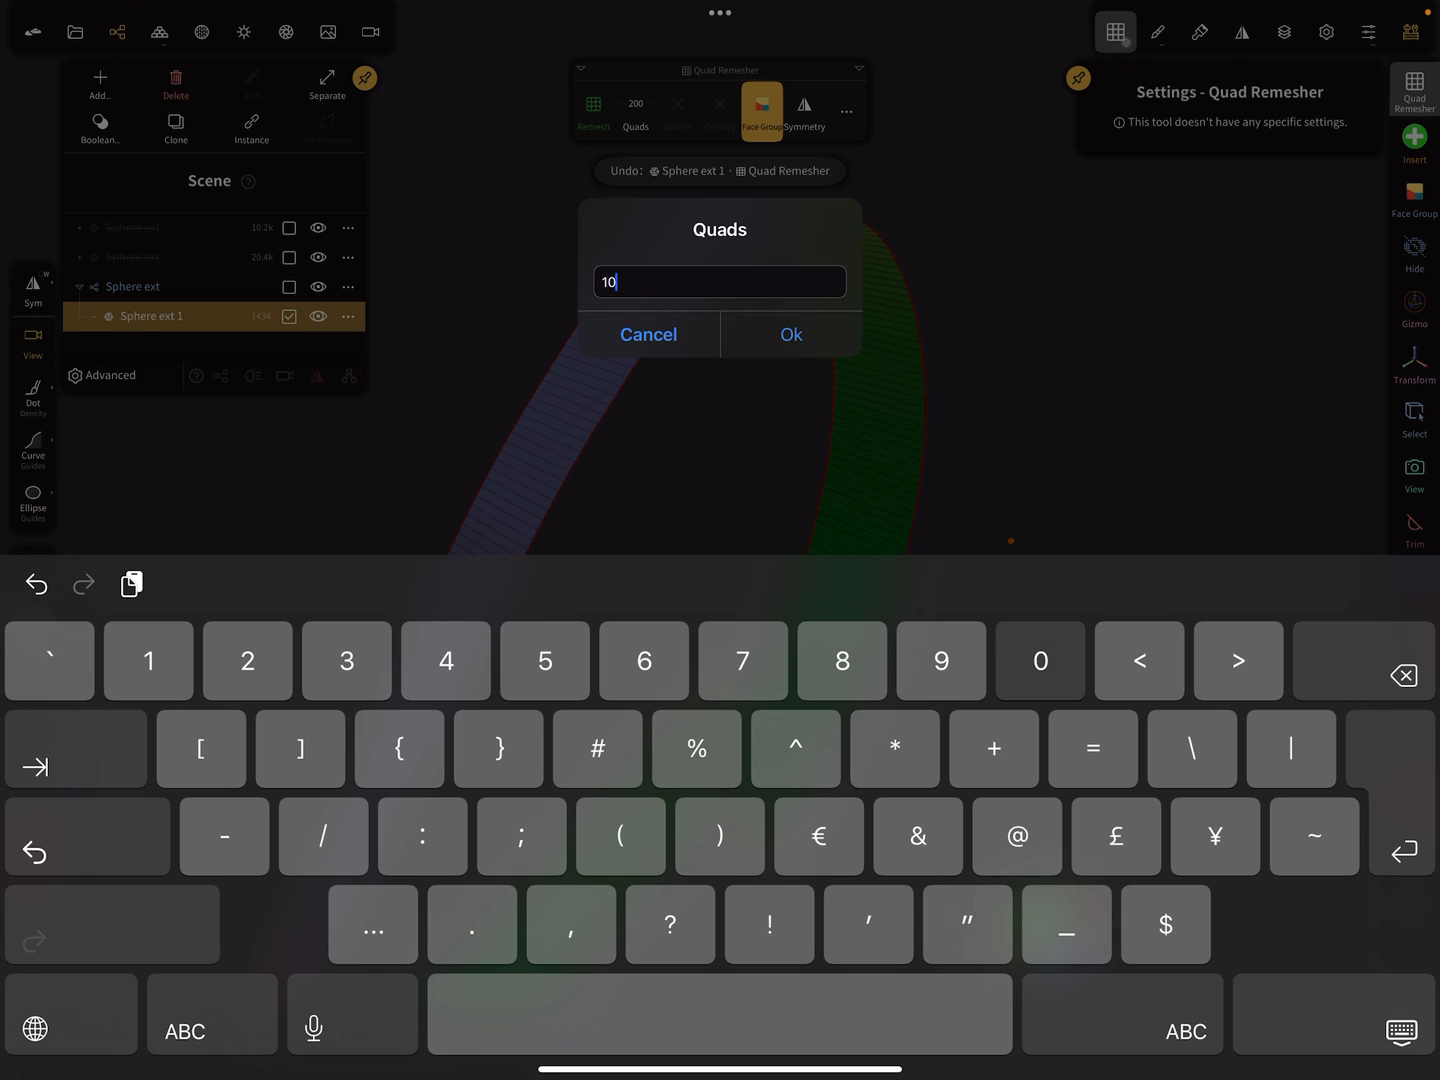
left_click(791, 334)
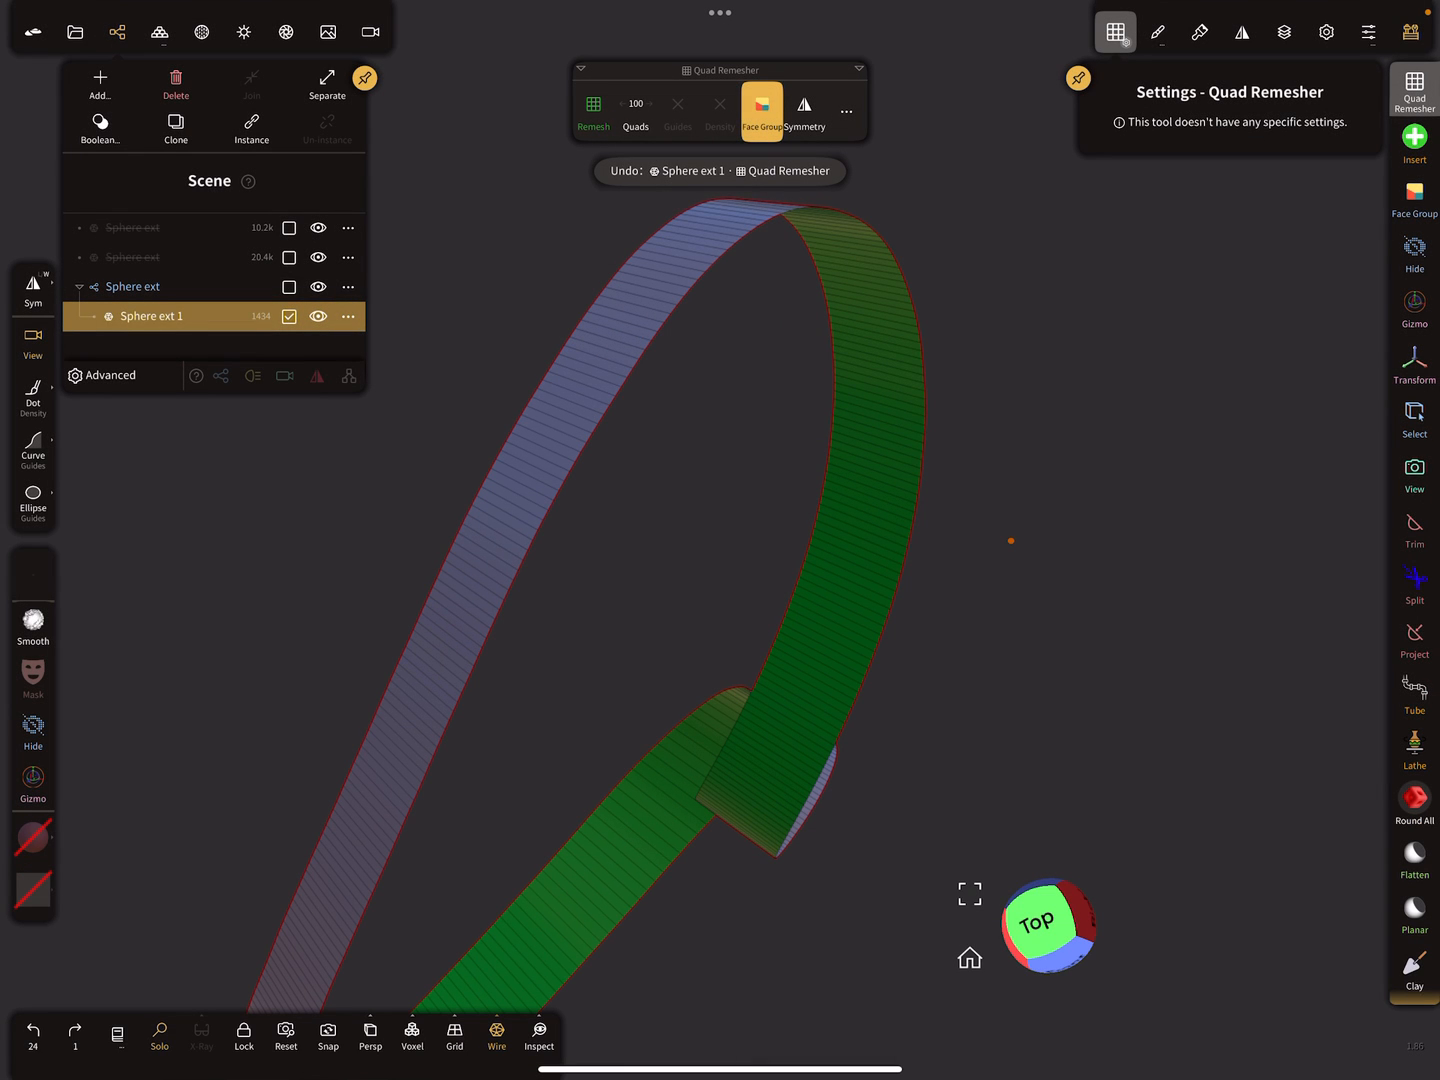
left_click(592, 110)
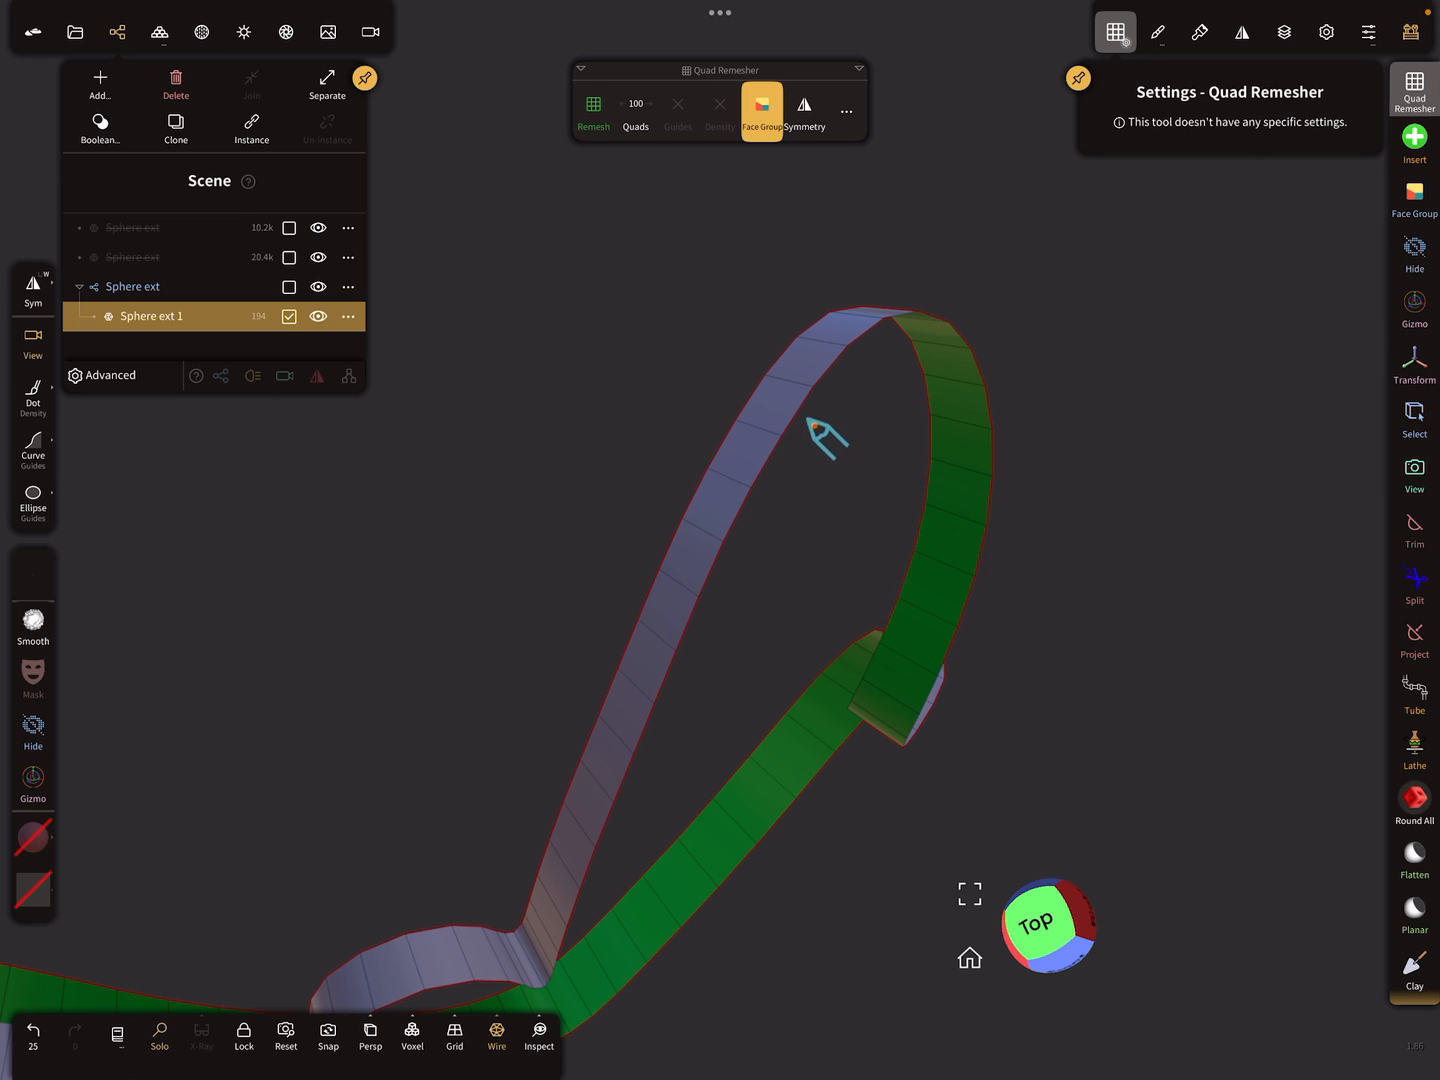
mouse_move(865, 340)
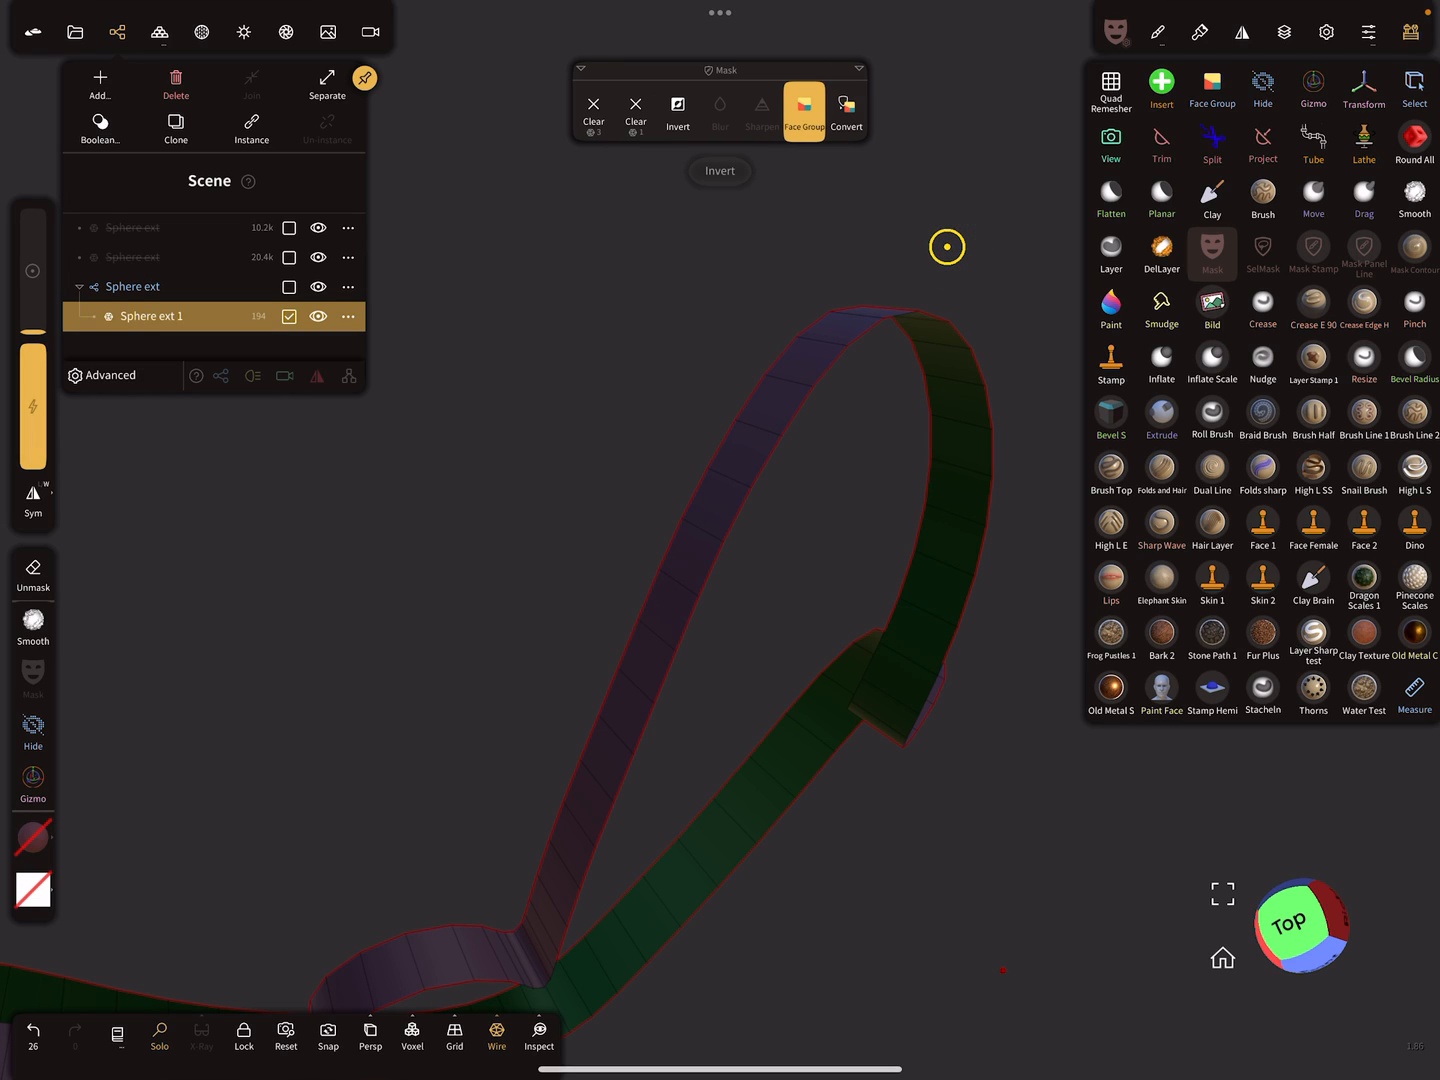
- Extract the masked 100-quad ribbon as a Shell to form a low-poly tube
left_click(1212, 254)
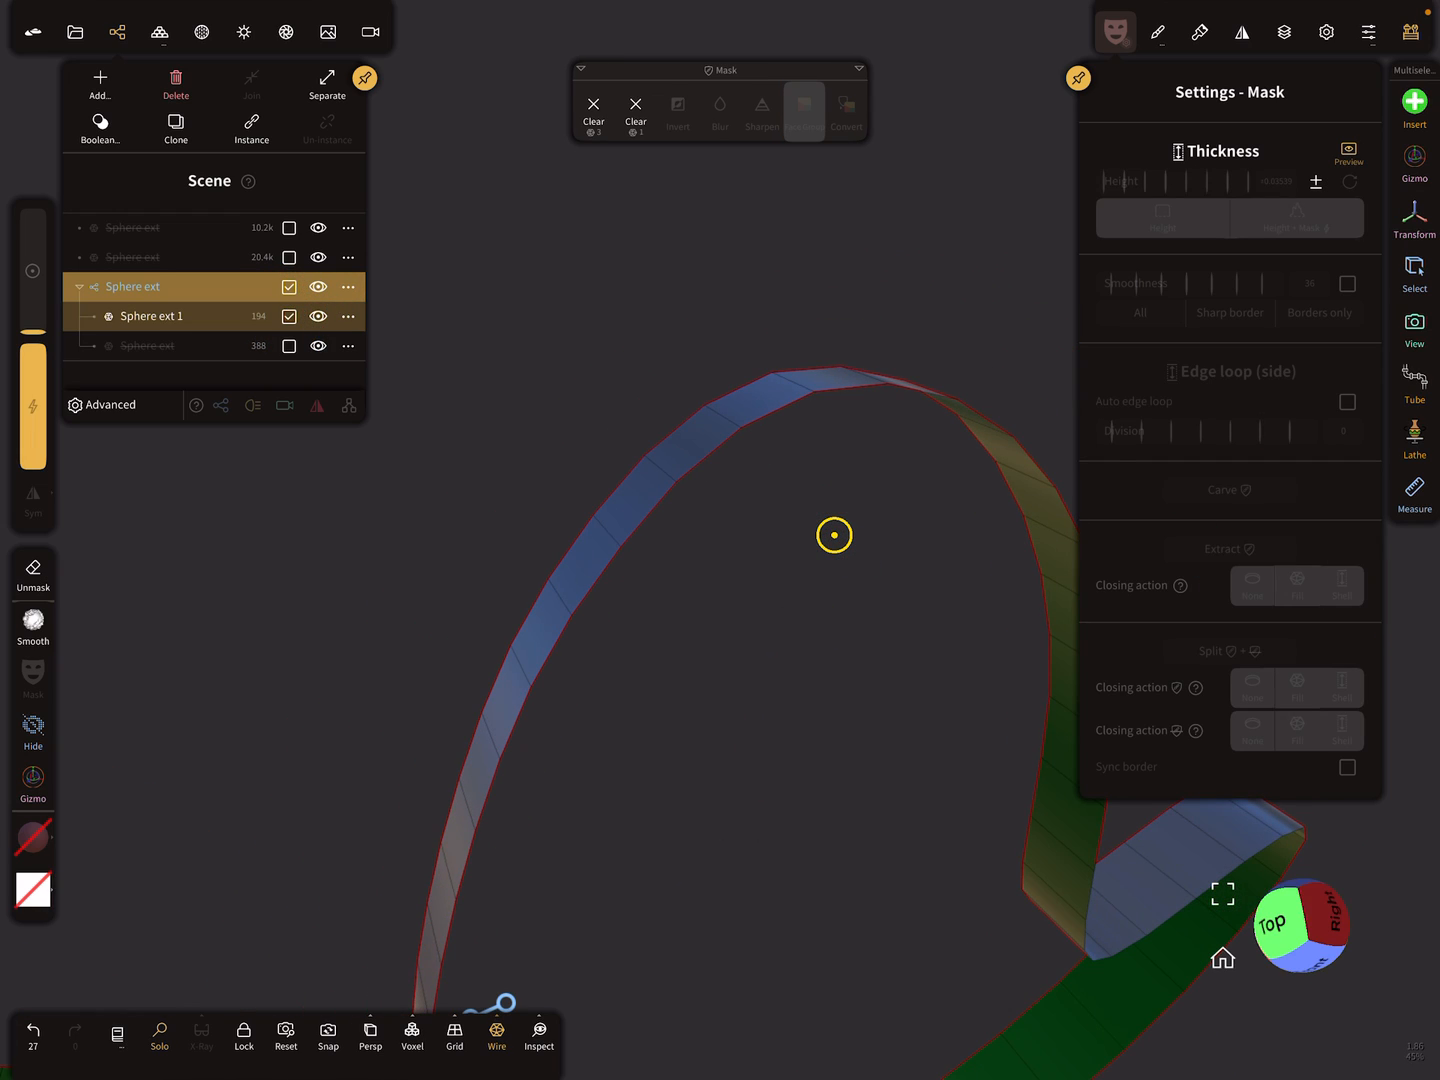
left_click(783, 110)
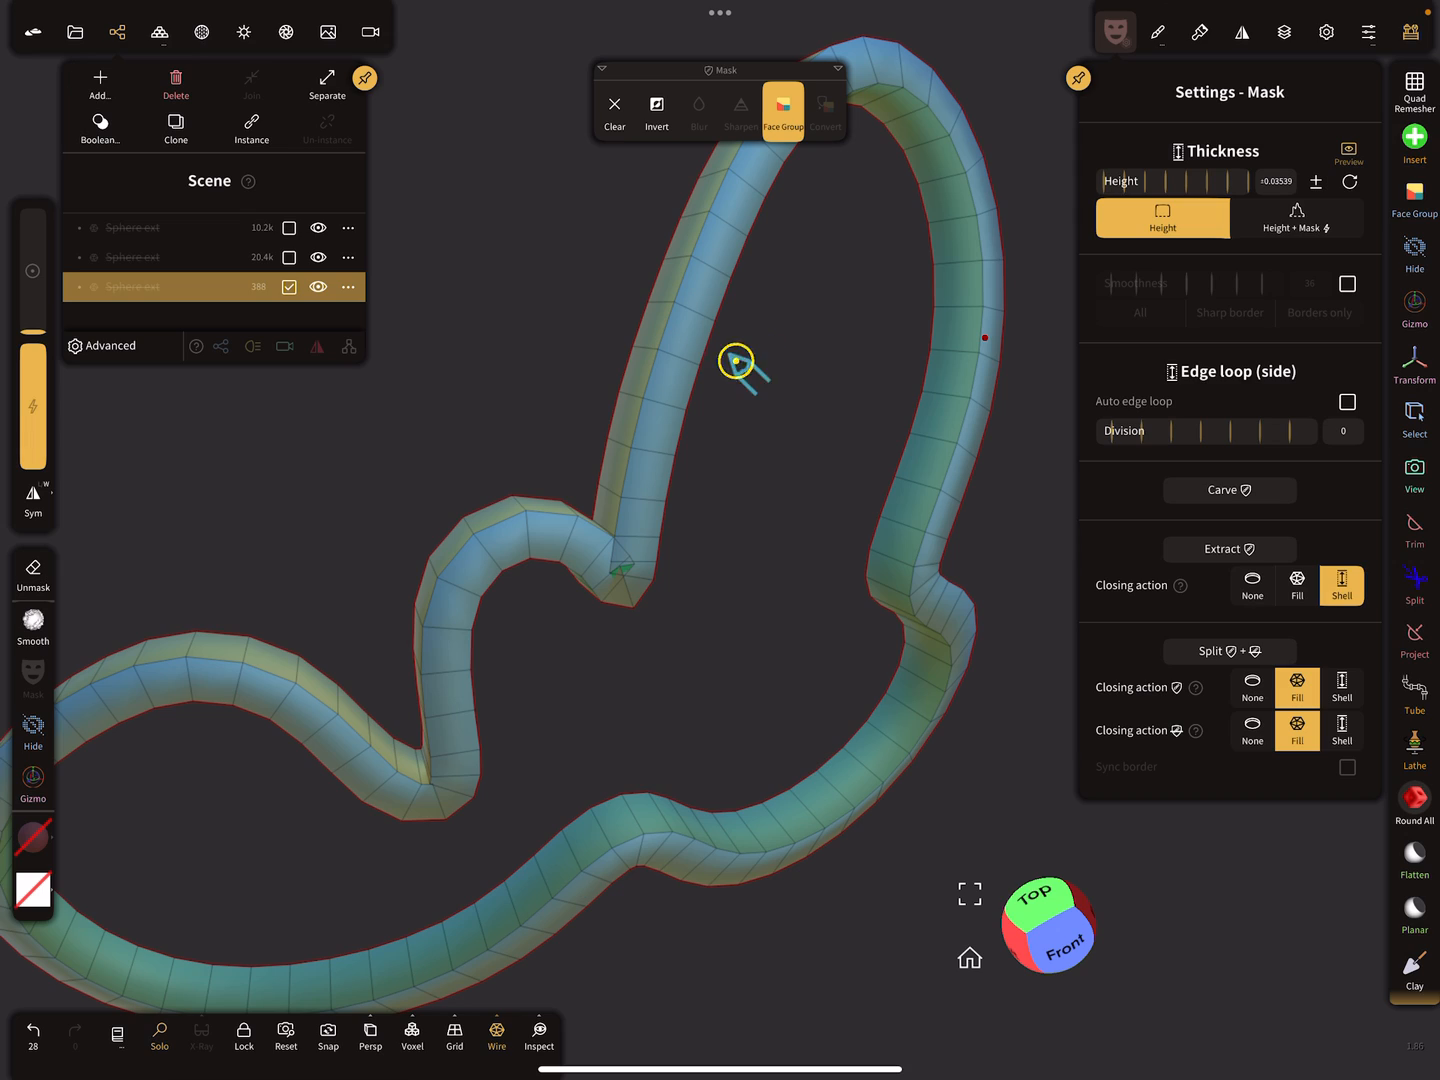
mouse_move(747, 382)
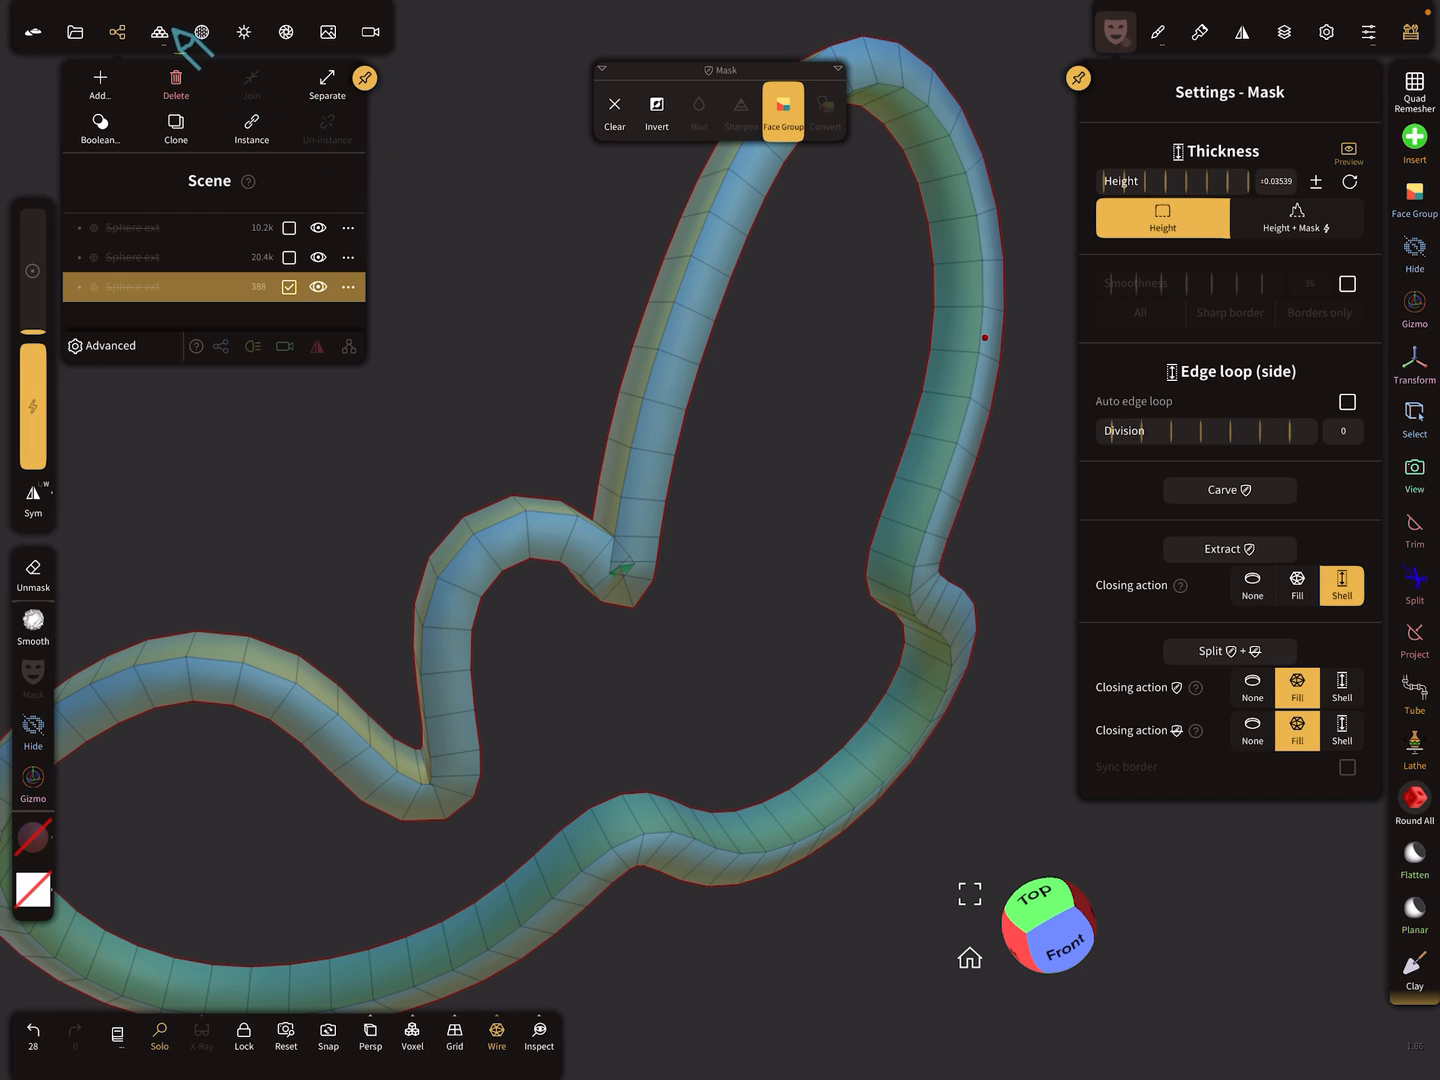
- Subdivide the tube twice in Multires into a smooth 6,308-face mesh
left_click(159, 32)
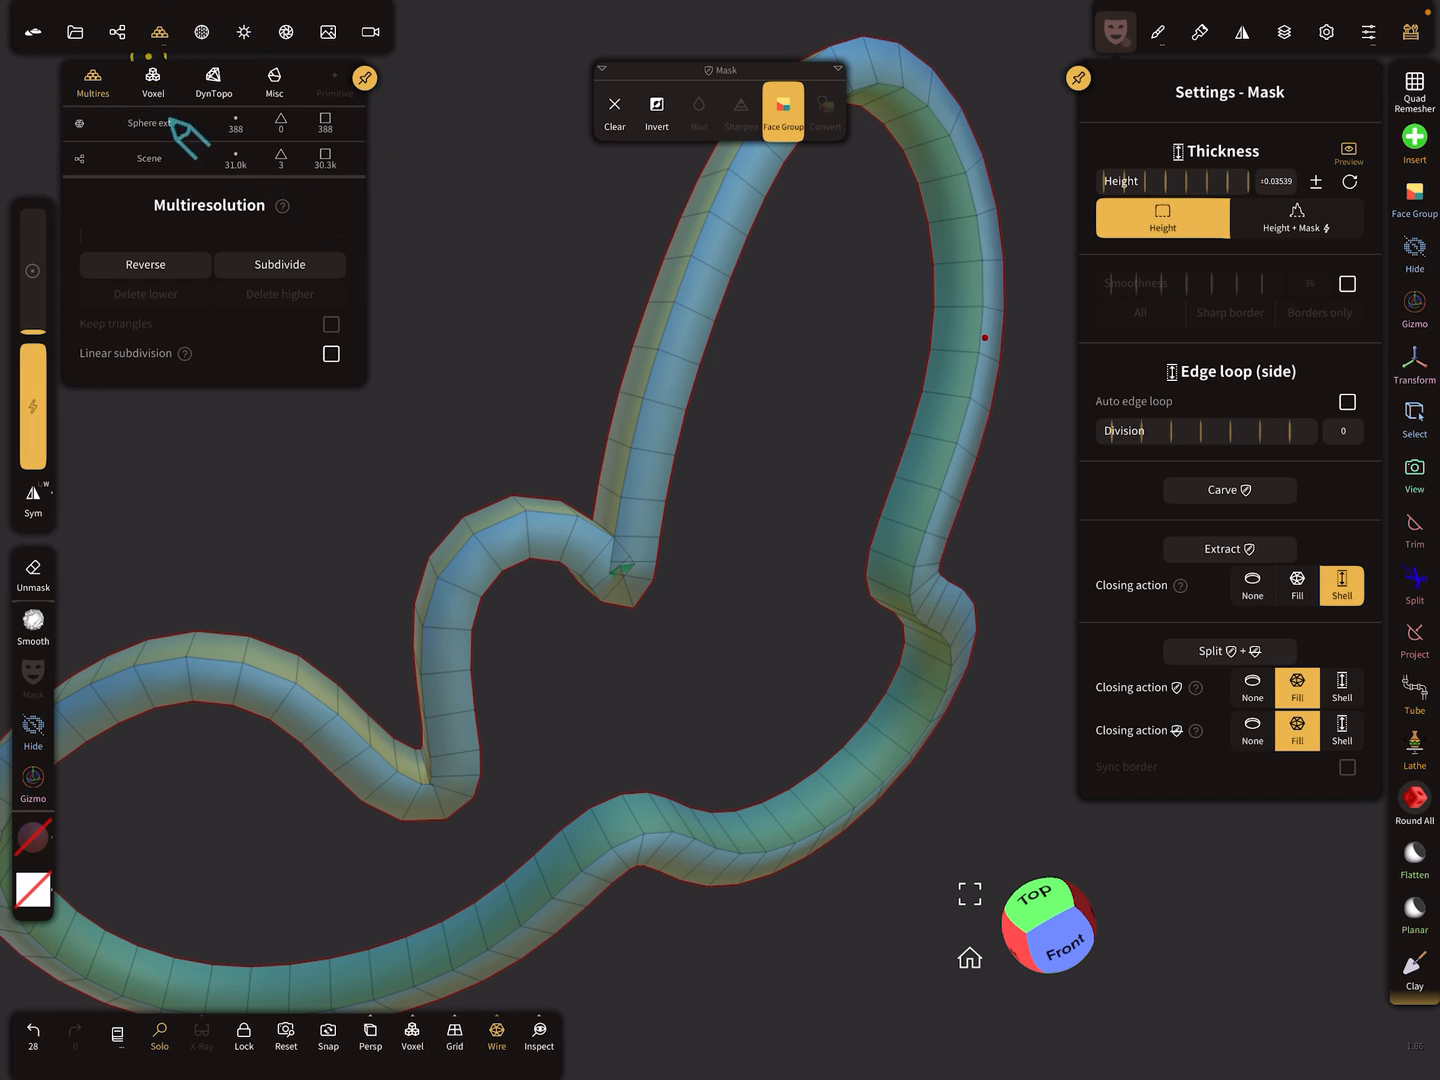
mouse_move(430, 290)
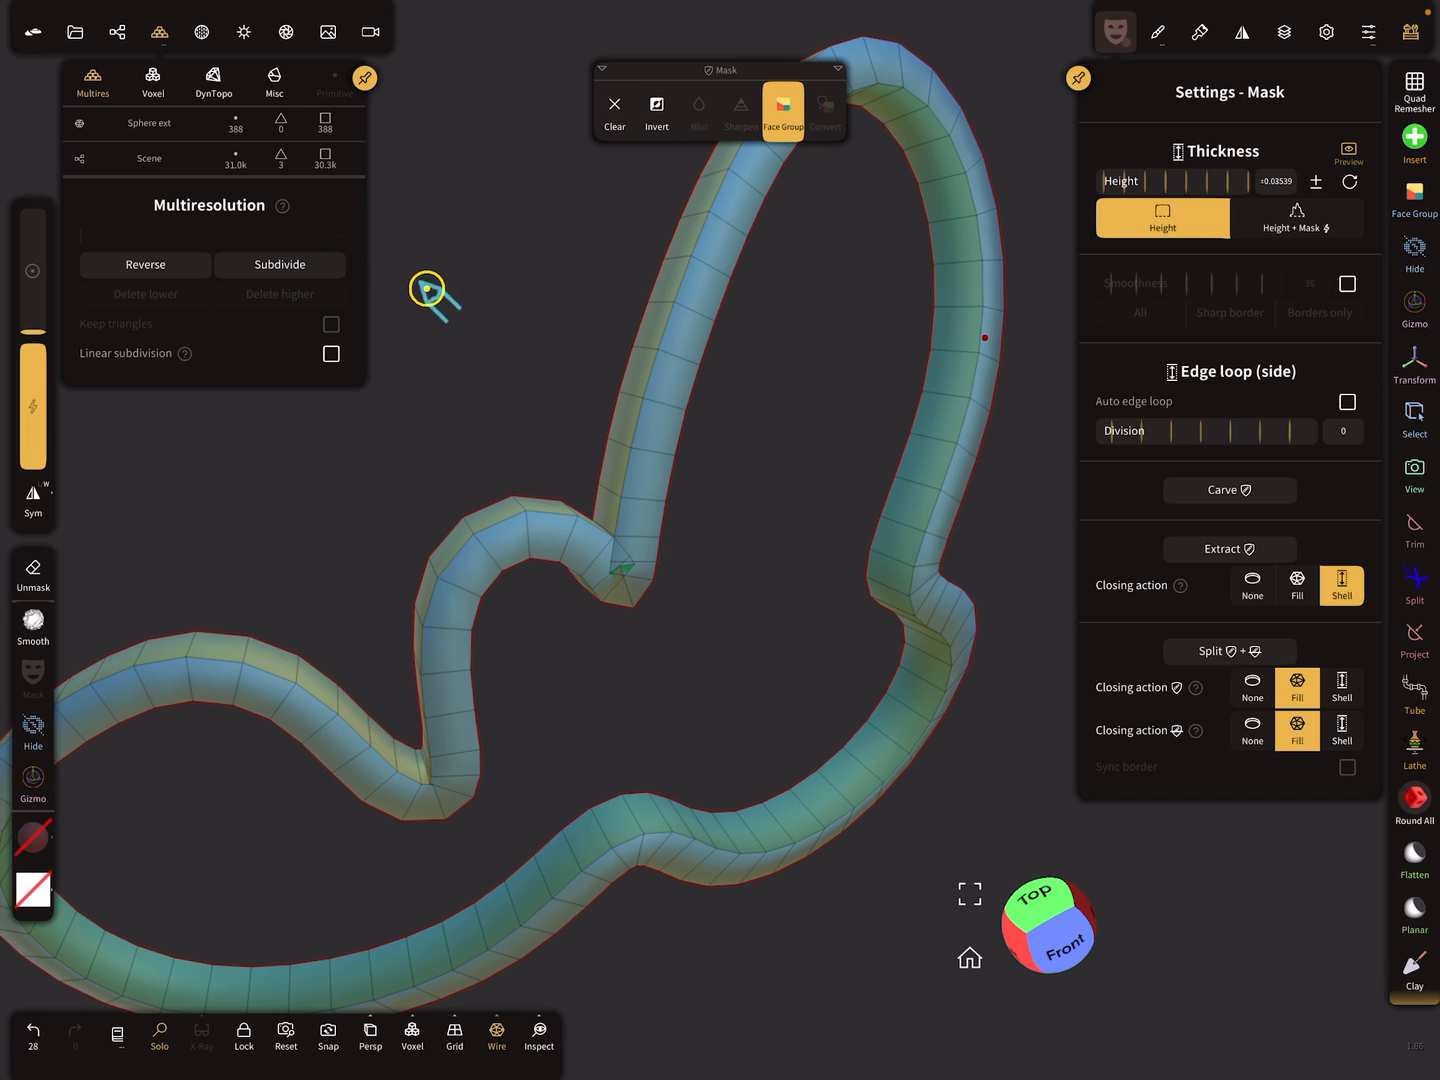
left_click(280, 264)
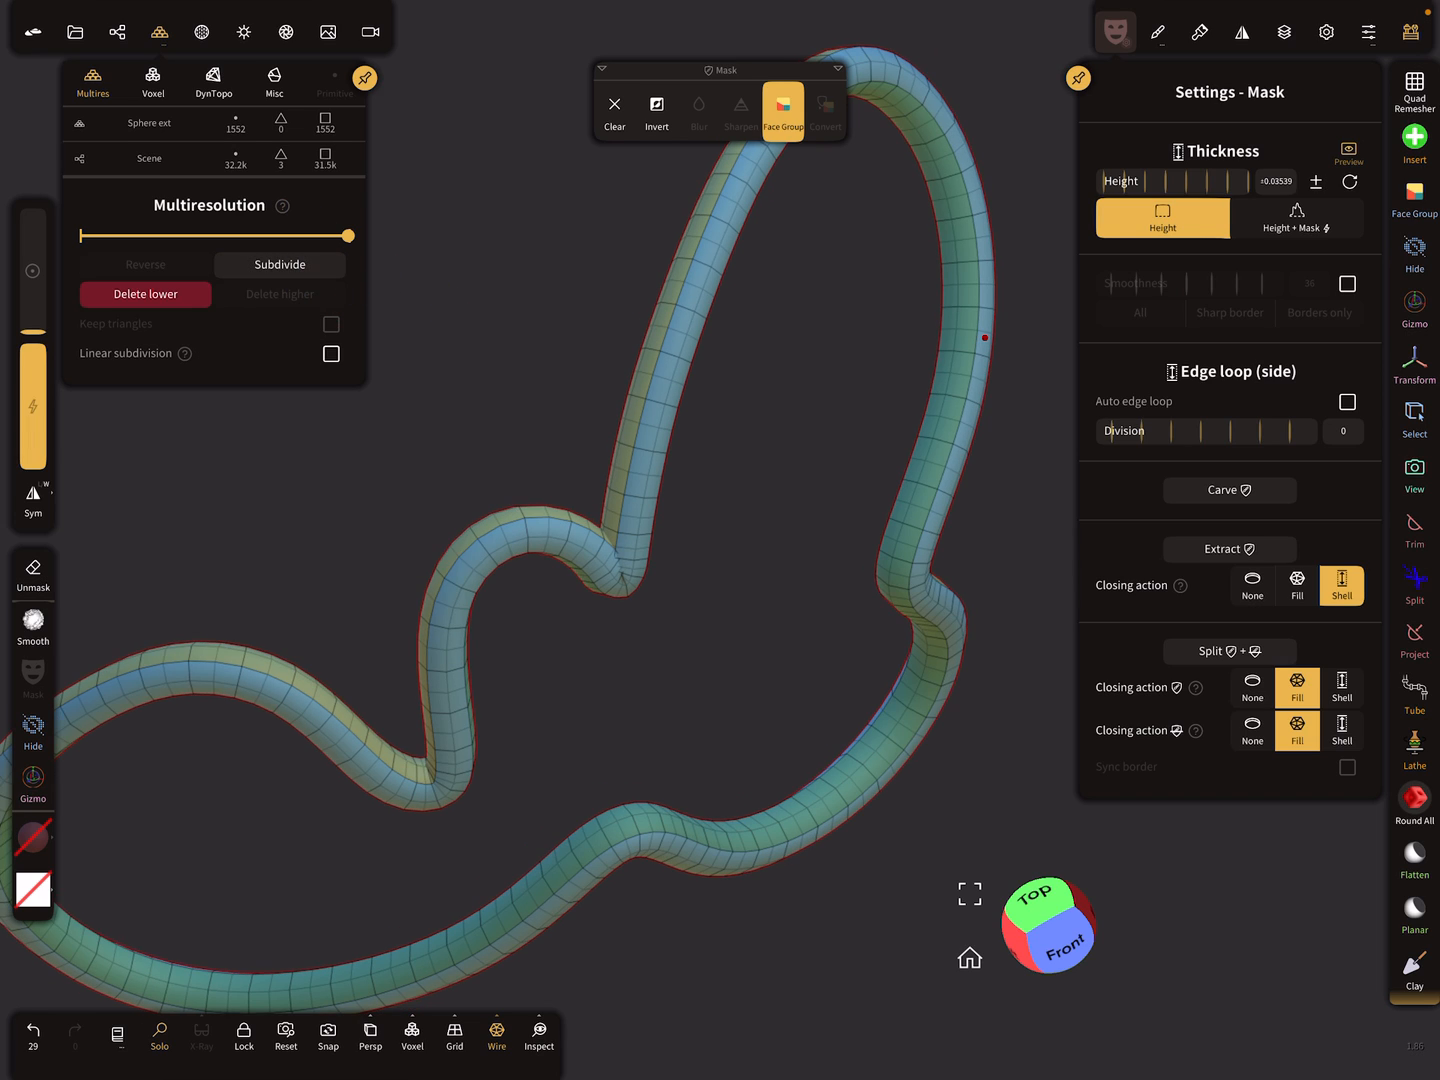
left_click(280, 264)
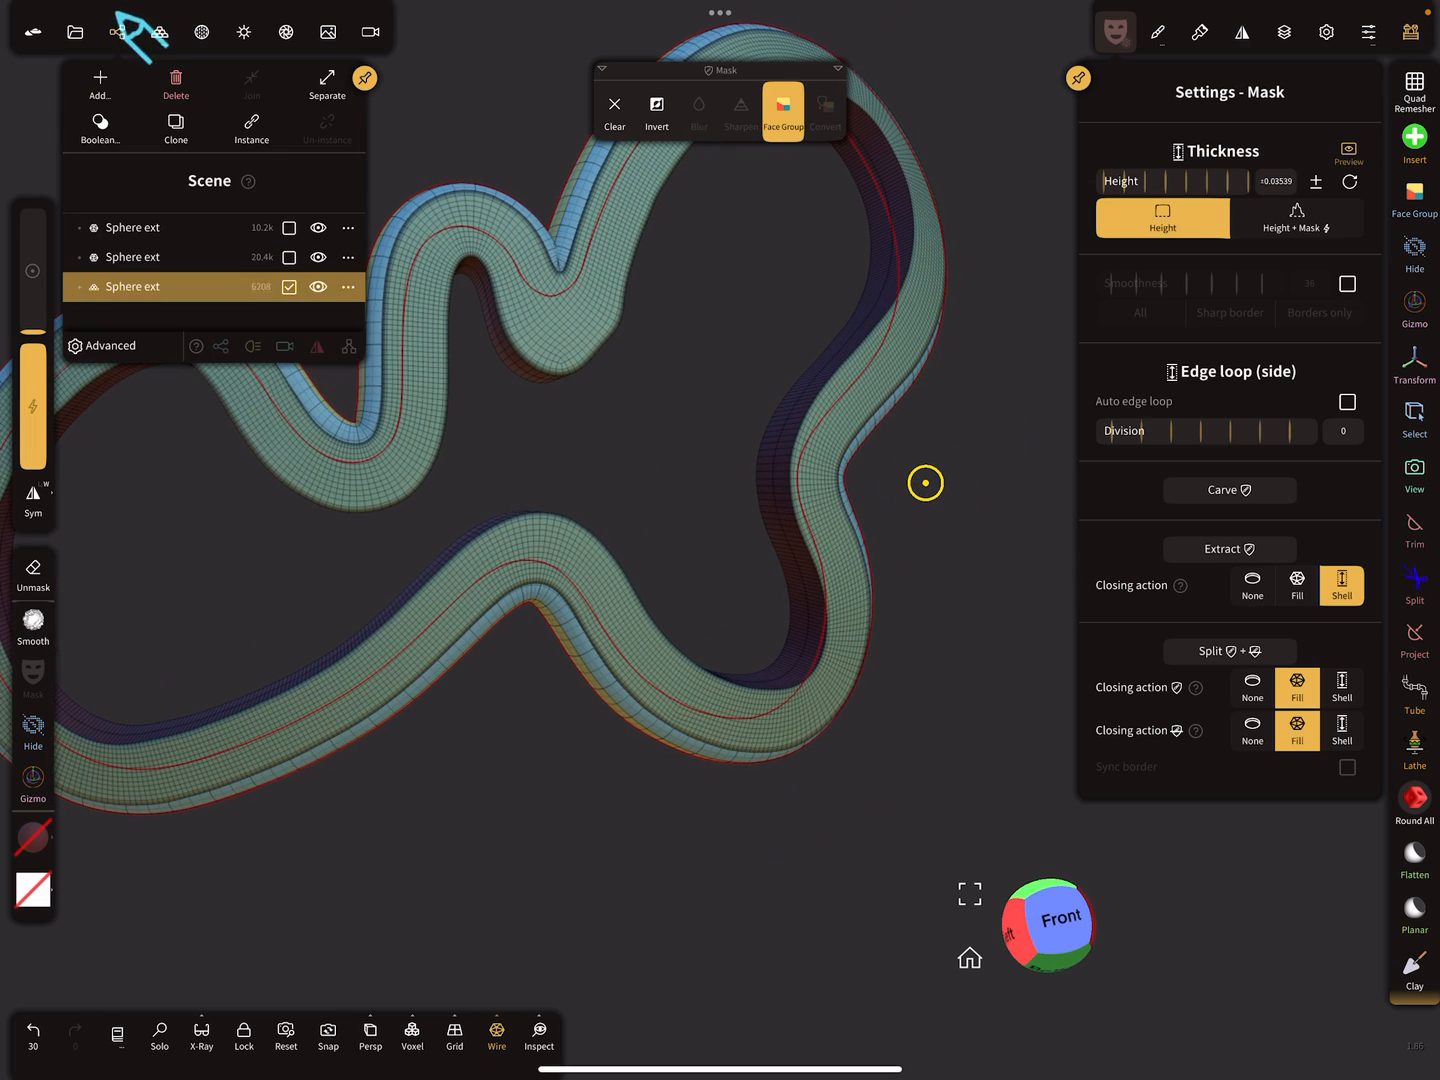
- Delete the 20.4k object and hide the original Sphere ext band
left_click(131, 257)
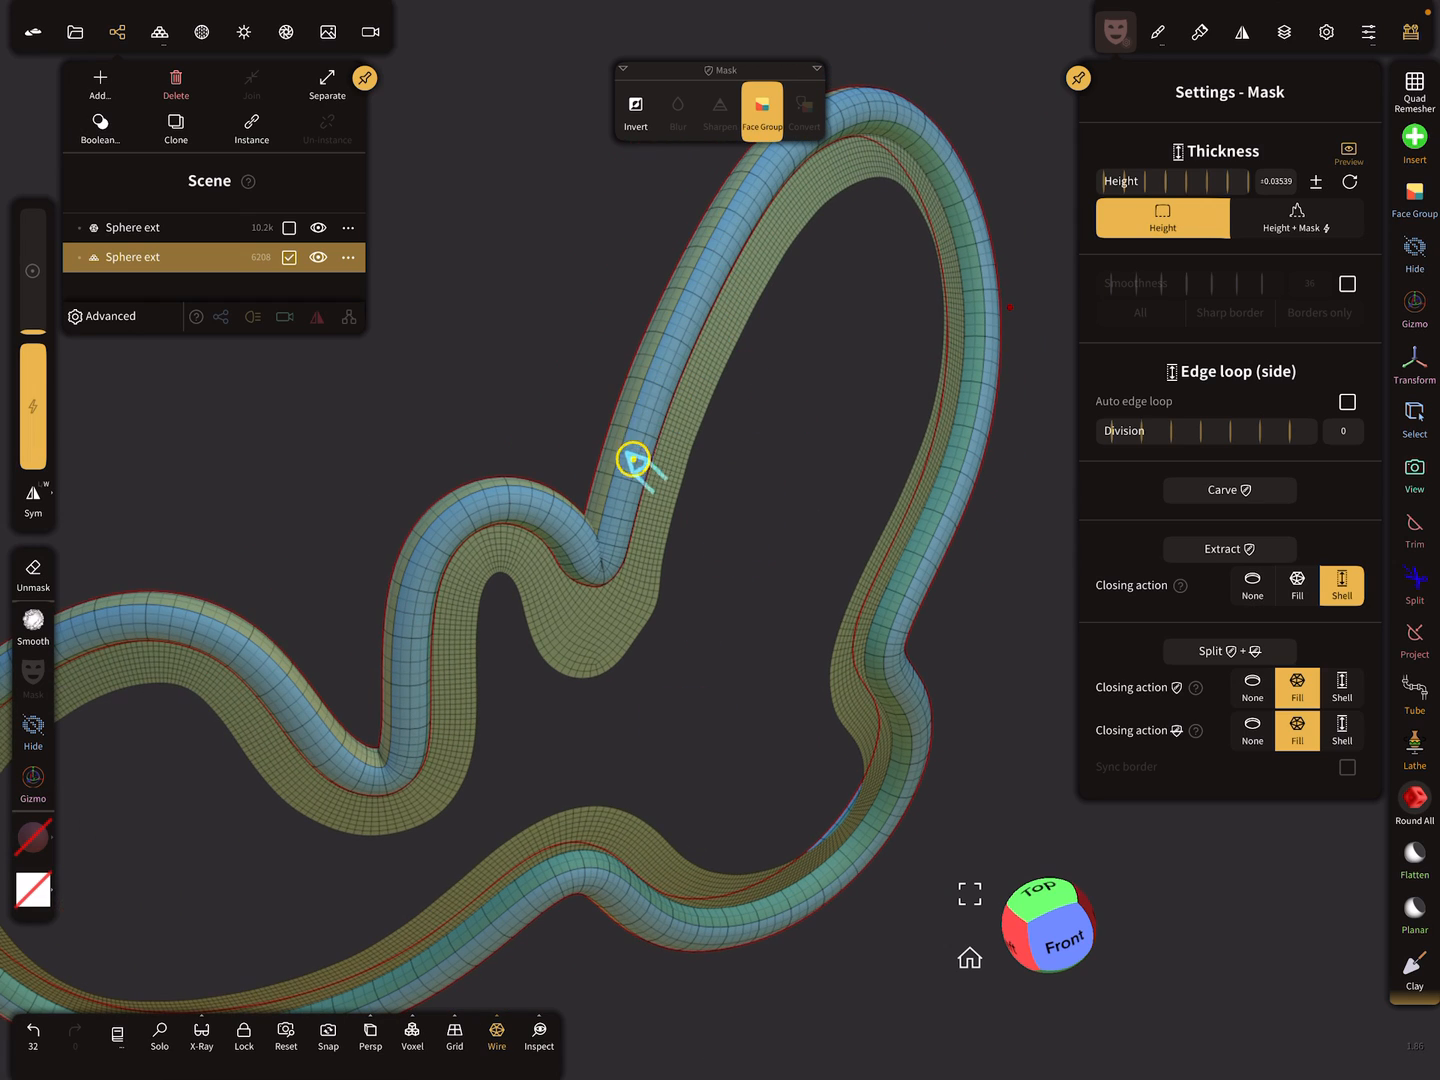
mouse_move(622, 568)
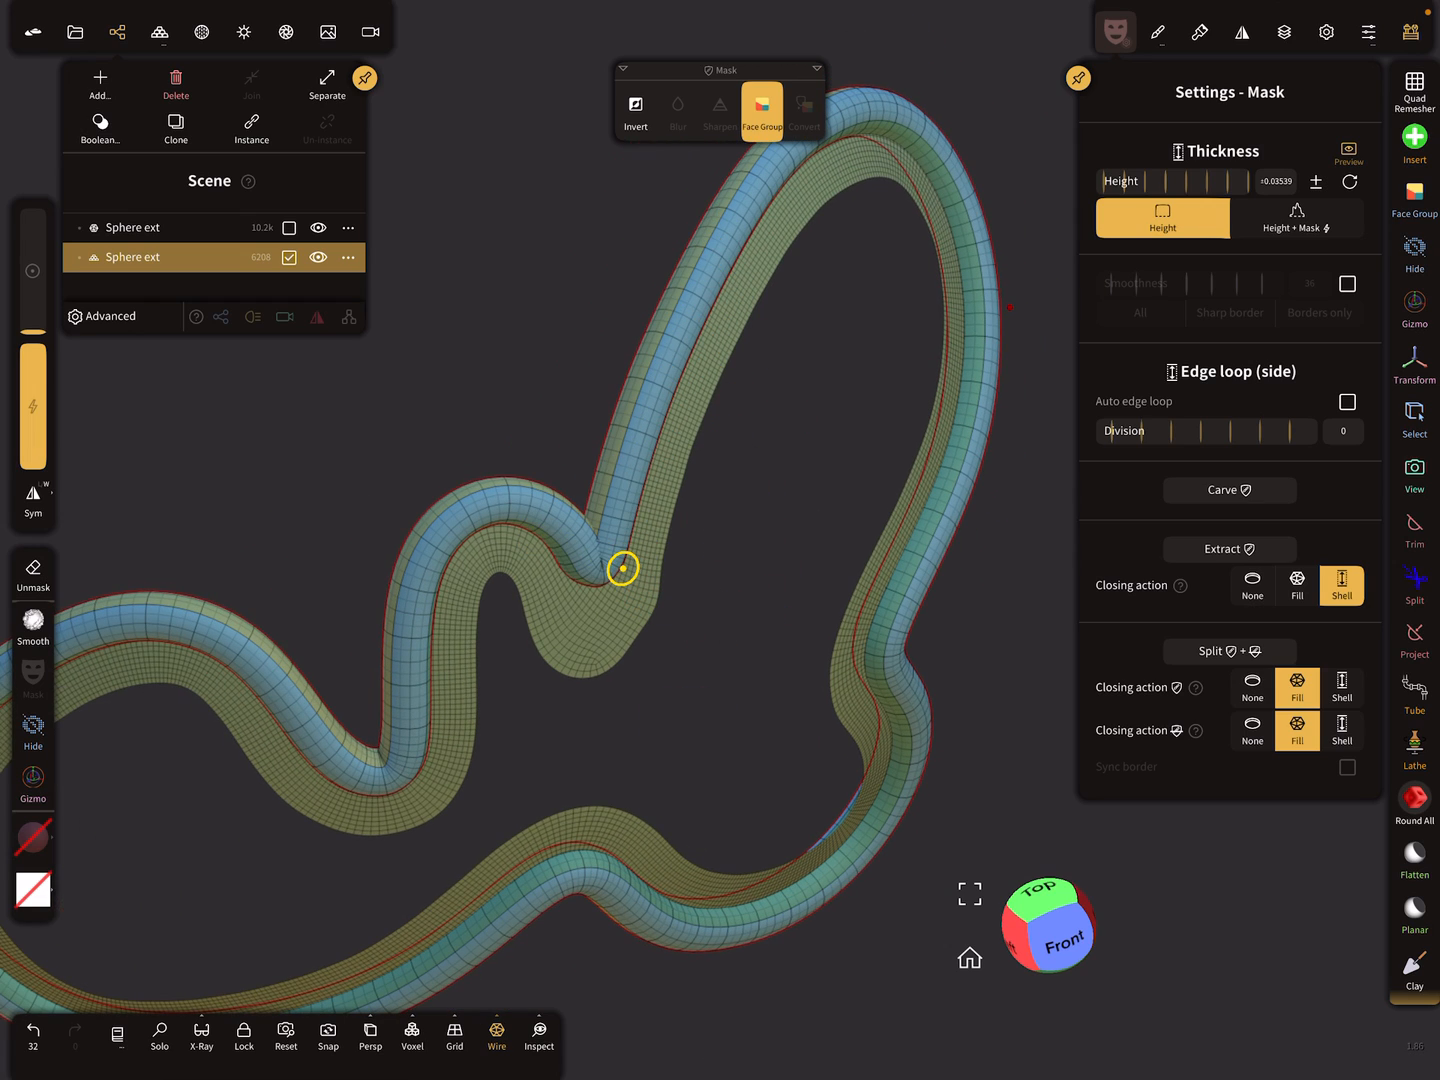
left_click(159, 1035)
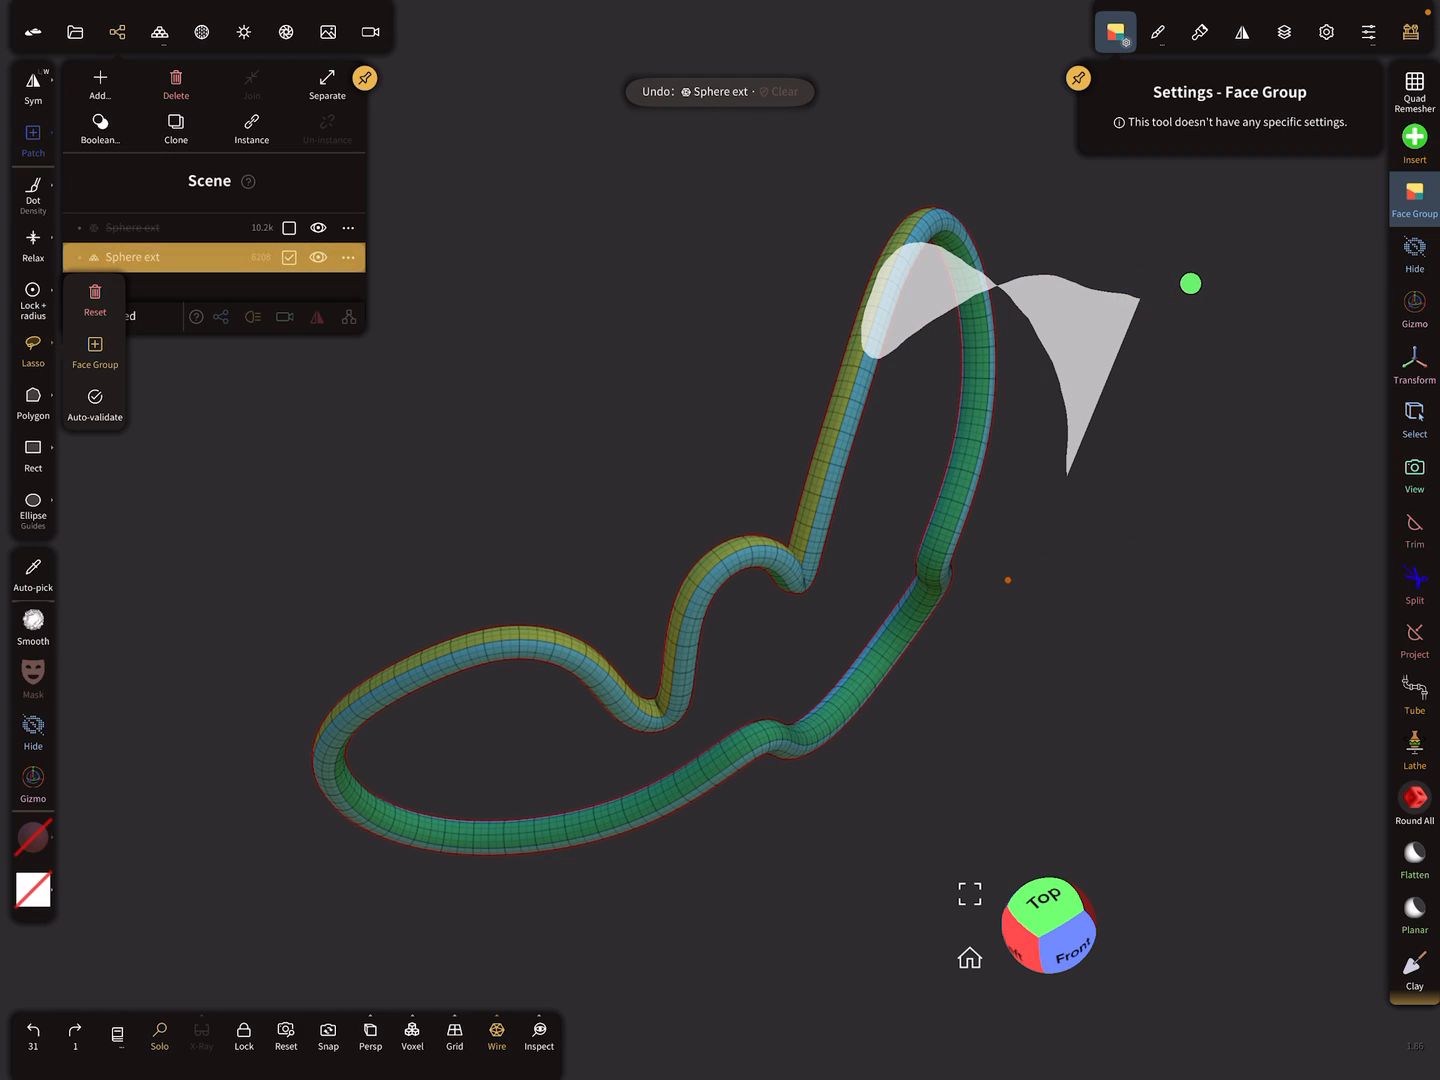
- Assign the entire tube one face group and switch to the Quad Remesher
left_click(94, 300)
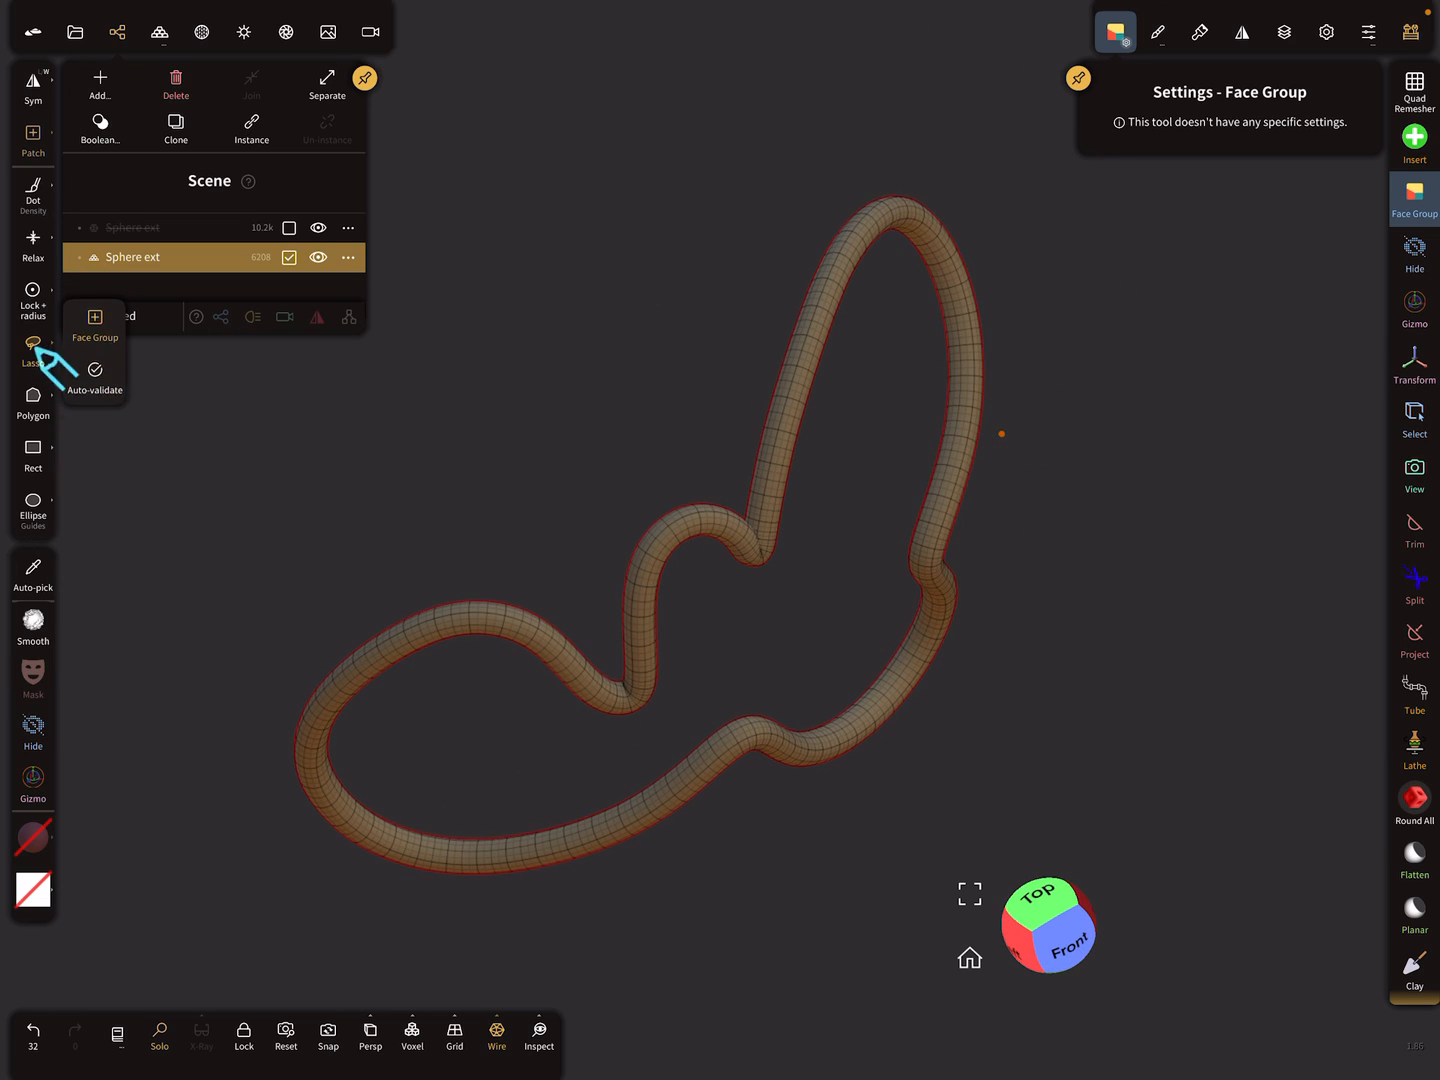
left_click(1413, 90)
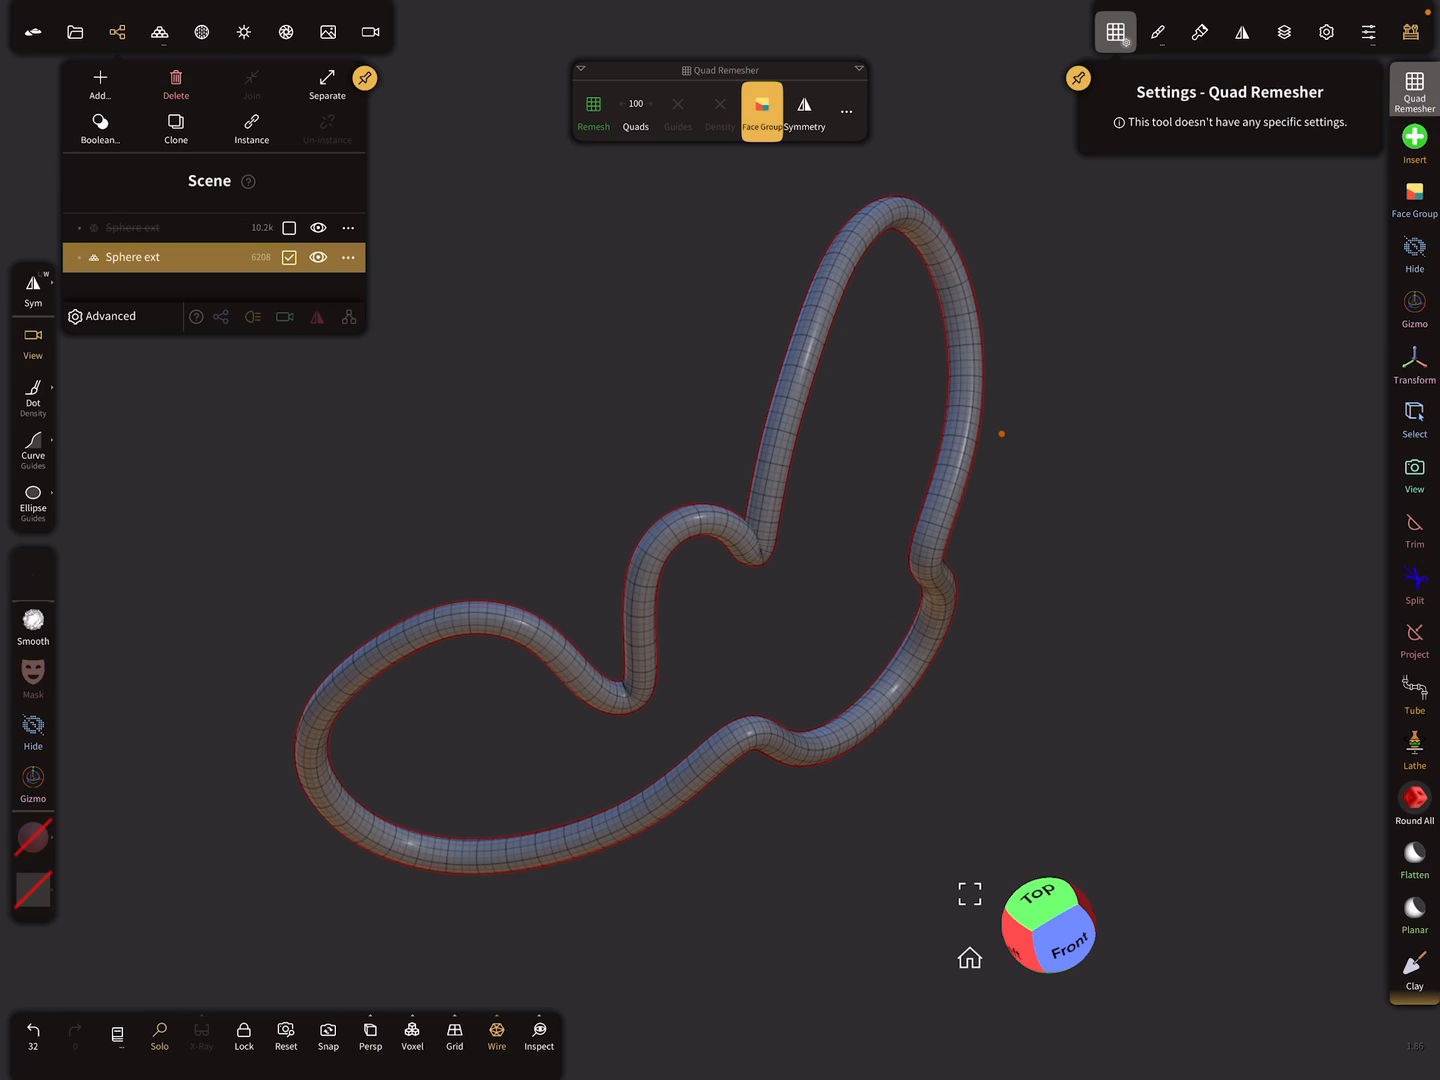
- Quad-remesh the tube, then remesh it again with a 150-quad target
left_click(593, 110)
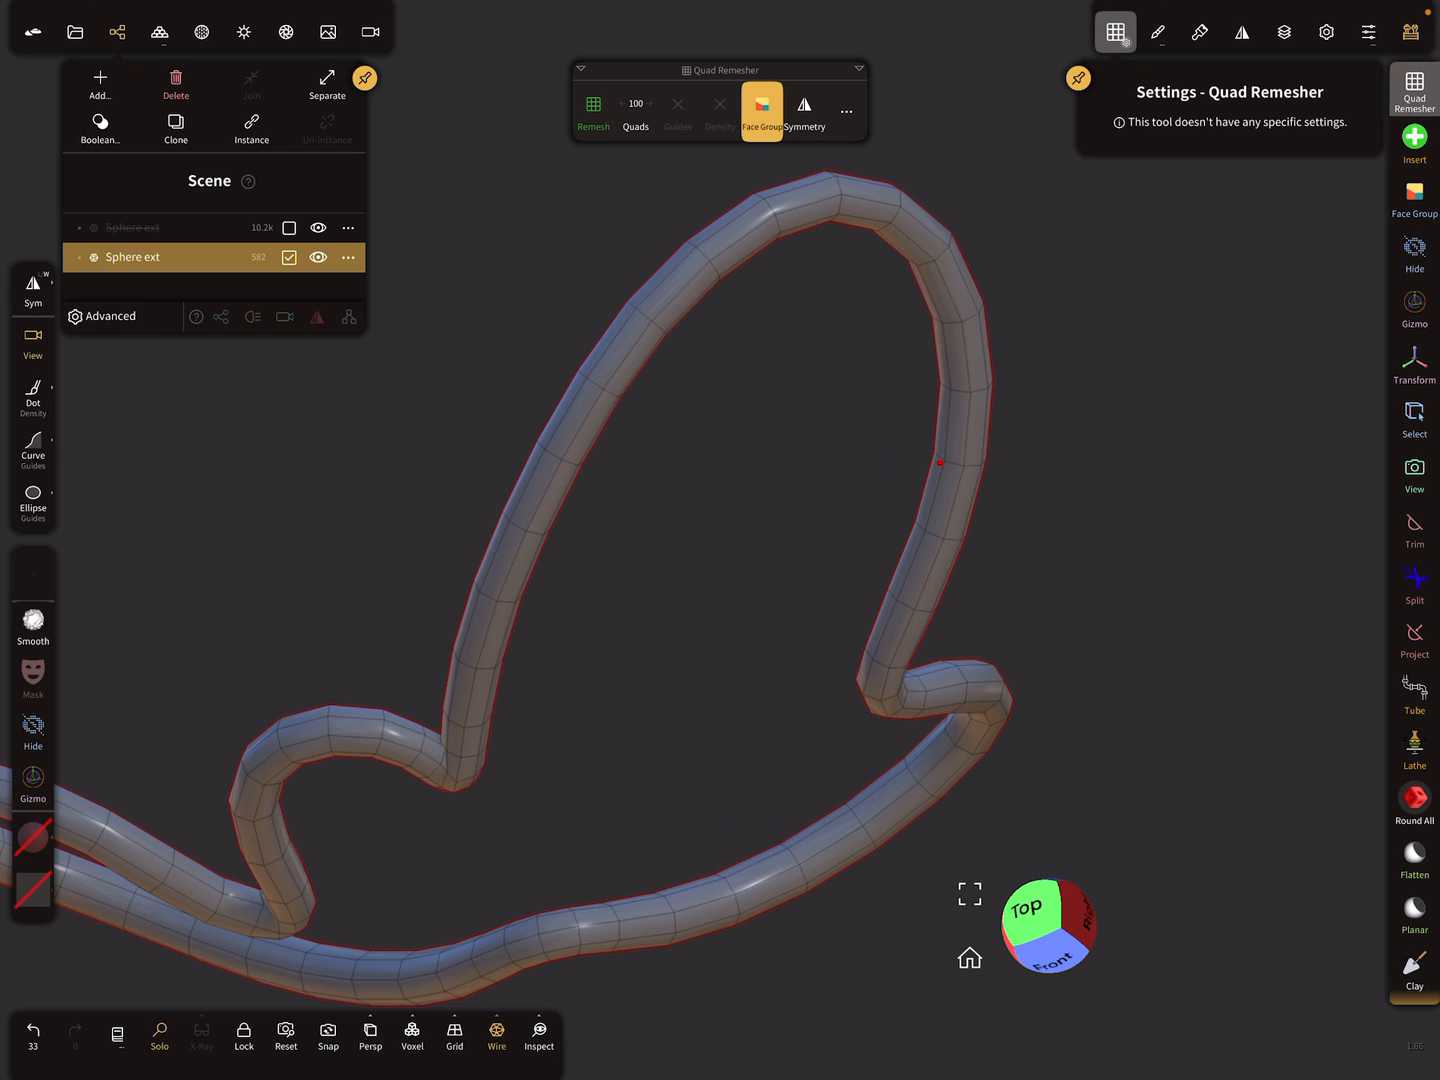
left_click(635, 112)
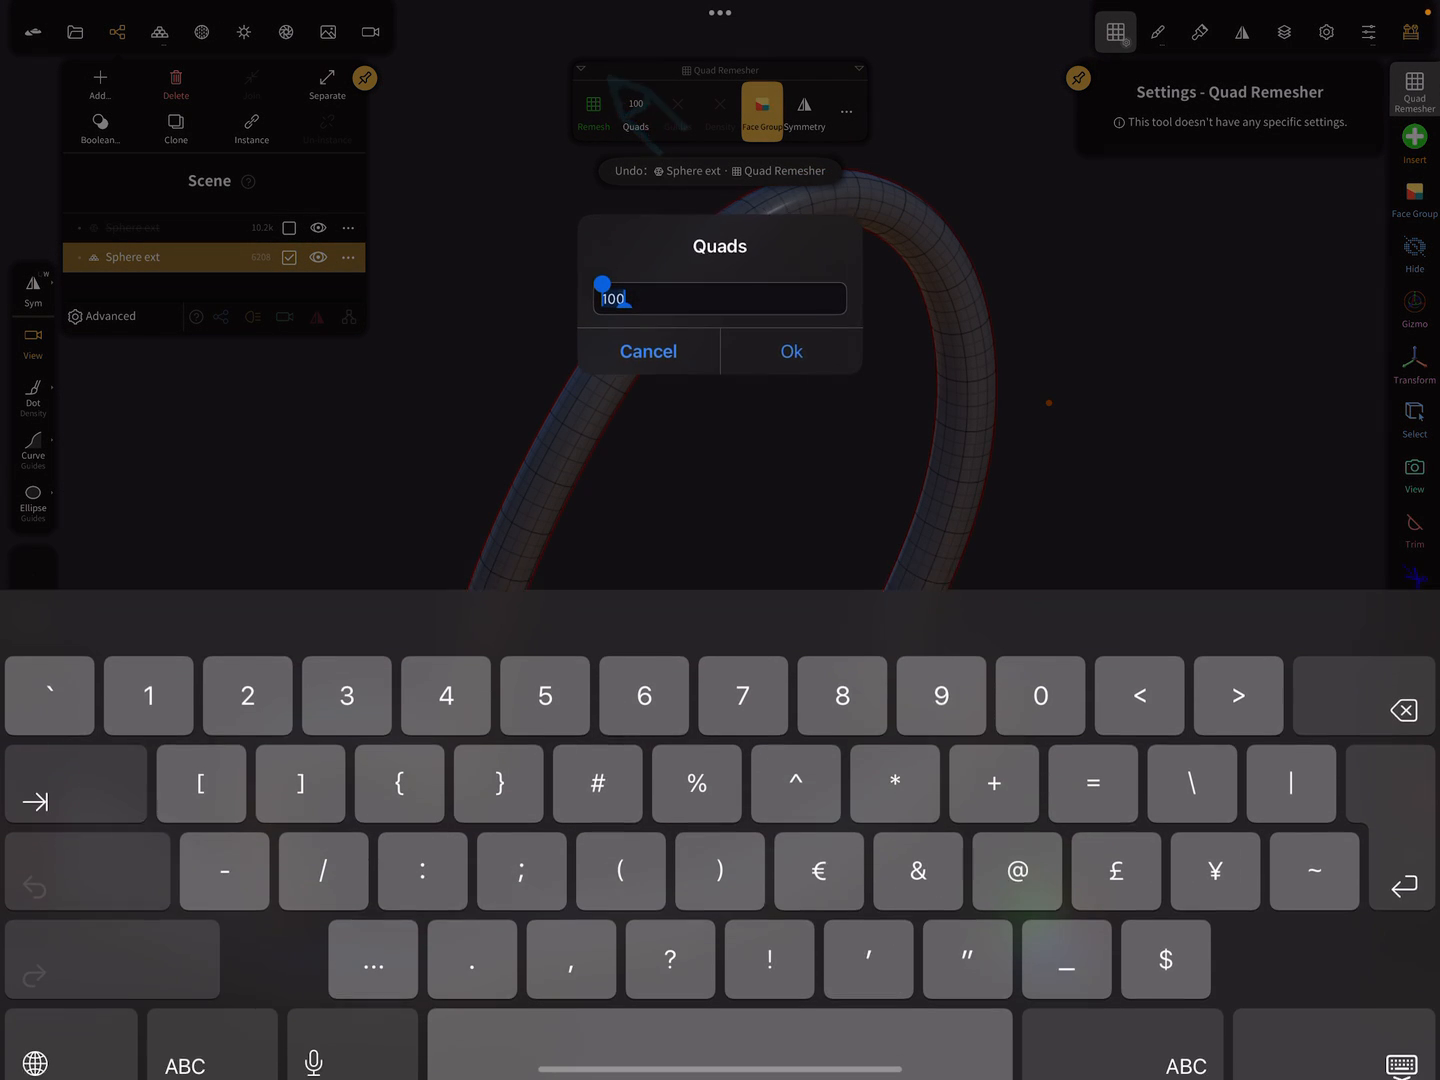
type("150")
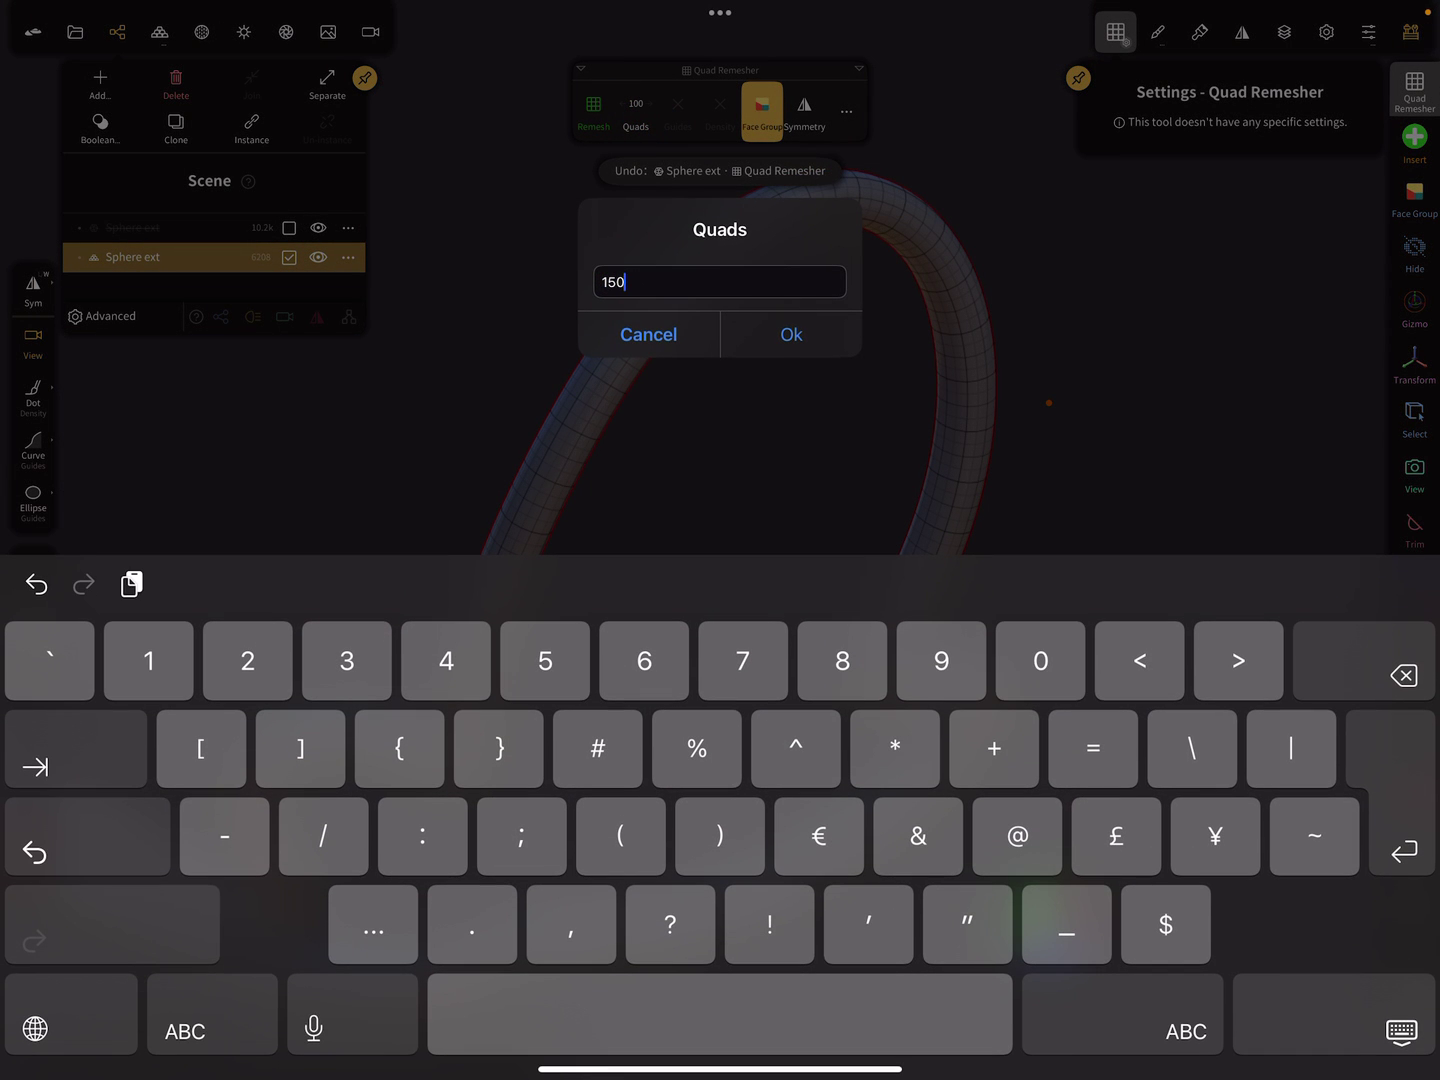
left_click(790, 334)
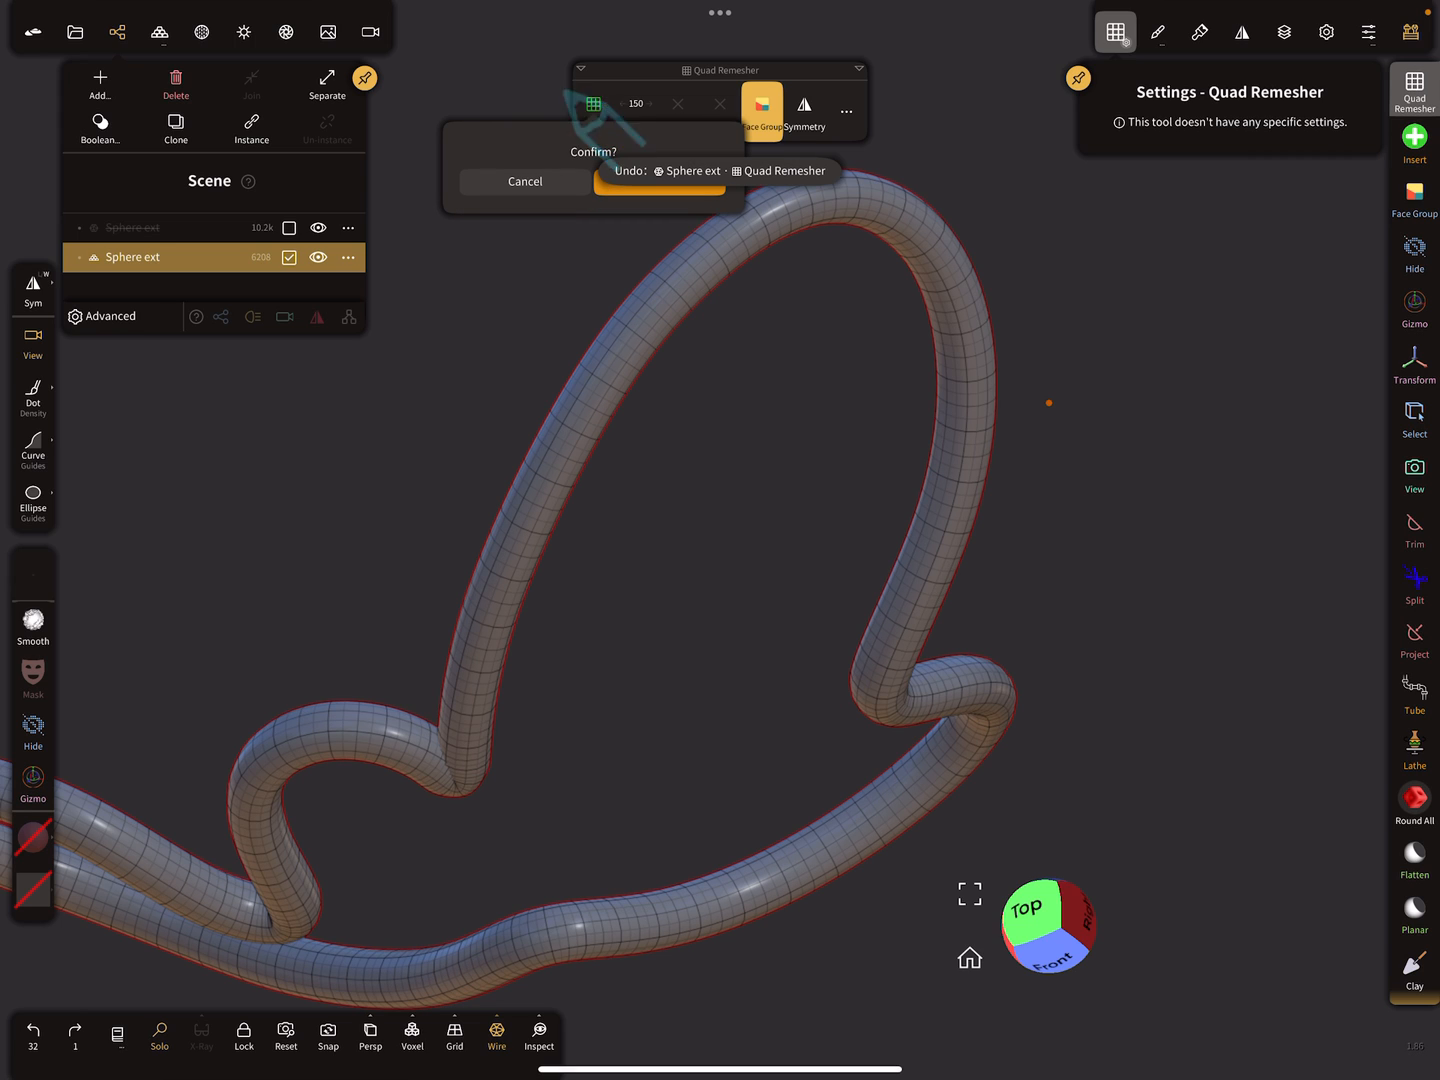
left_click(659, 170)
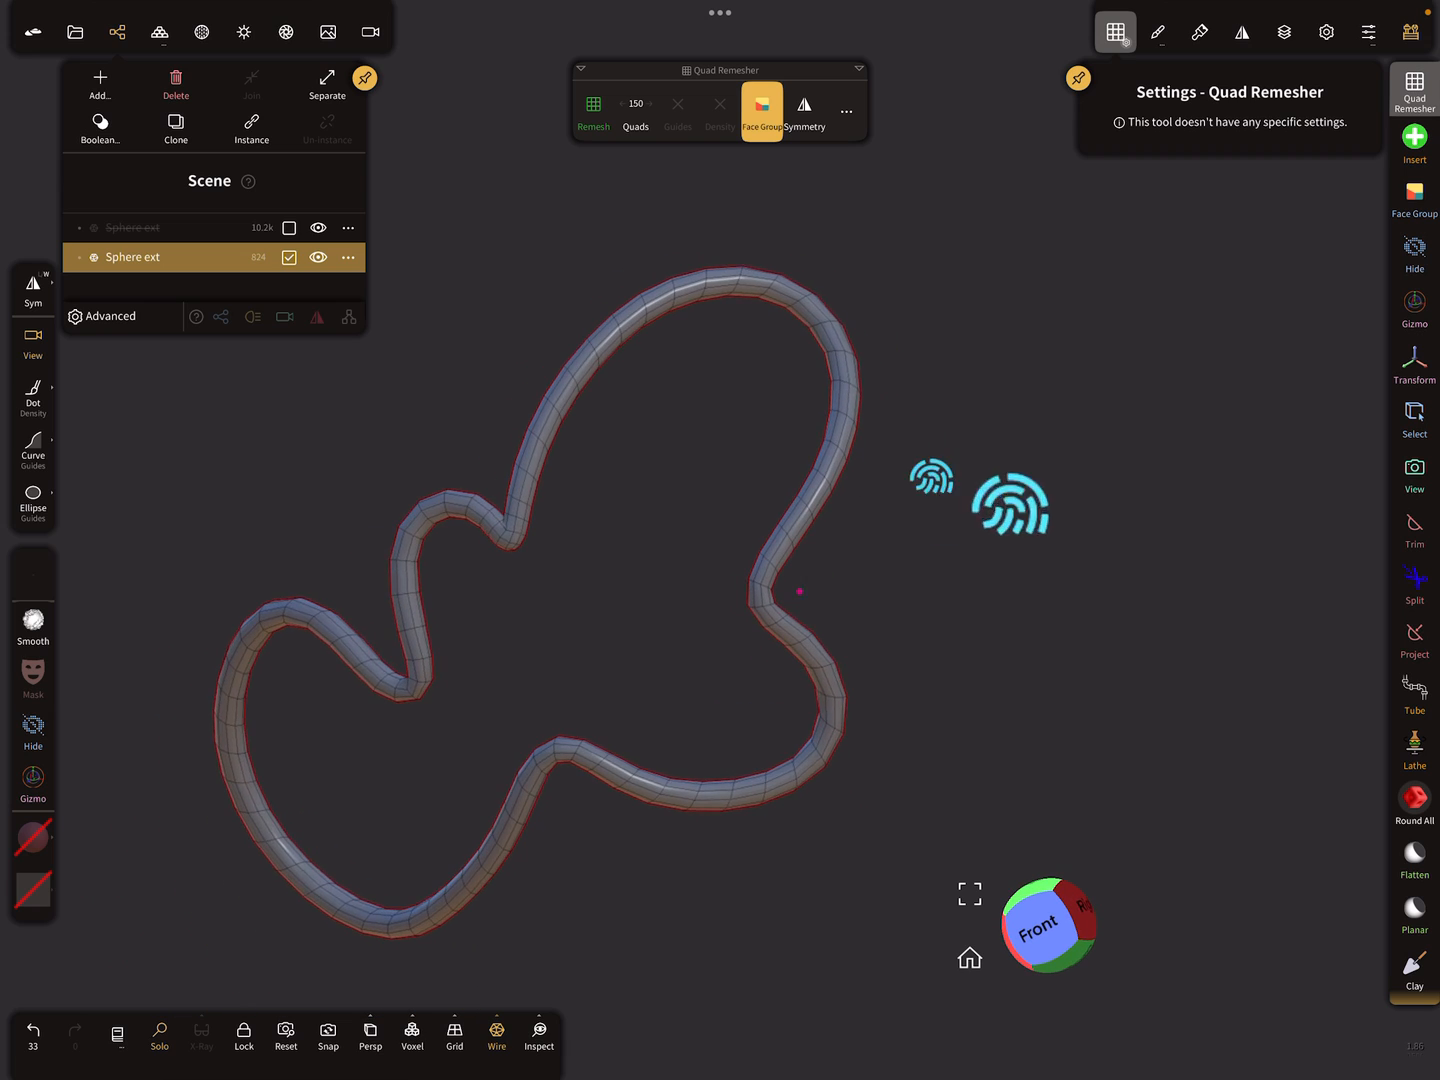
- Remesh the tube at a 200-quad target and unhide the original band mesh
left_click(593, 110)
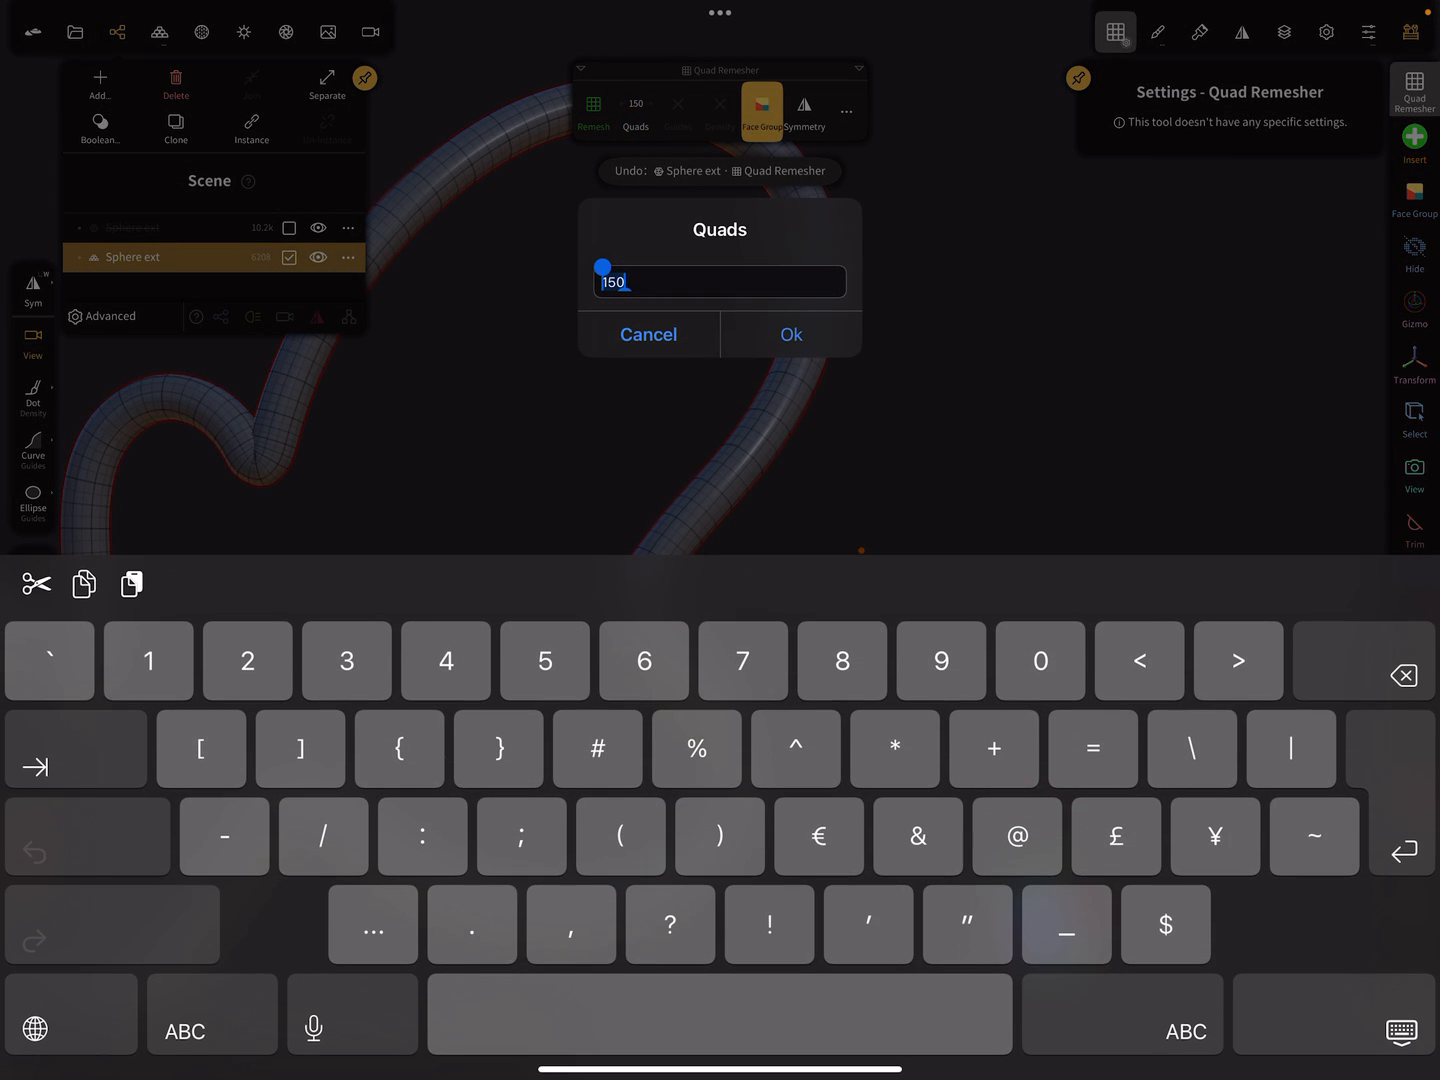
type("200")
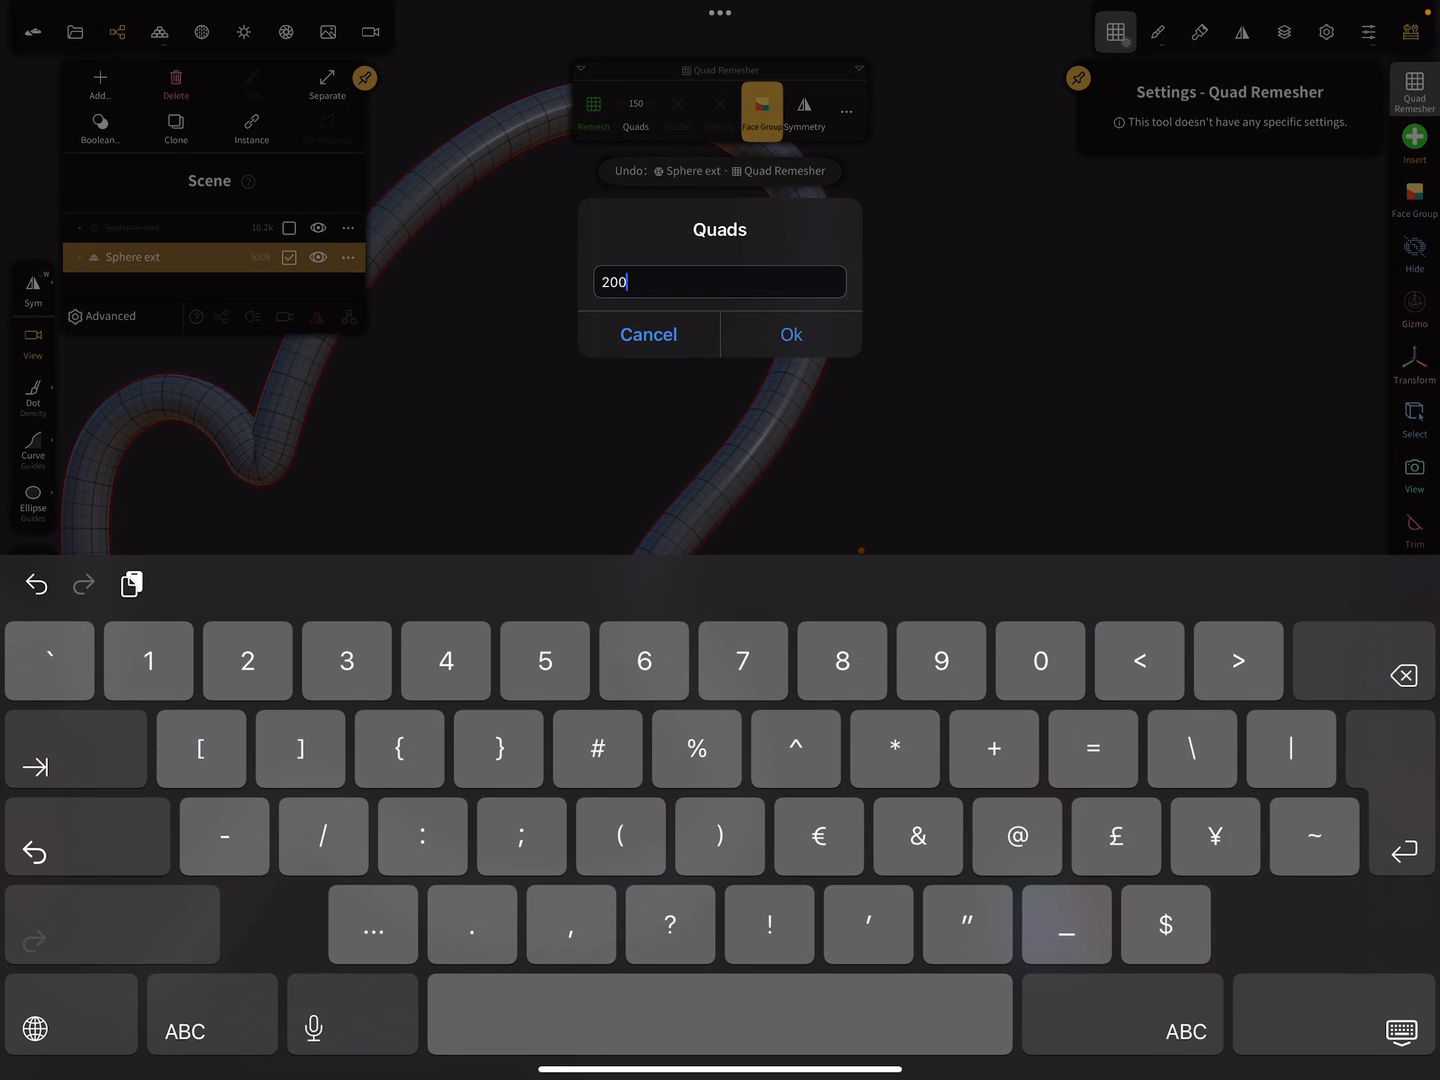
left_click(790, 334)
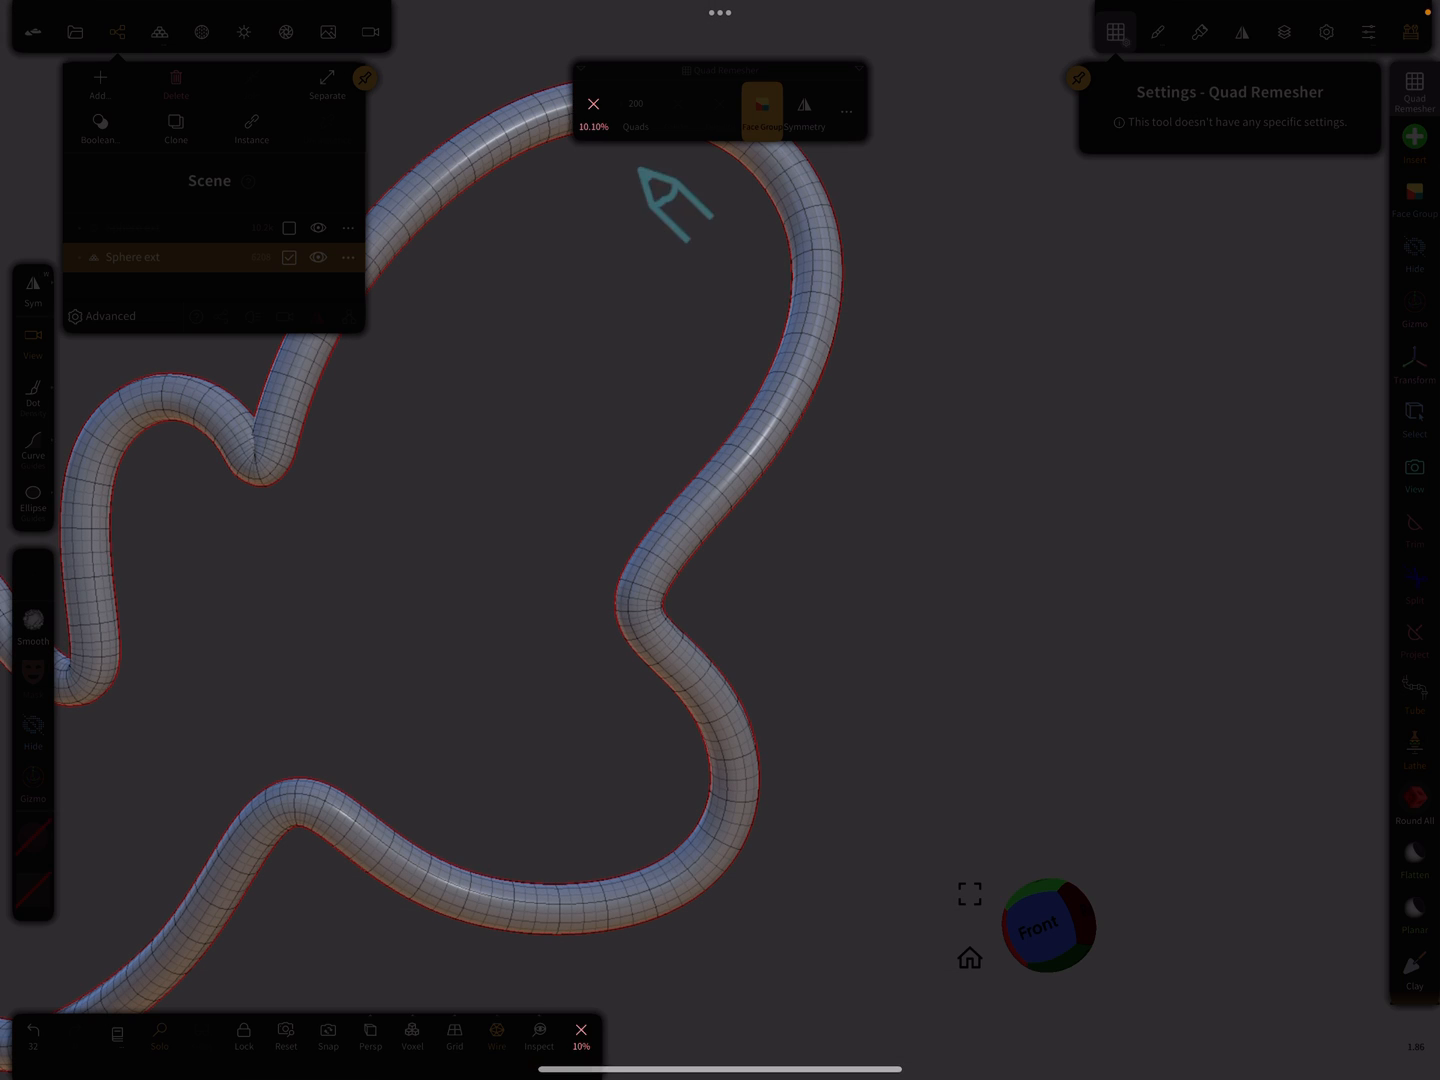
left_click(592, 110)
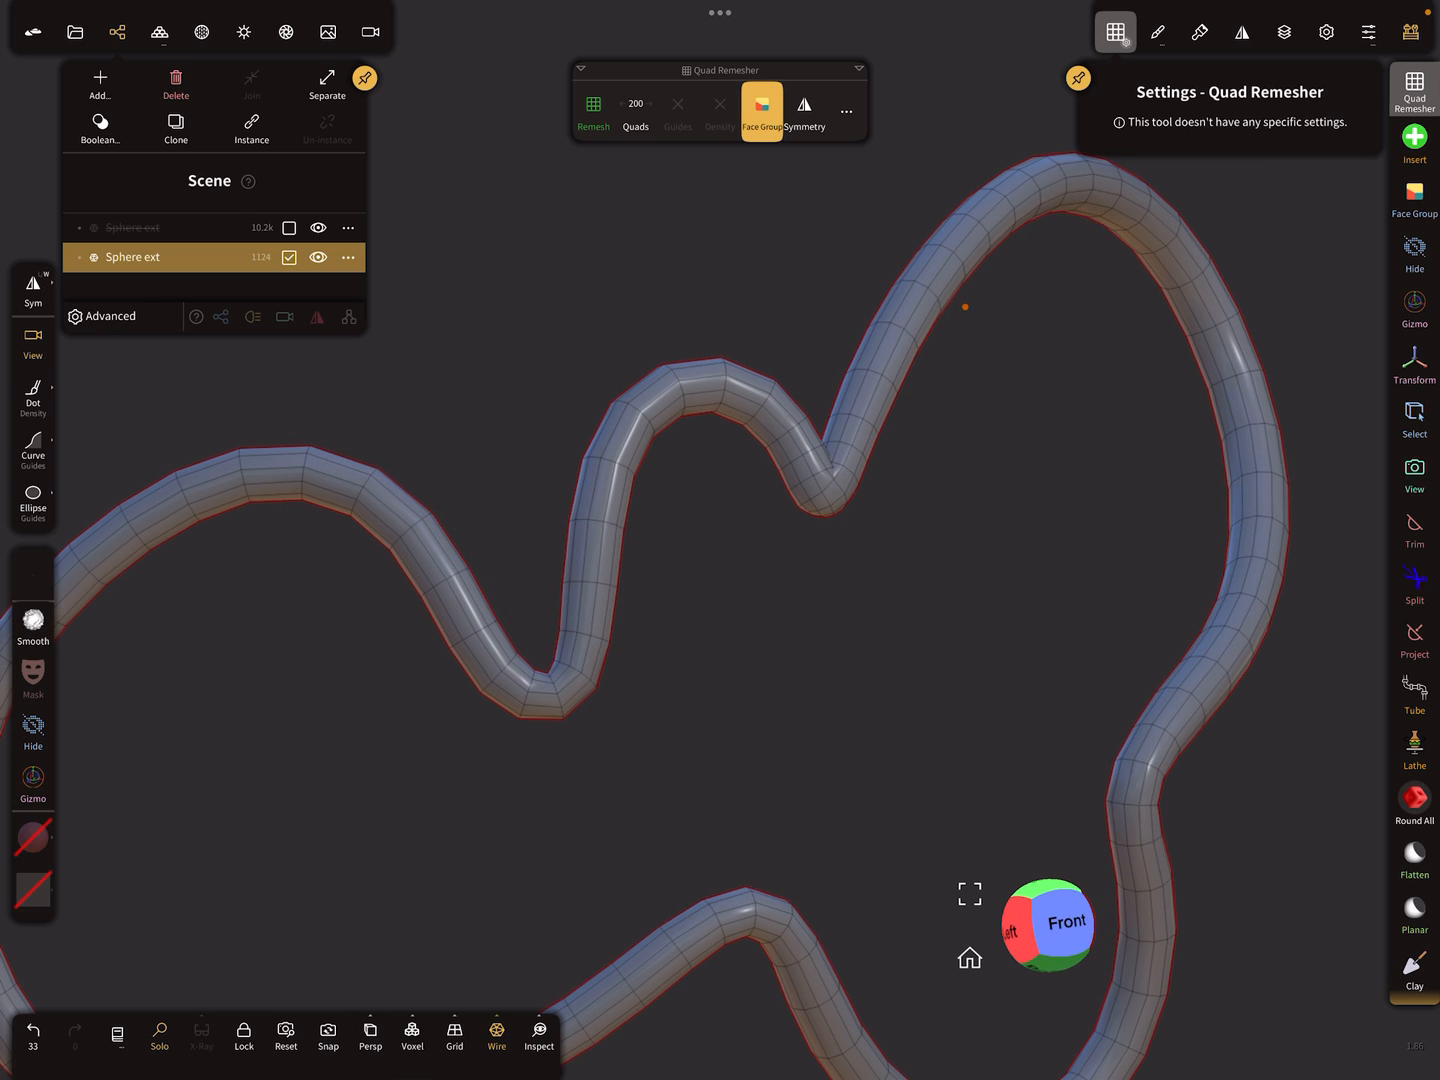
left_click(201, 1040)
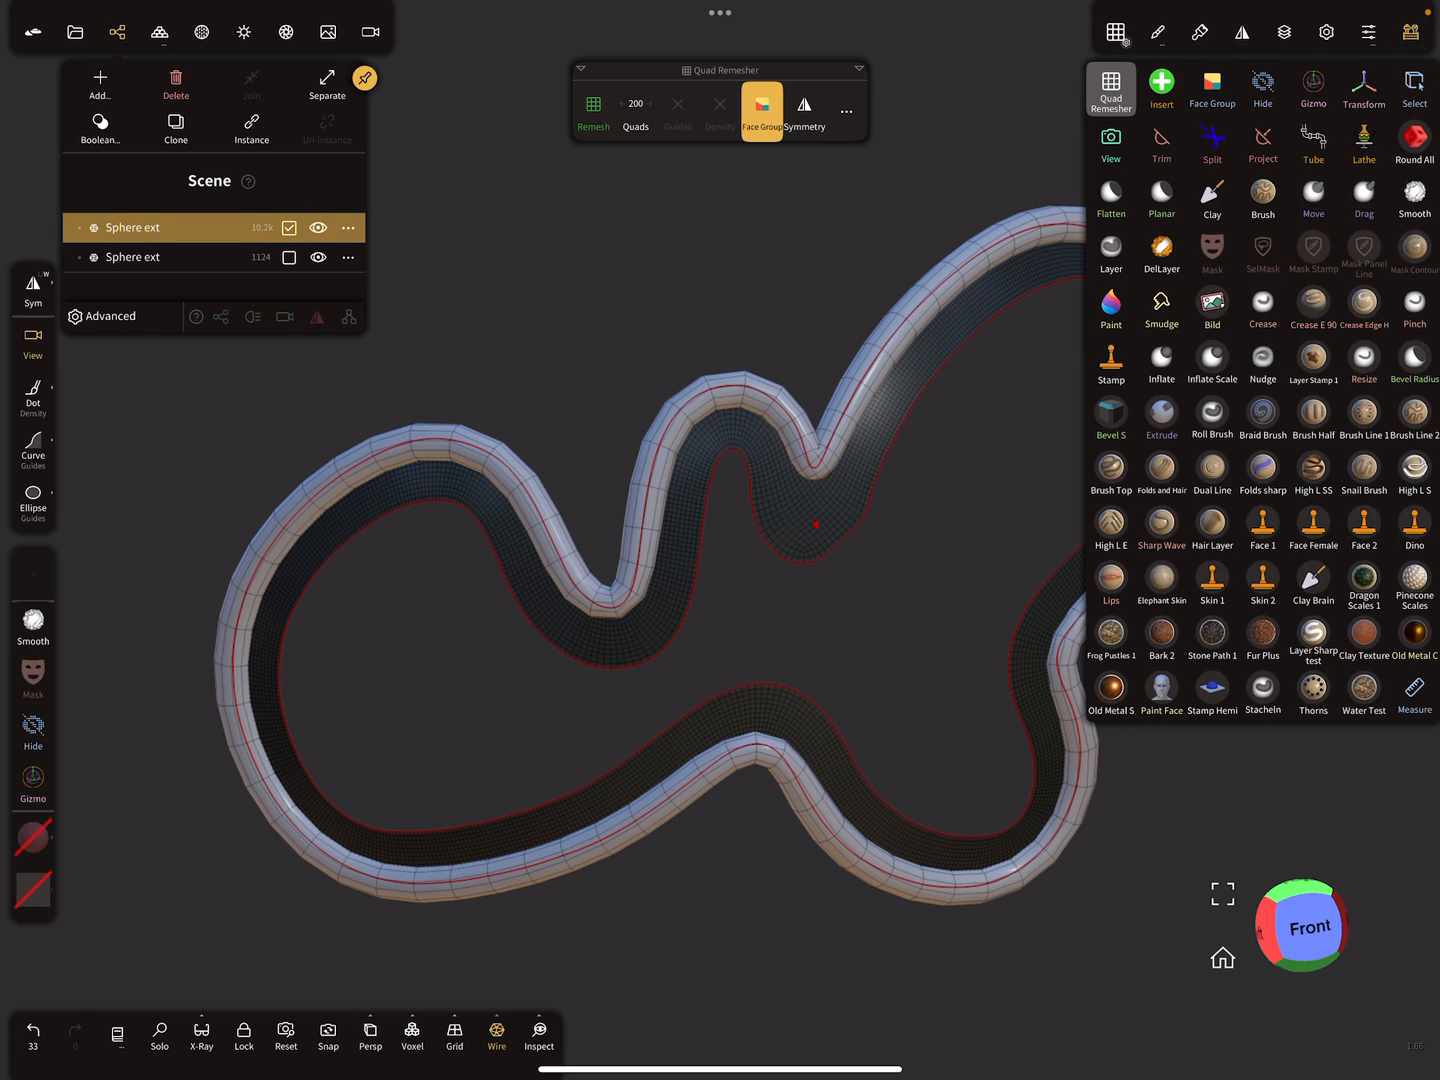
- Paint all of the original band red and all of the remeshed tube blue, then switch to View
left_click(1211, 254)
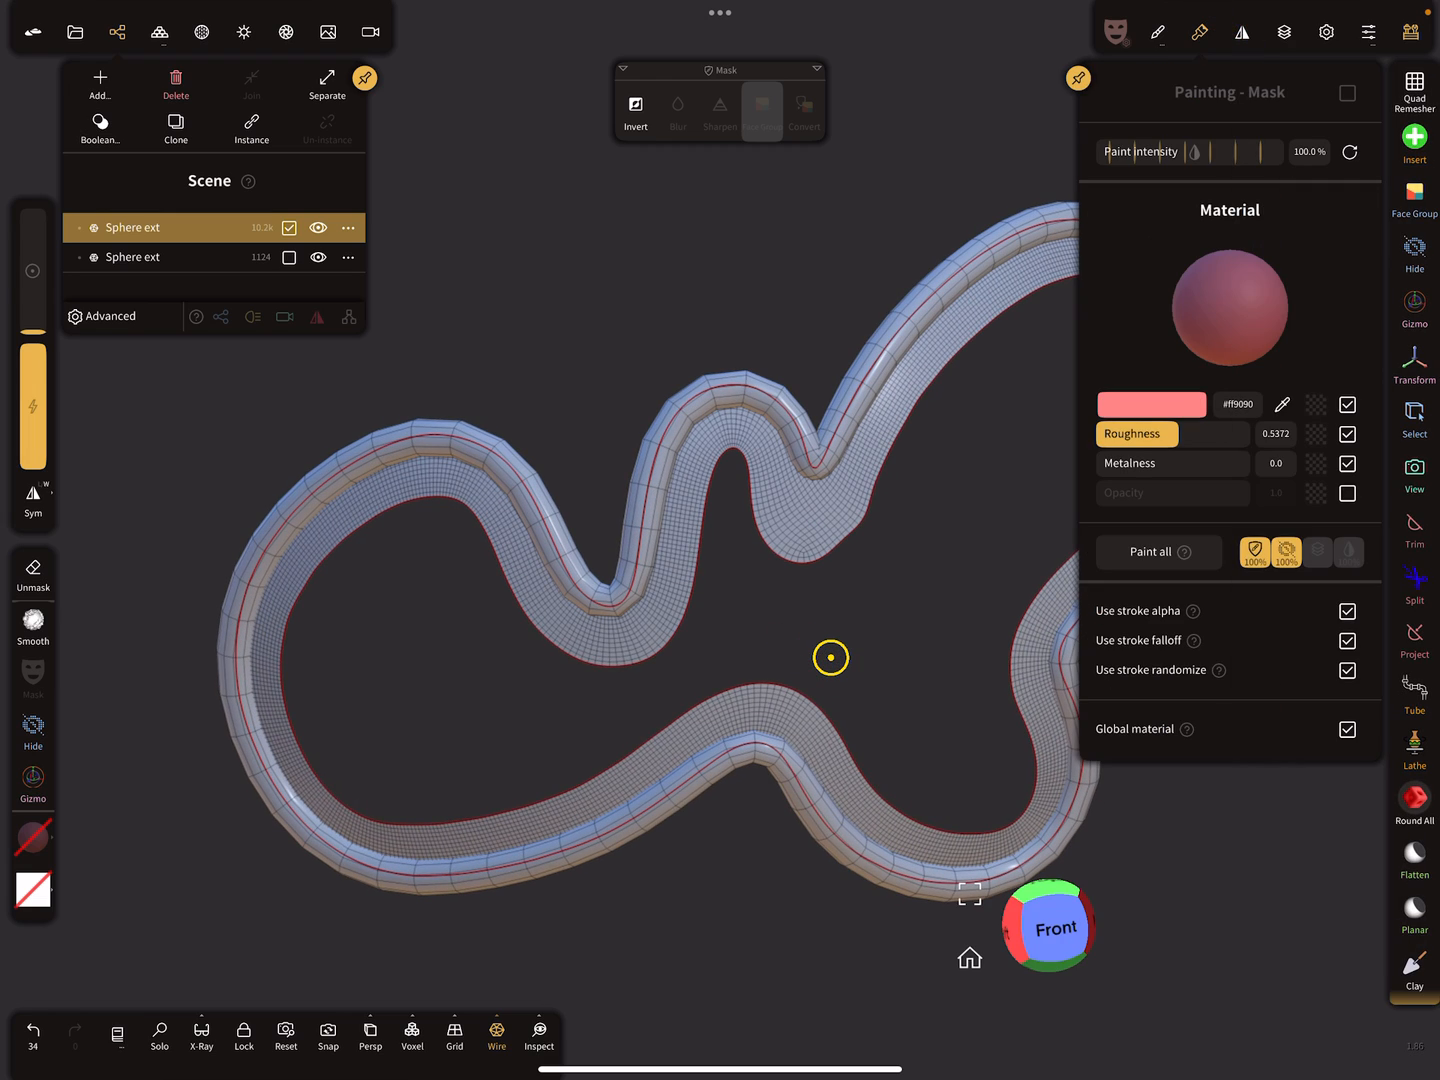
left_click(860, 668)
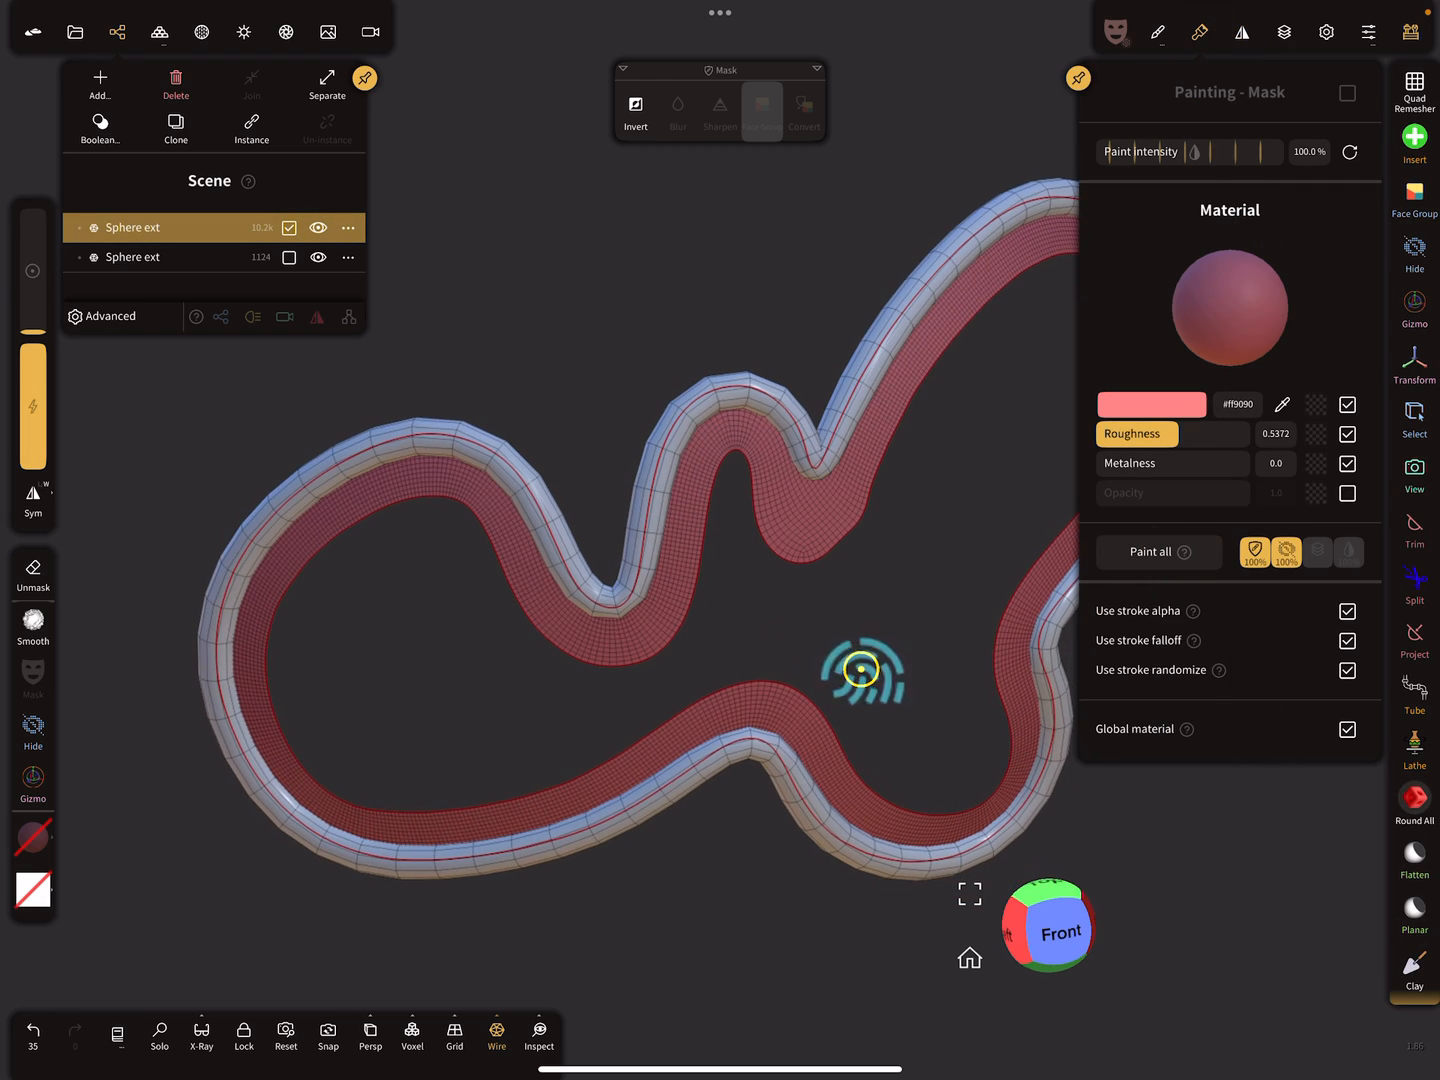
left_click(132, 257)
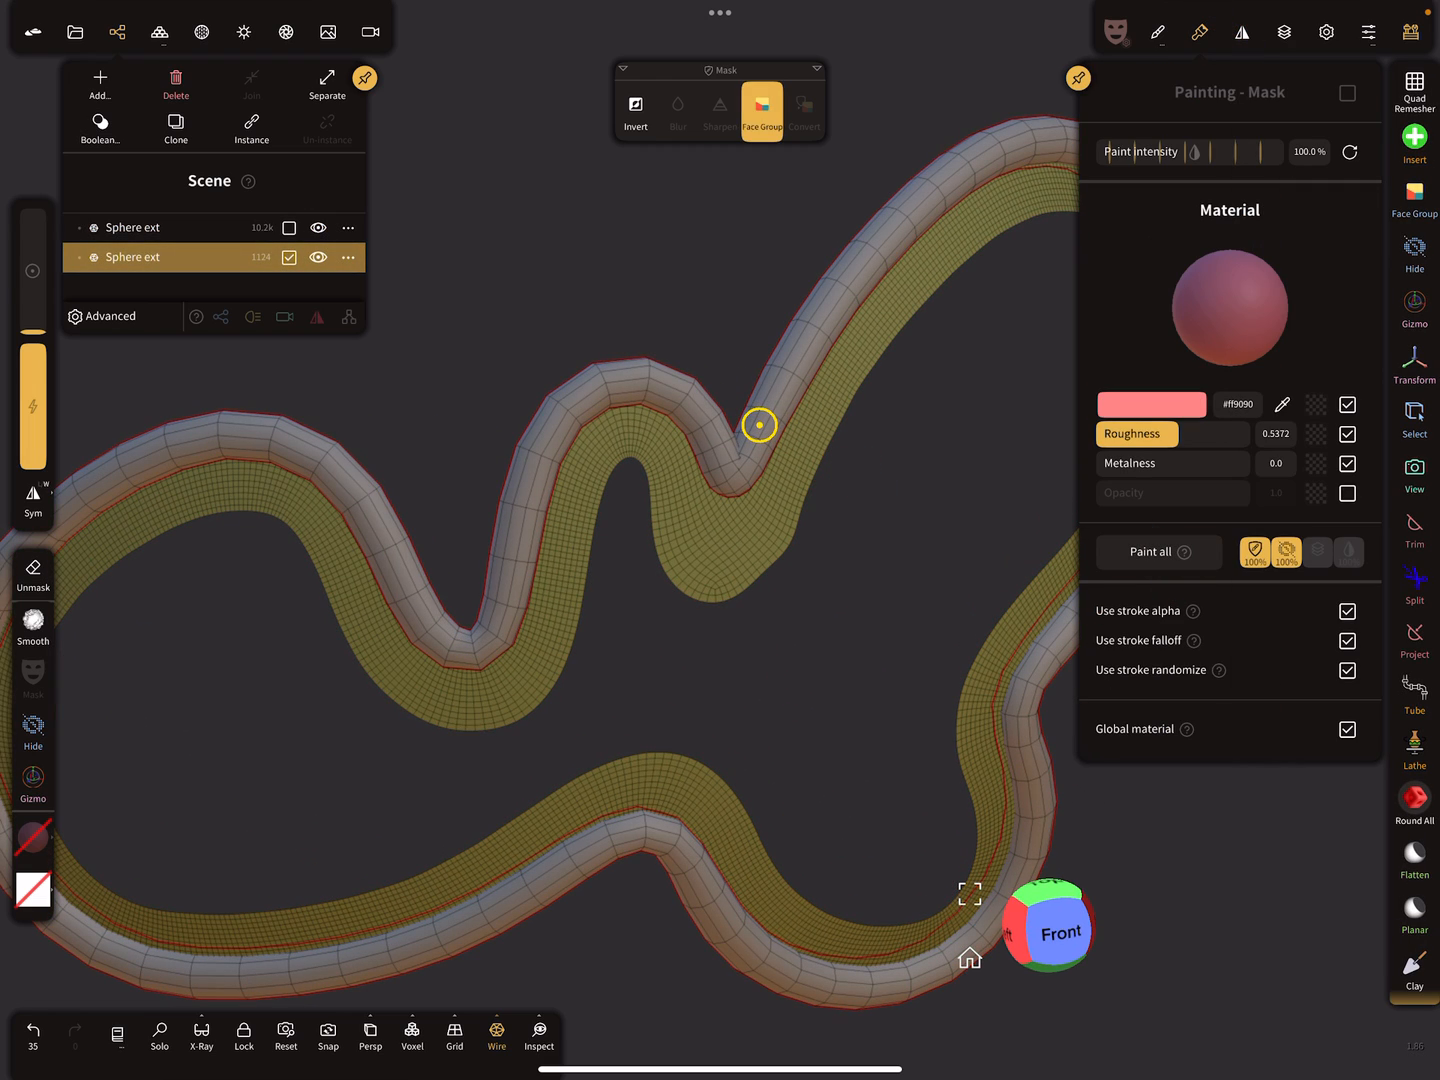
left_click(1151, 404)
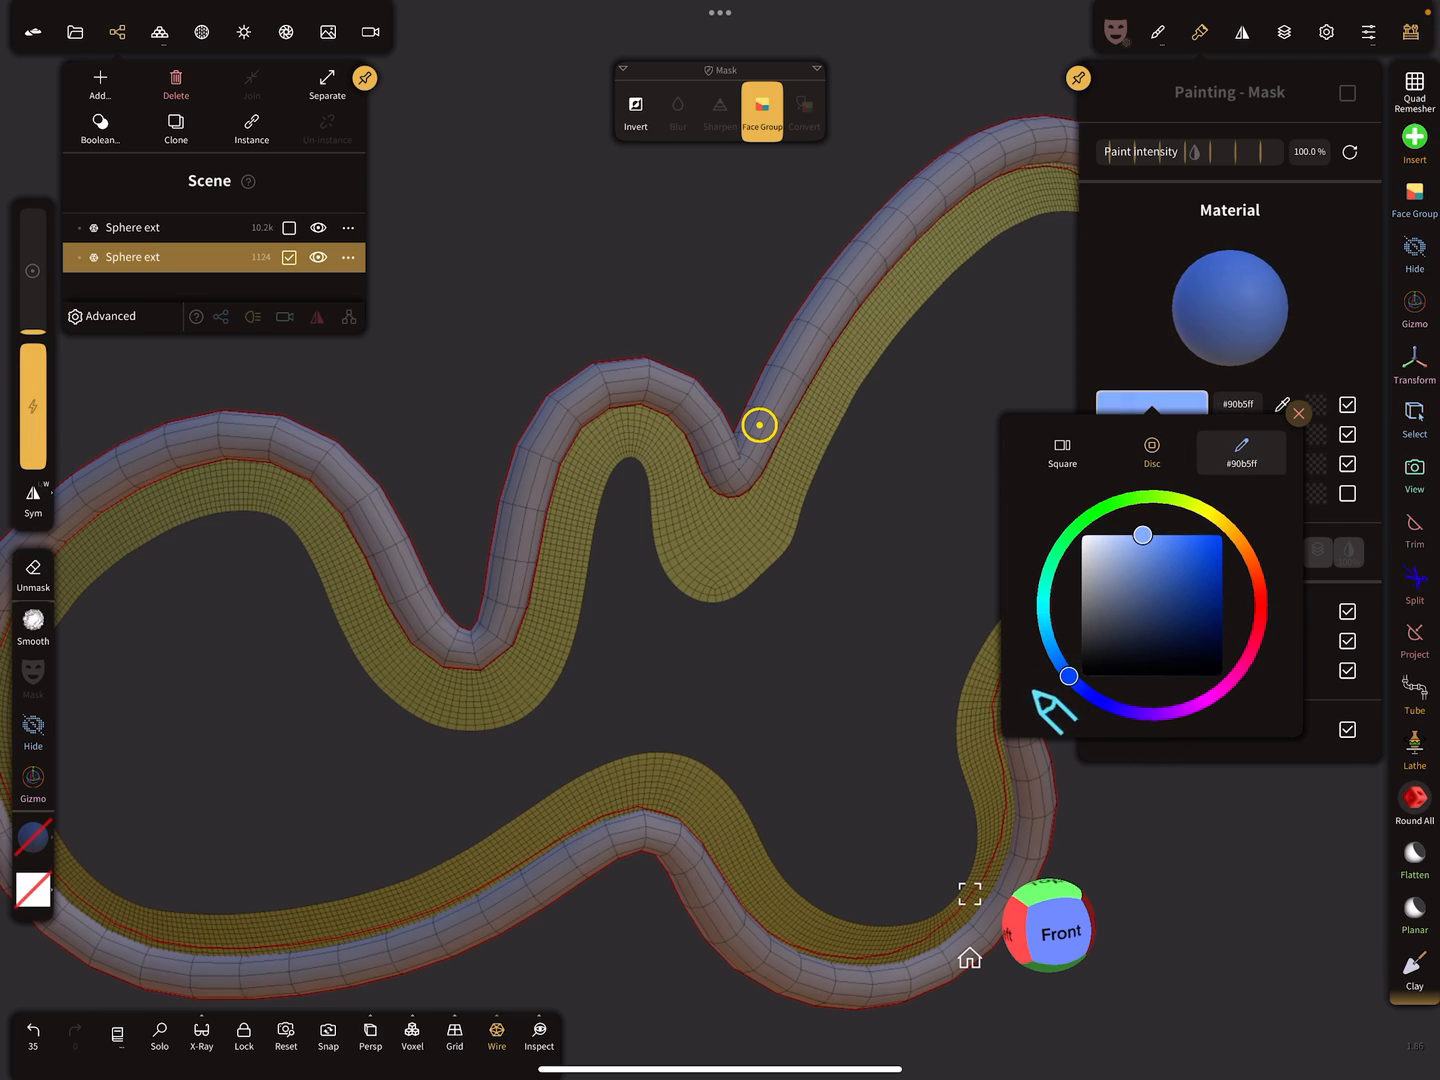
left_click(1299, 413)
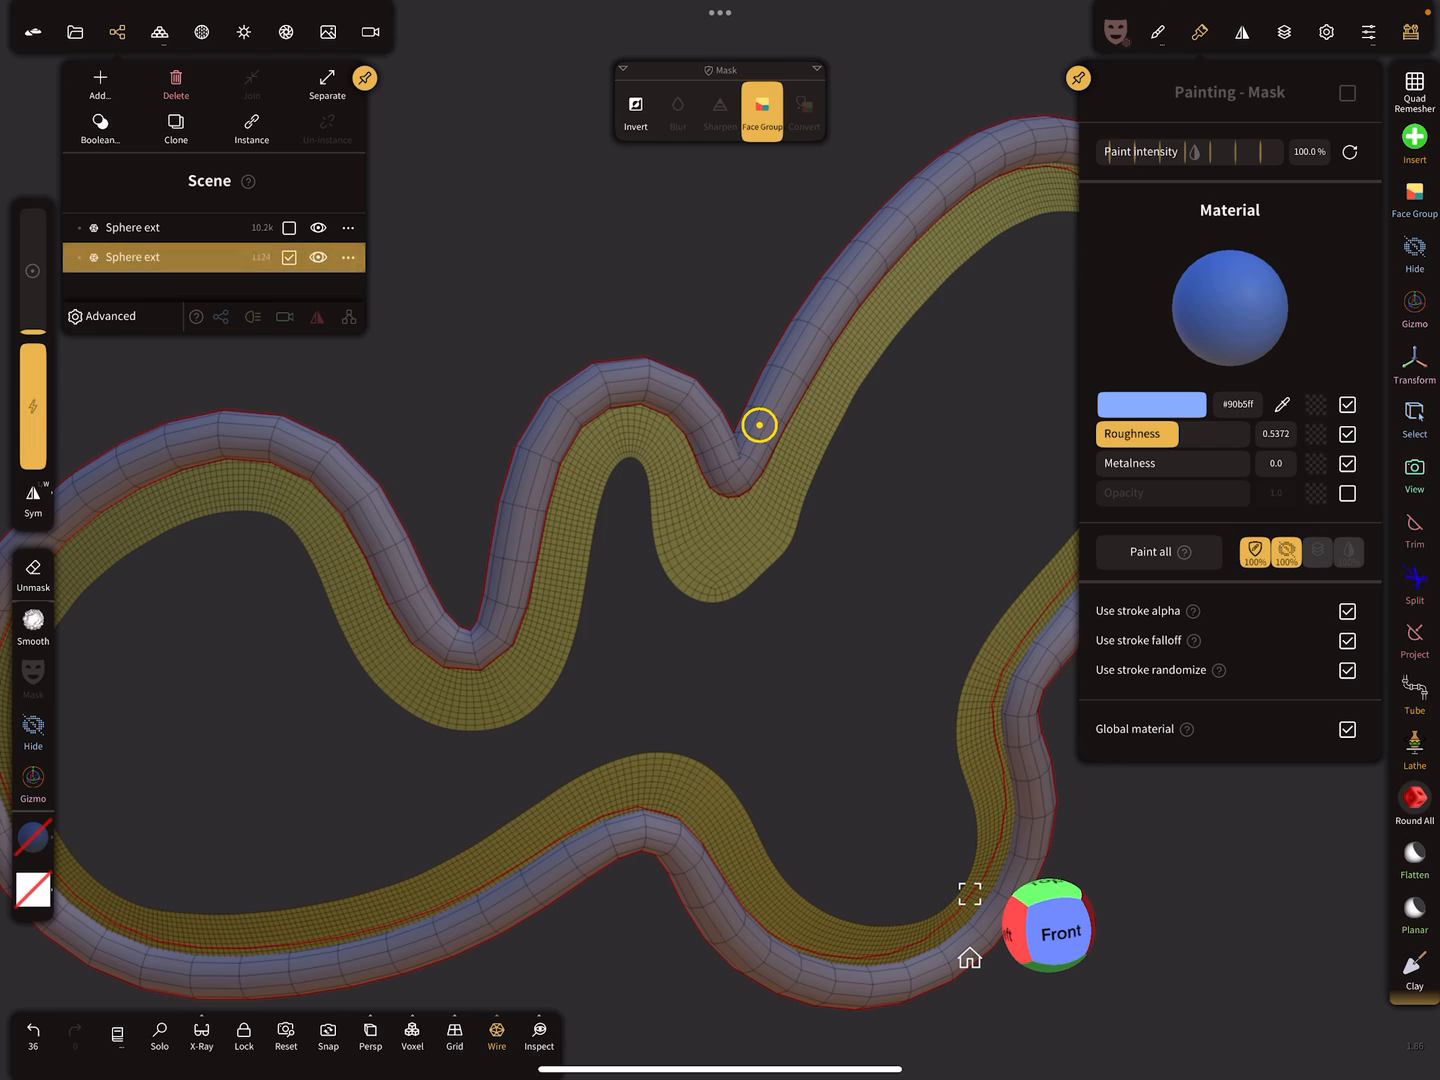
left_click(1413, 33)
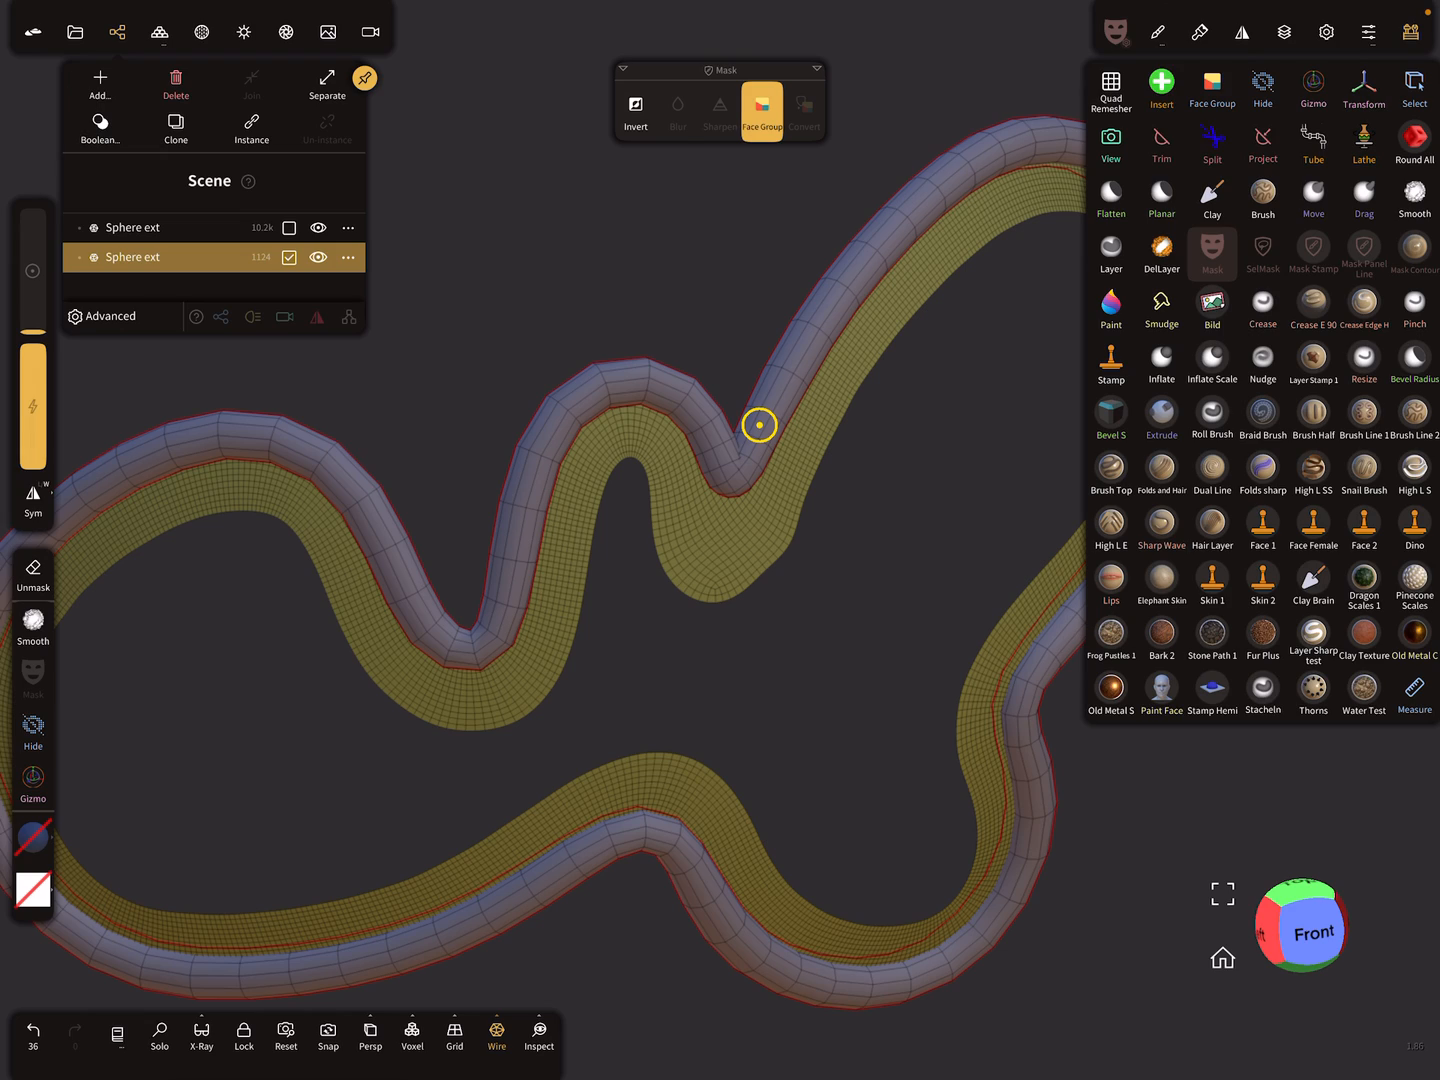
left_click(1110, 143)
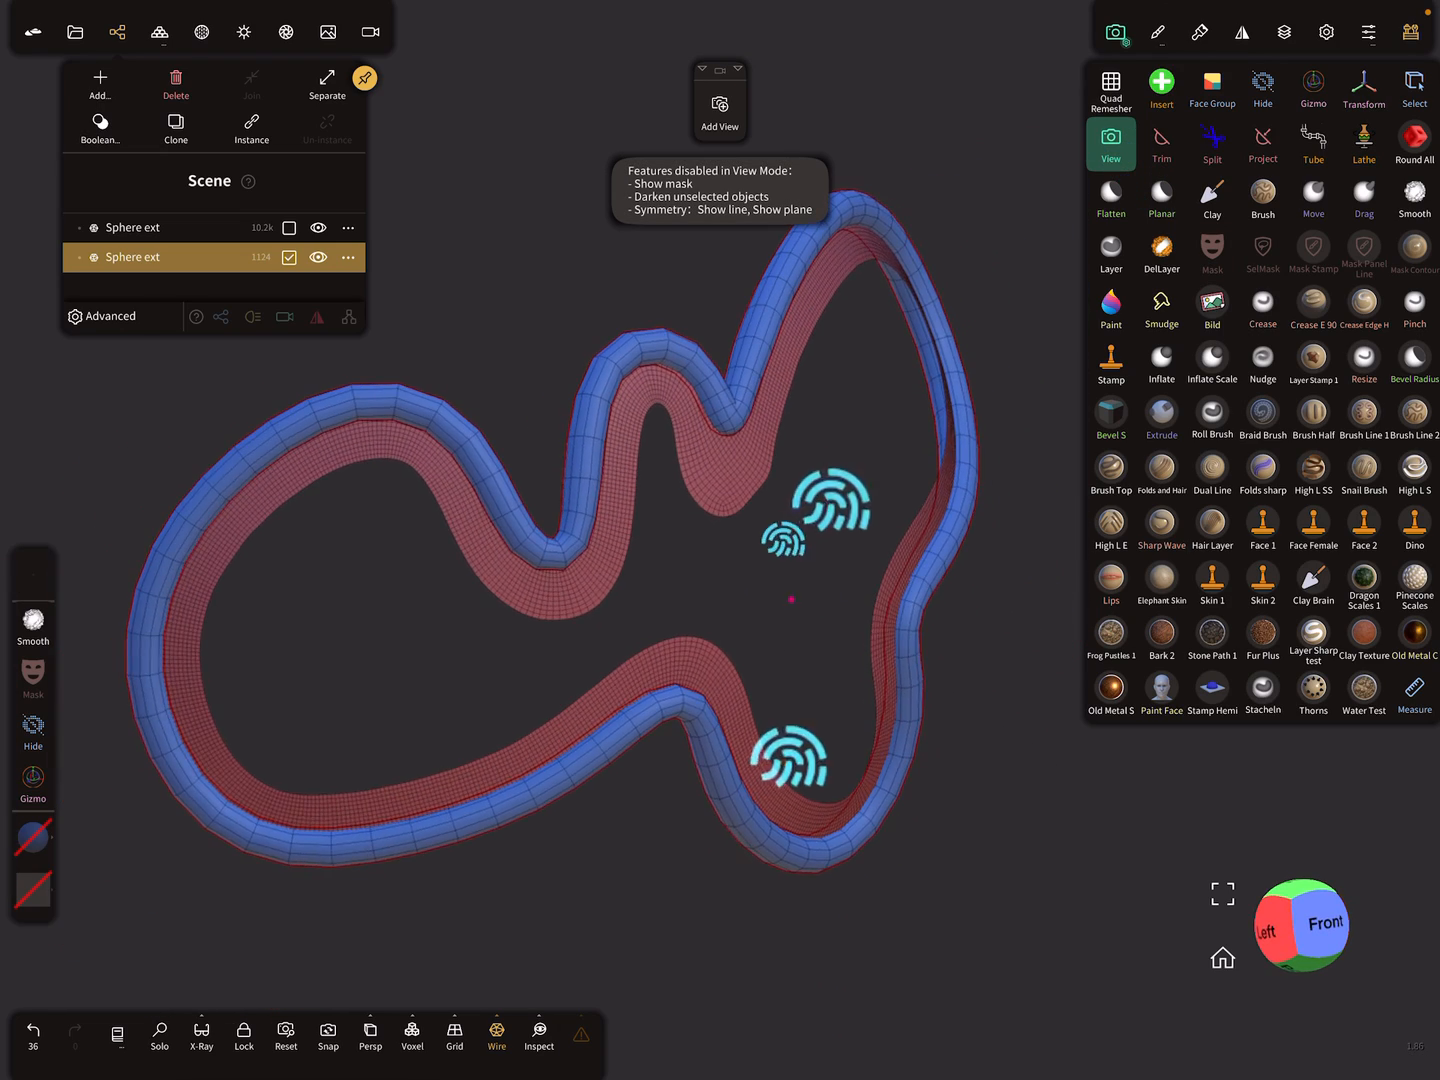